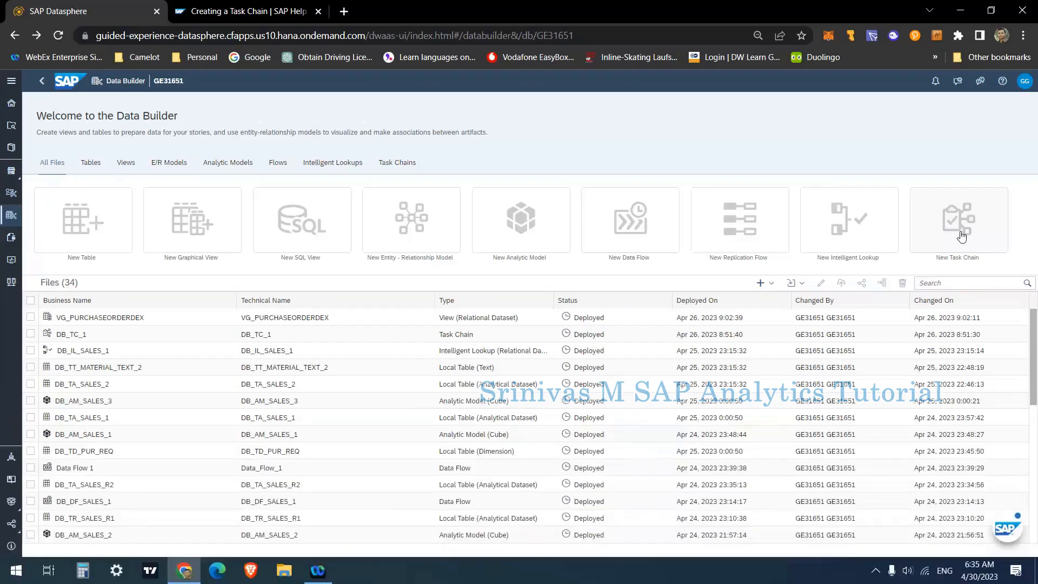
mouse_move(859, 223)
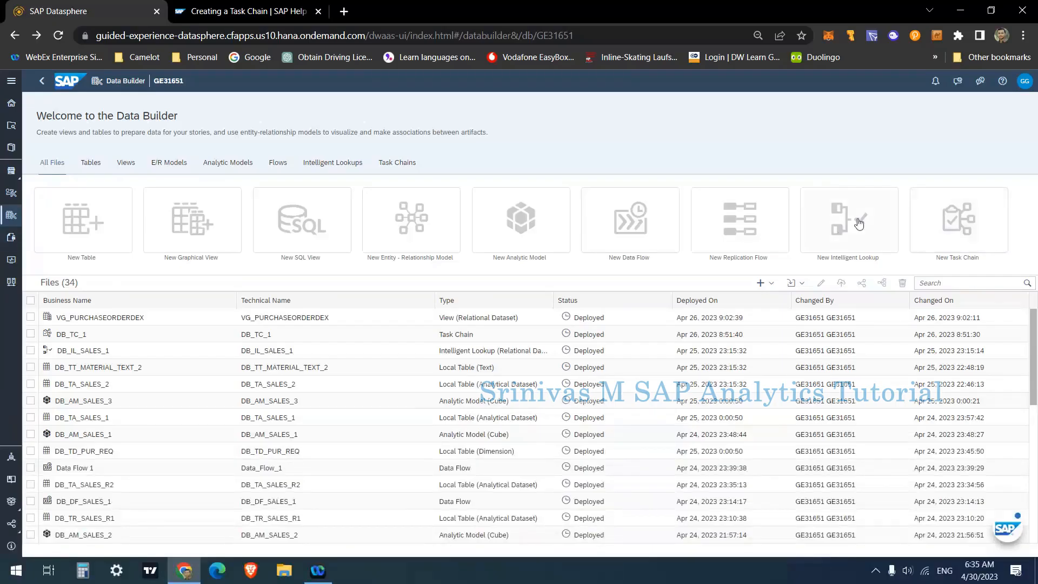
- Start a new task chain from the New Task Chain tile on the Data Builder start page
click(958, 219)
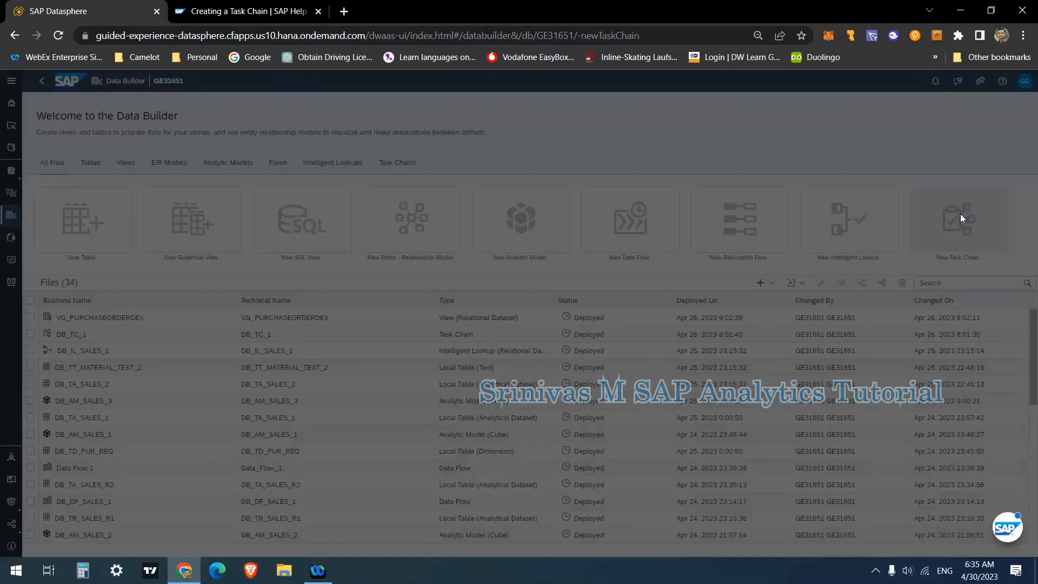
- Open the empty Task Chain 1 editor and expand the Remote Tables and Views repository folders
click(956, 220)
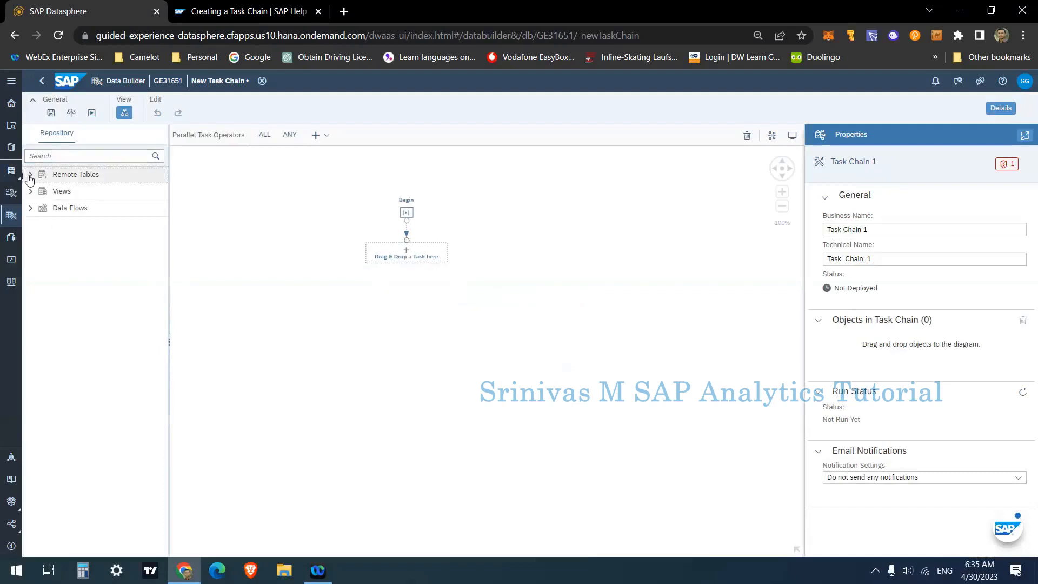
click(31, 174)
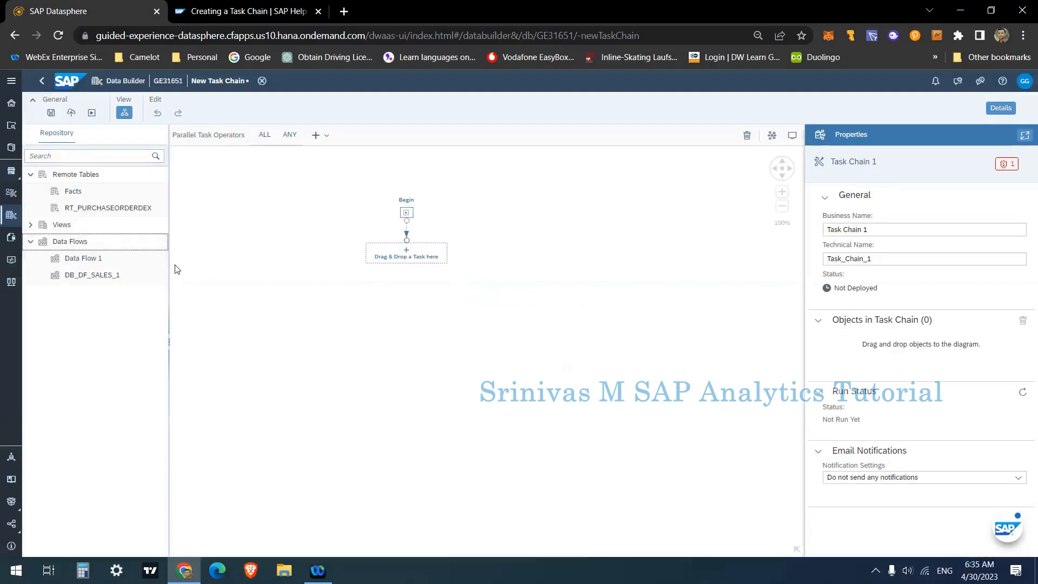
click(31, 224)
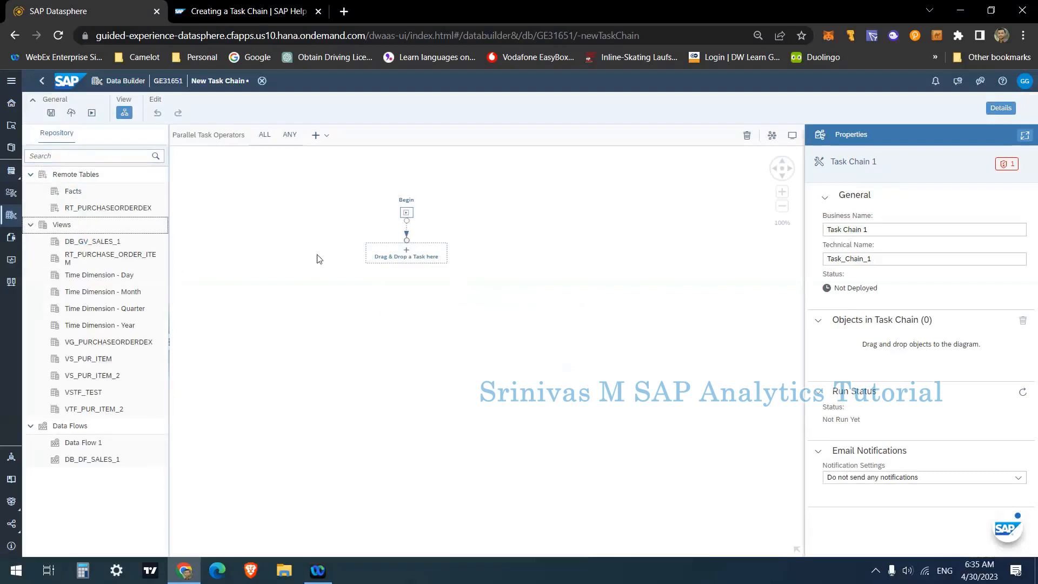
mouse_move(401, 253)
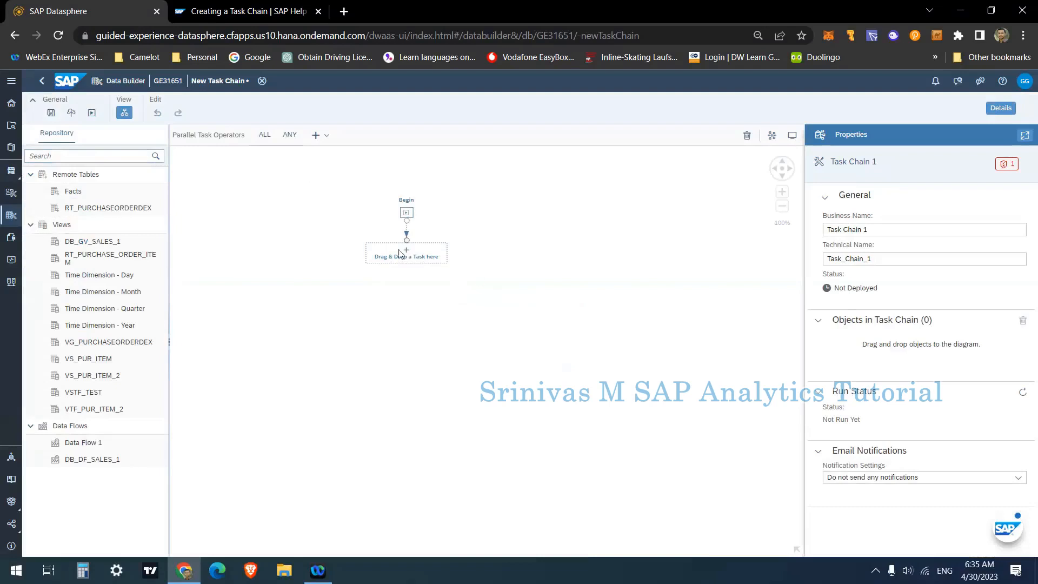
mouse_move(480, 279)
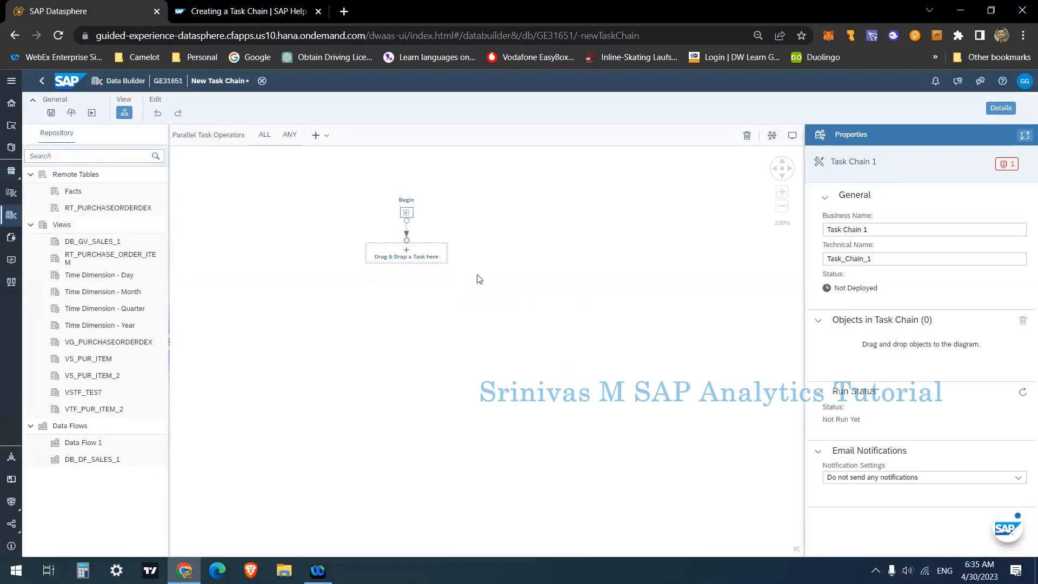
mouse_move(391, 293)
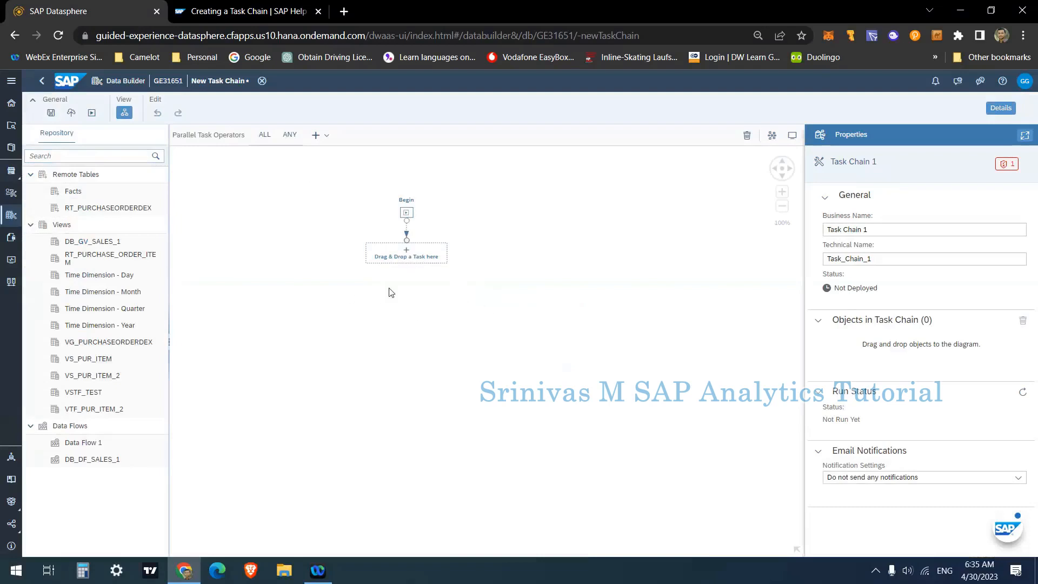
mouse_move(333, 275)
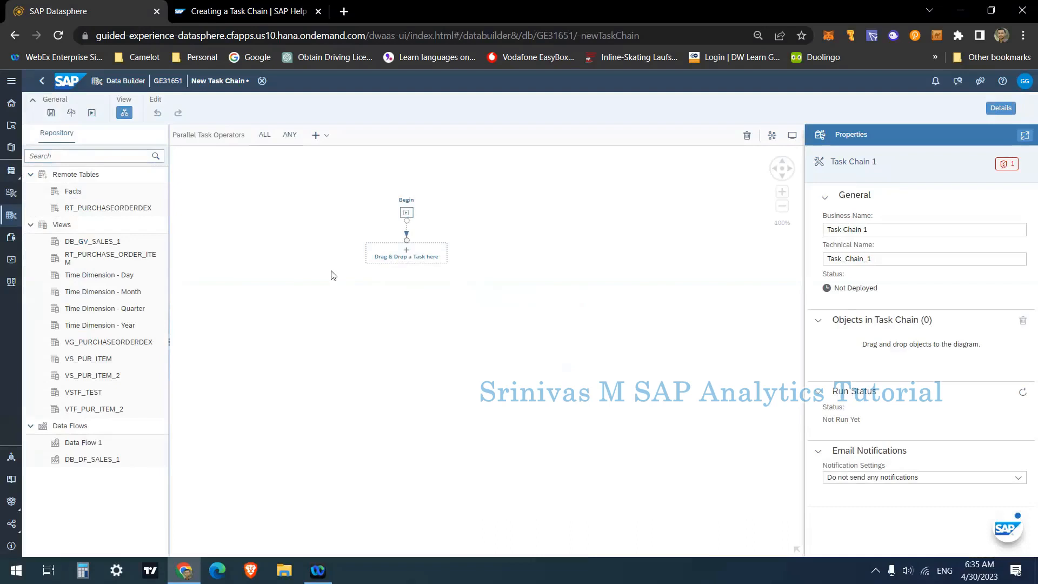
mouse_move(297, 272)
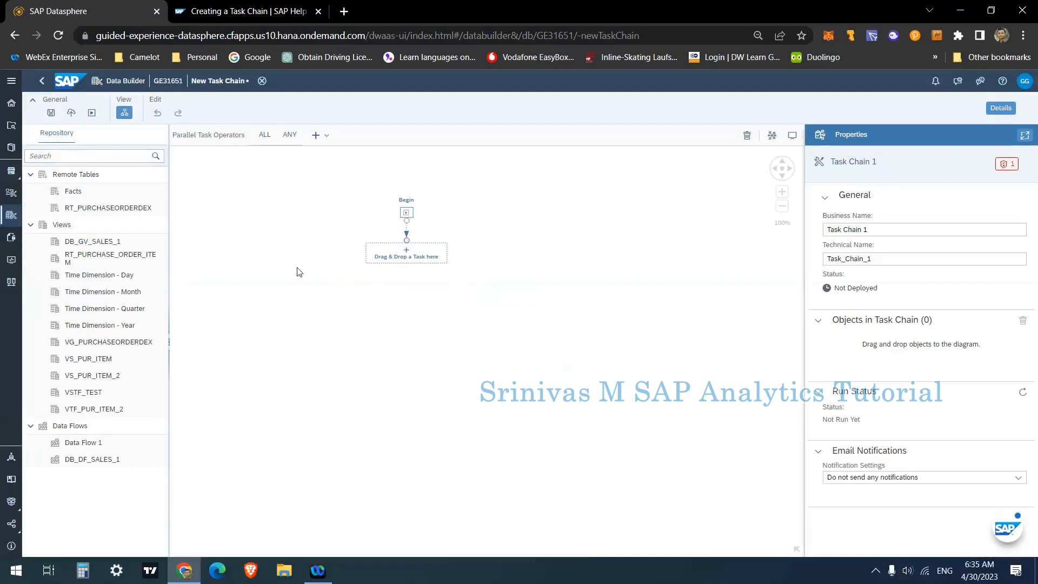
mouse_move(277, 289)
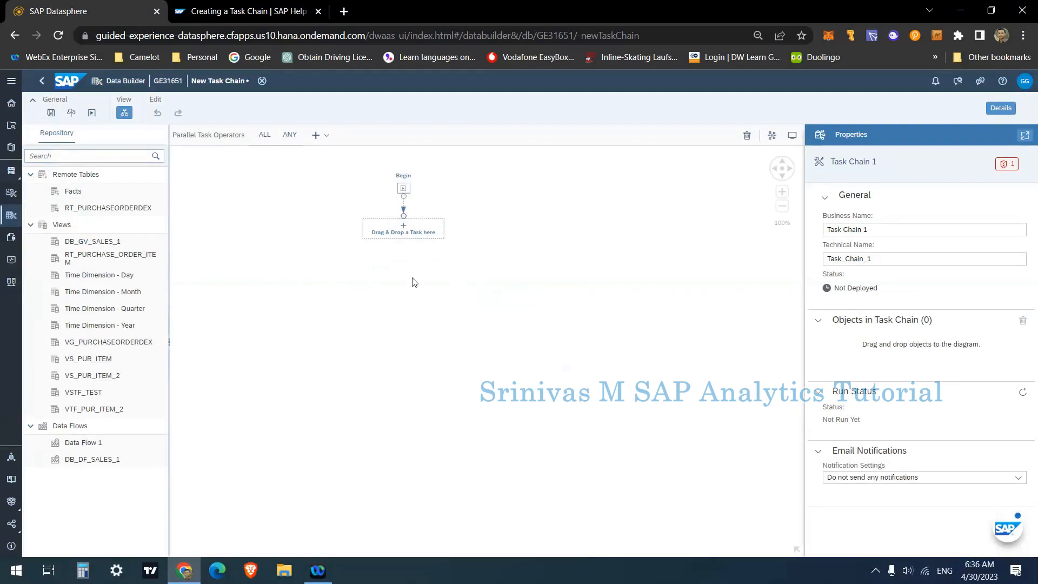
mouse_move(585, 342)
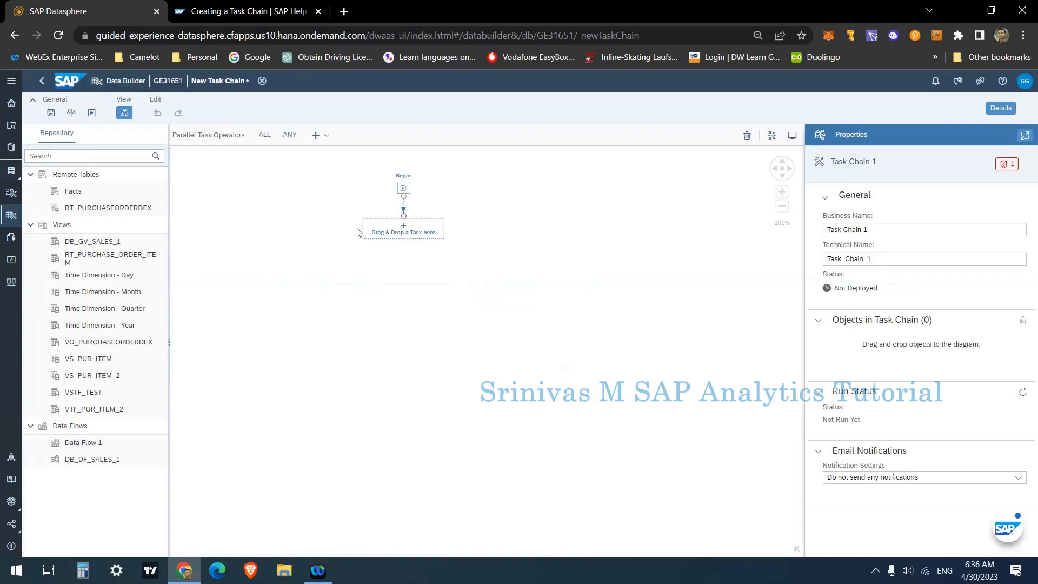
mouse_move(350, 252)
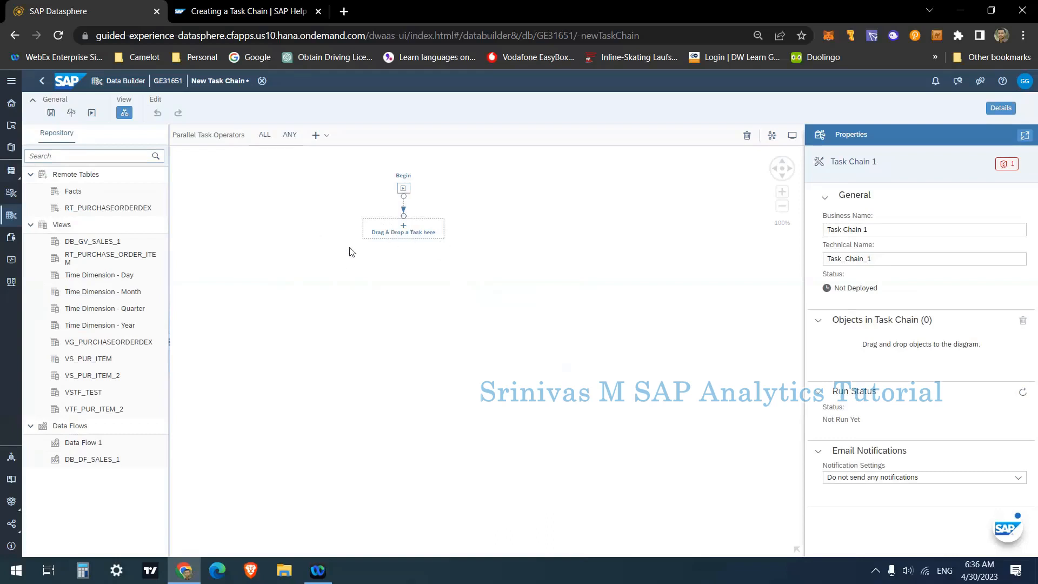
mouse_move(429, 222)
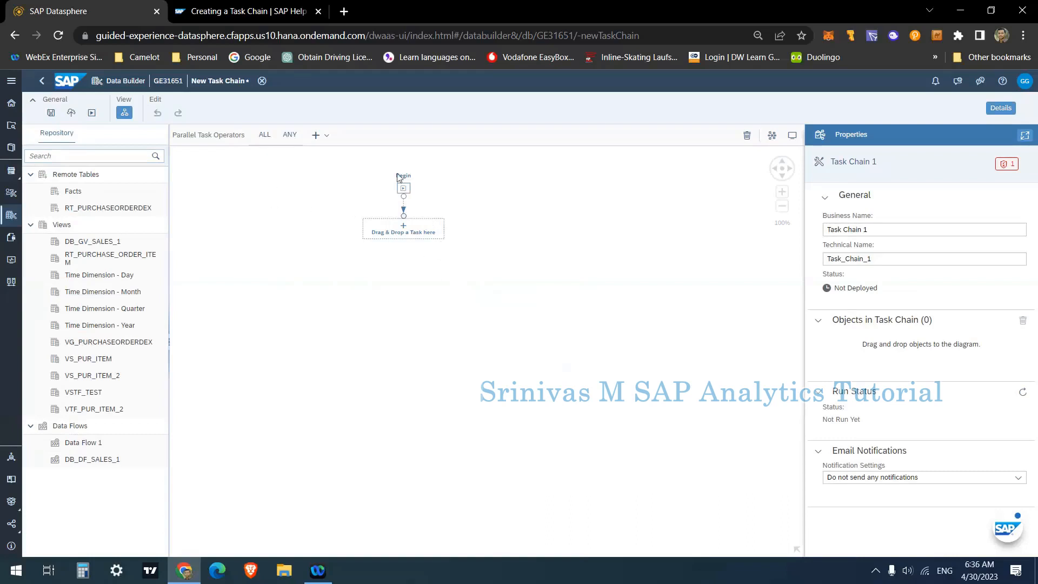
mouse_move(400, 254)
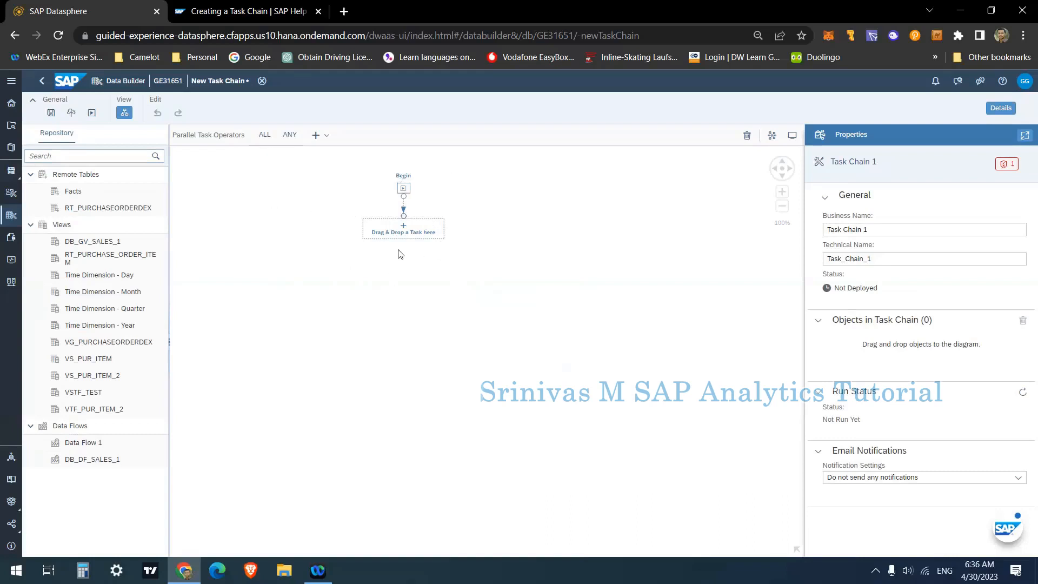
mouse_move(362, 243)
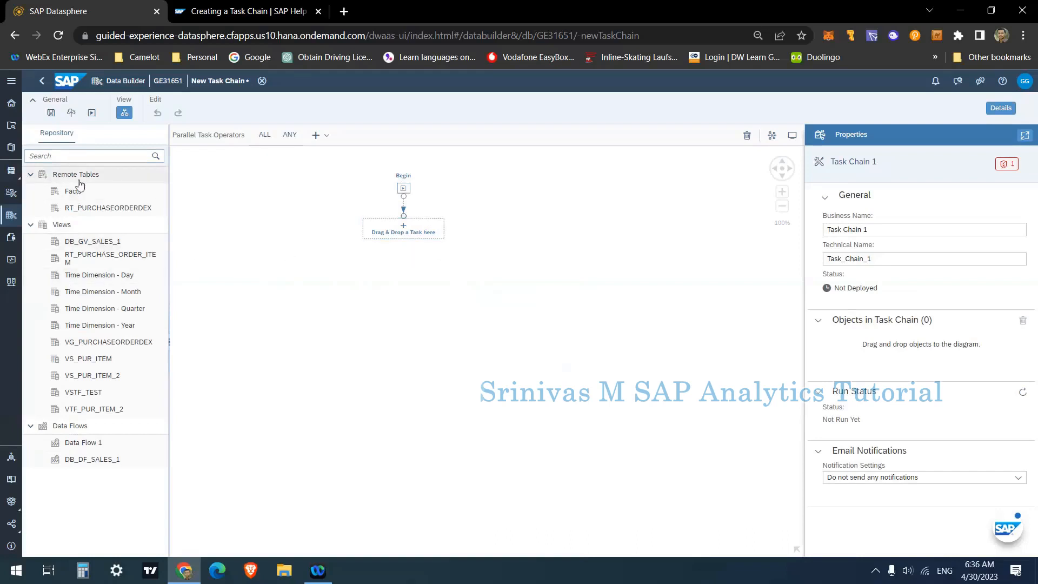
mouse_move(69, 435)
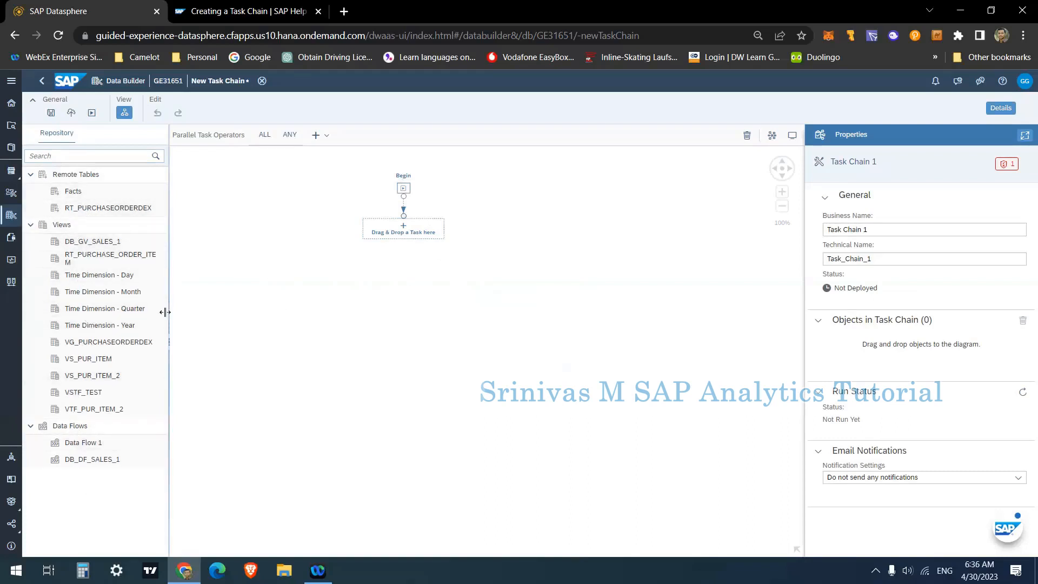
mouse_move(84, 266)
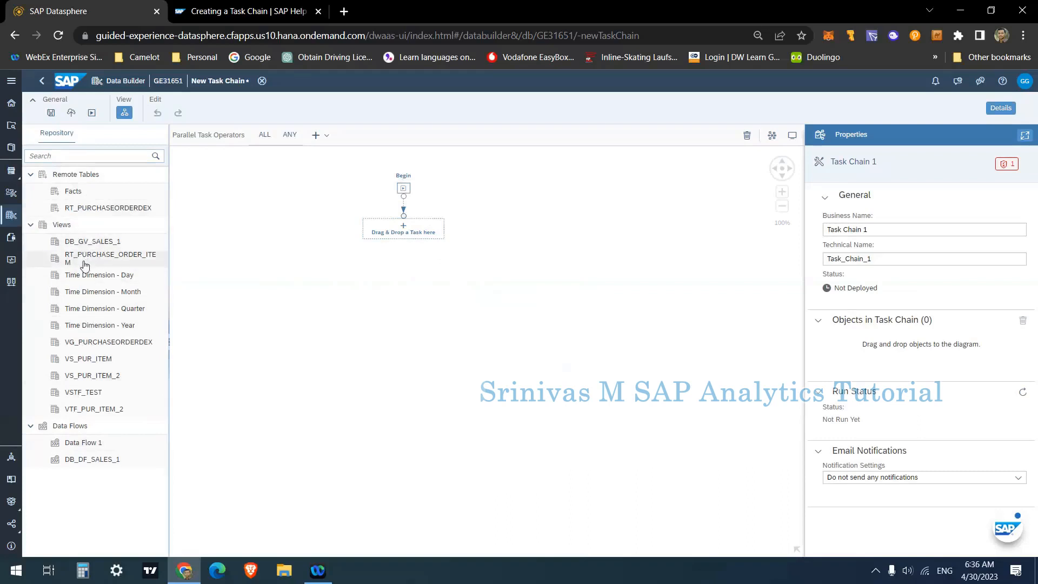
- Place RT_PURCHASE_ORDER_ITEM on the canvas as the first task after Begin
drag(110, 259, 390, 235)
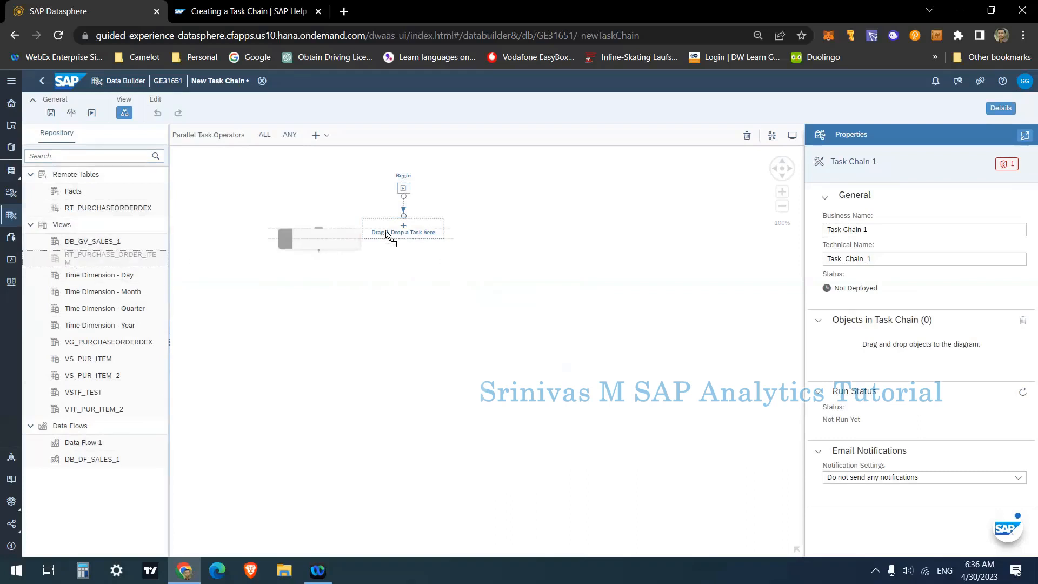
drag(110, 258, 403, 231)
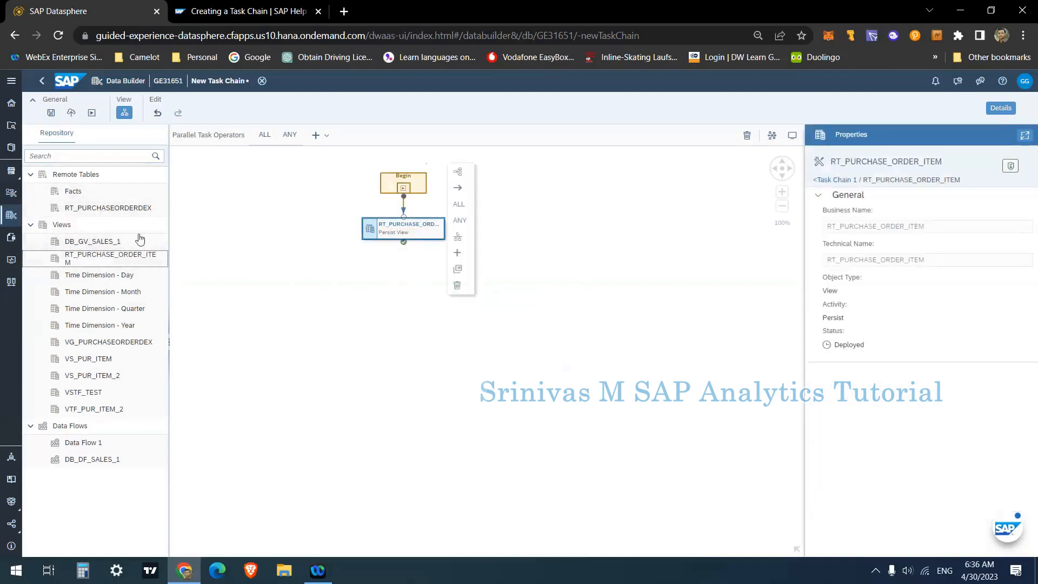
mouse_move(90, 227)
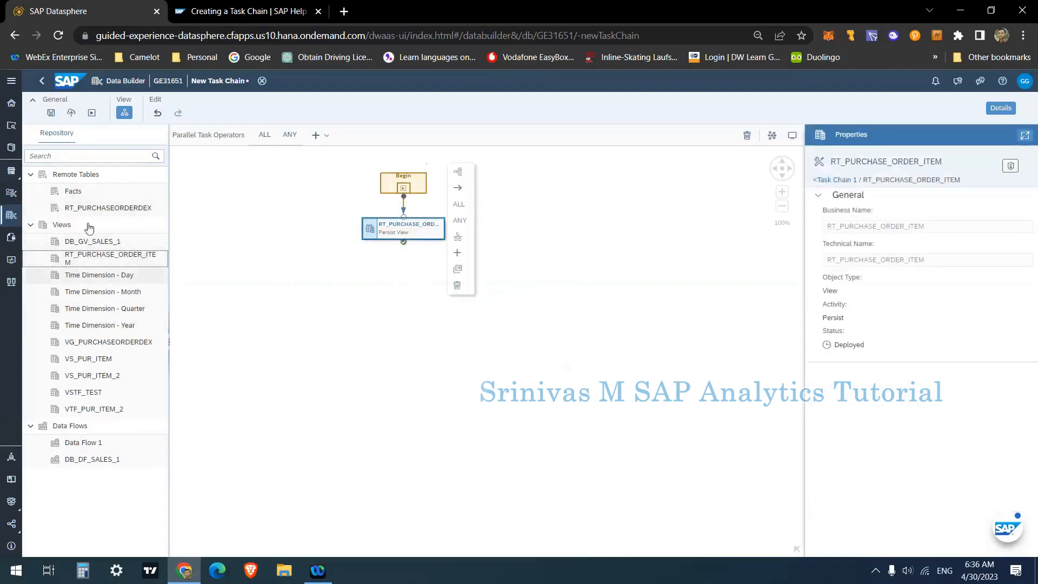
mouse_move(95, 342)
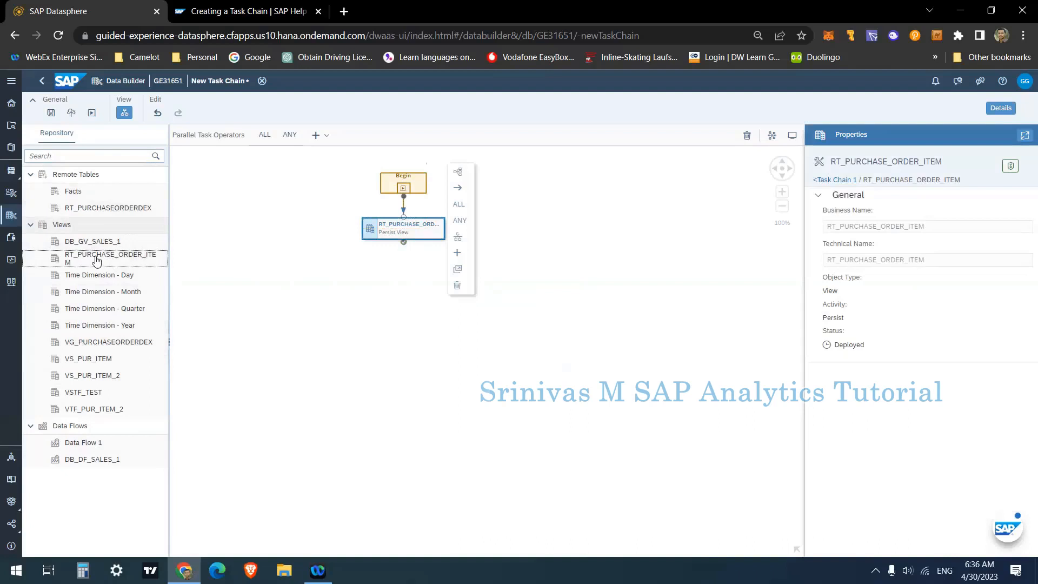
mouse_move(103, 326)
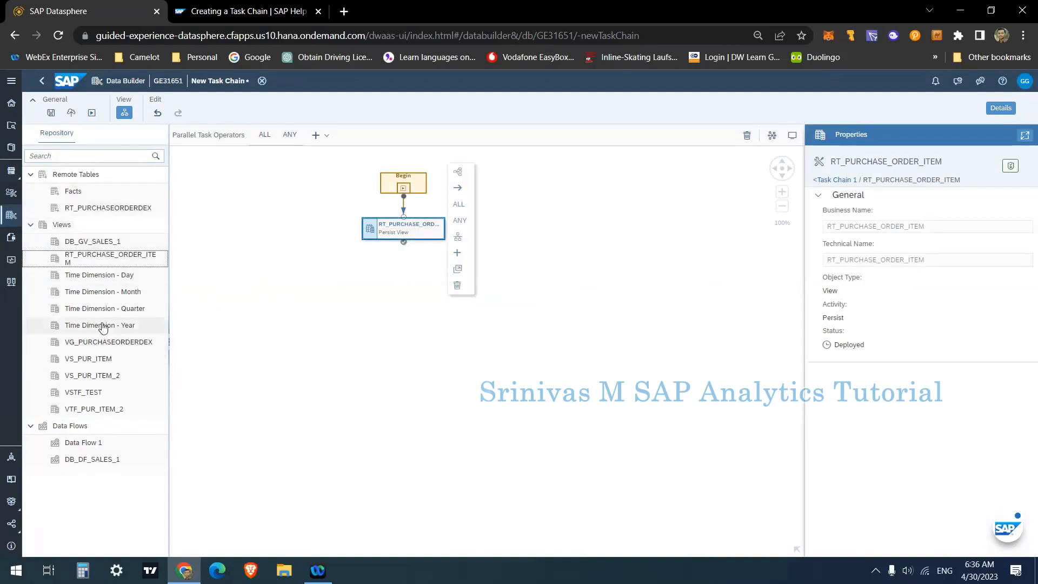
mouse_move(297, 316)
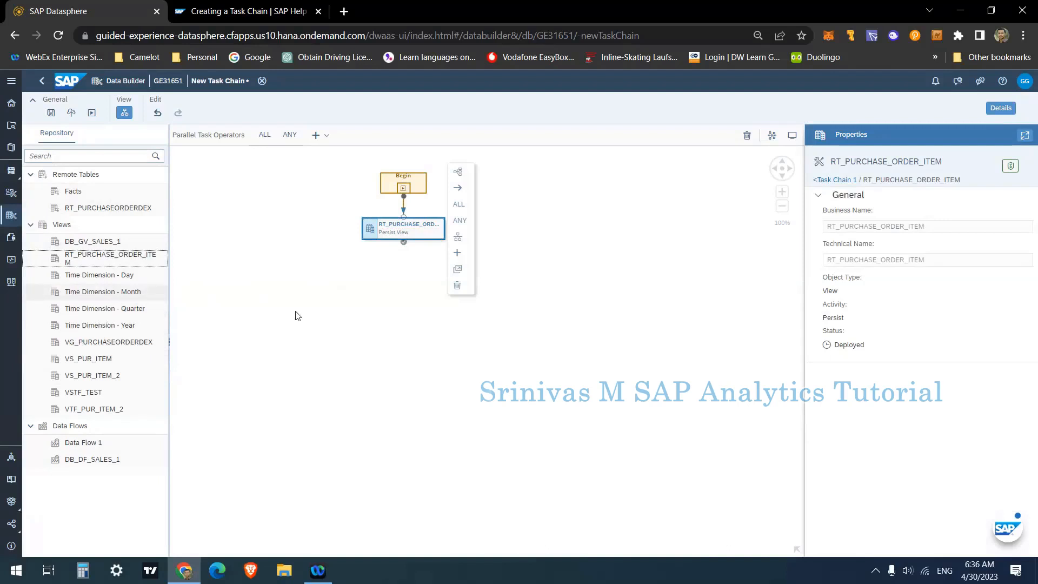
mouse_move(530, 290)
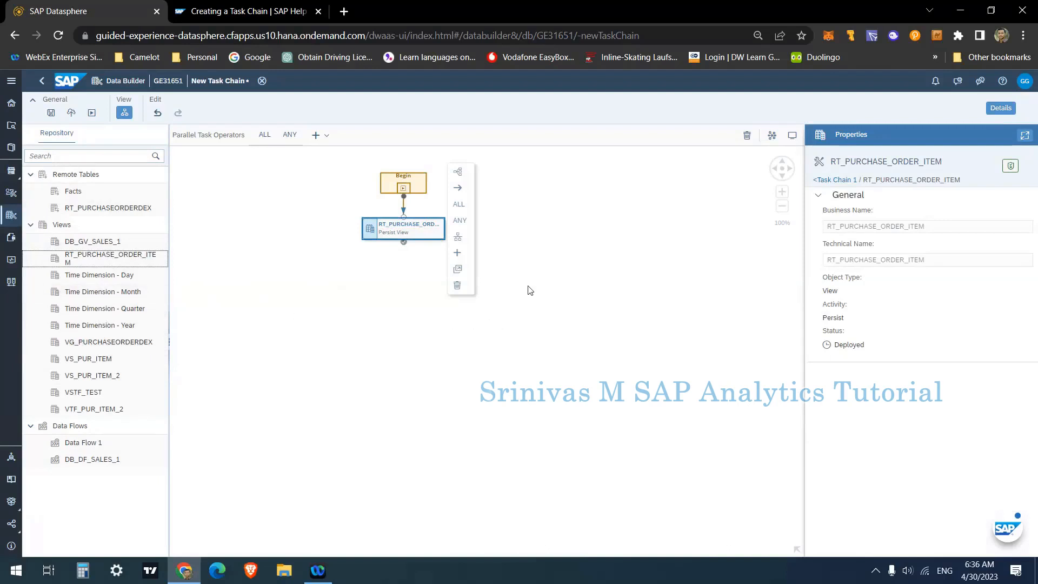
mouse_move(567, 326)
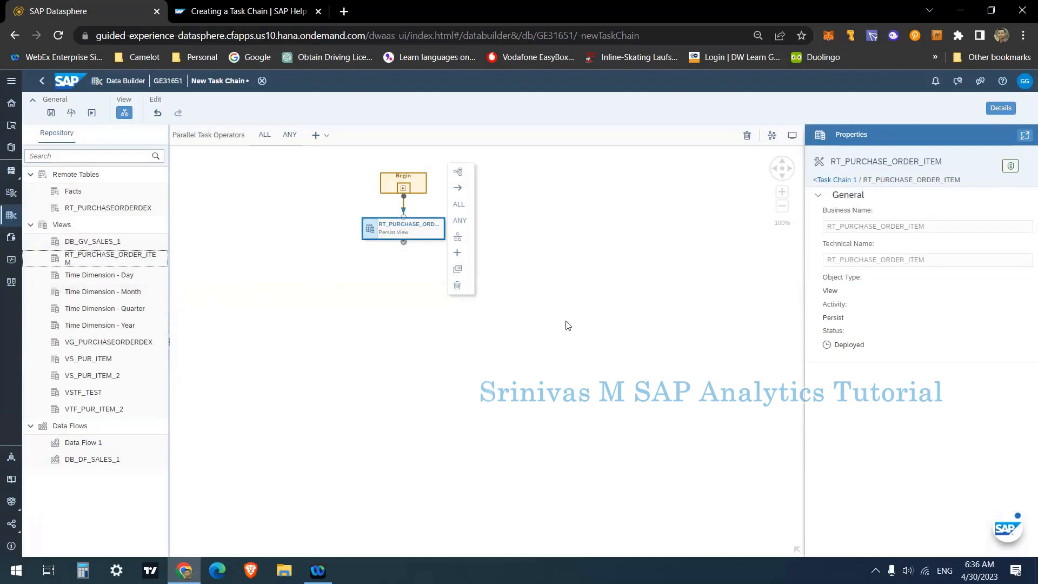
mouse_move(558, 314)
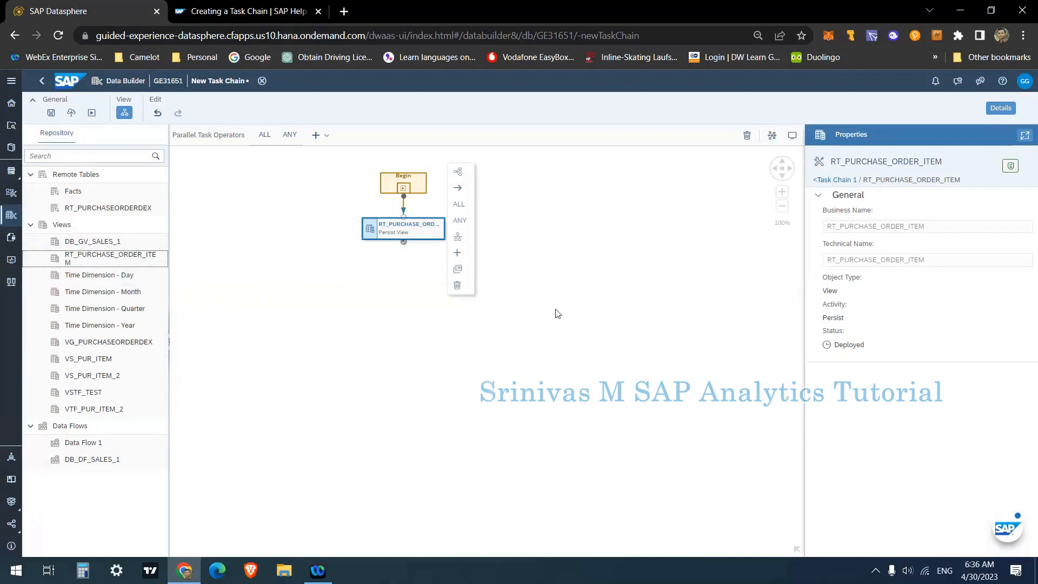
mouse_move(54, 258)
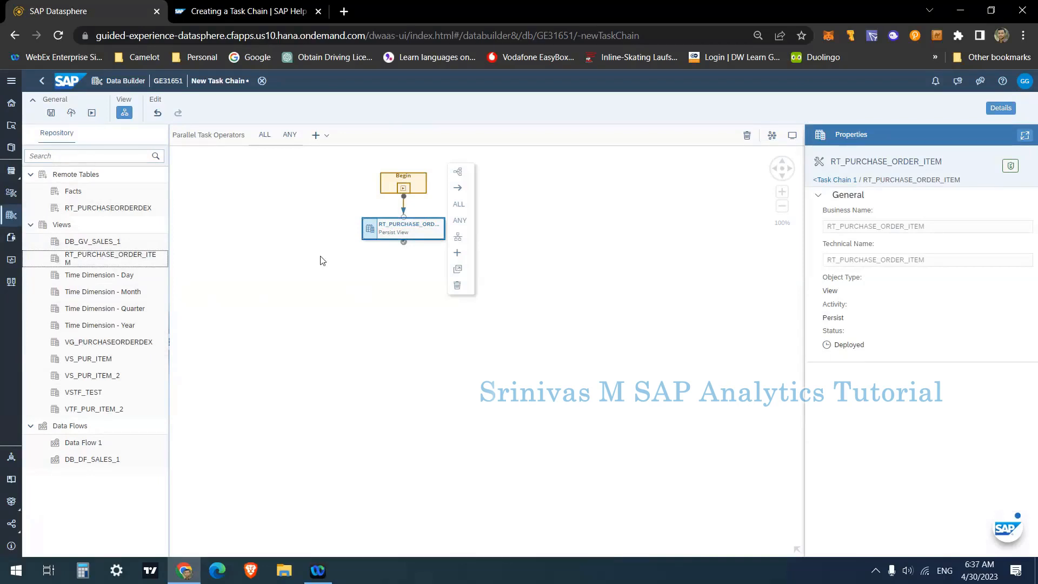
mouse_move(394, 322)
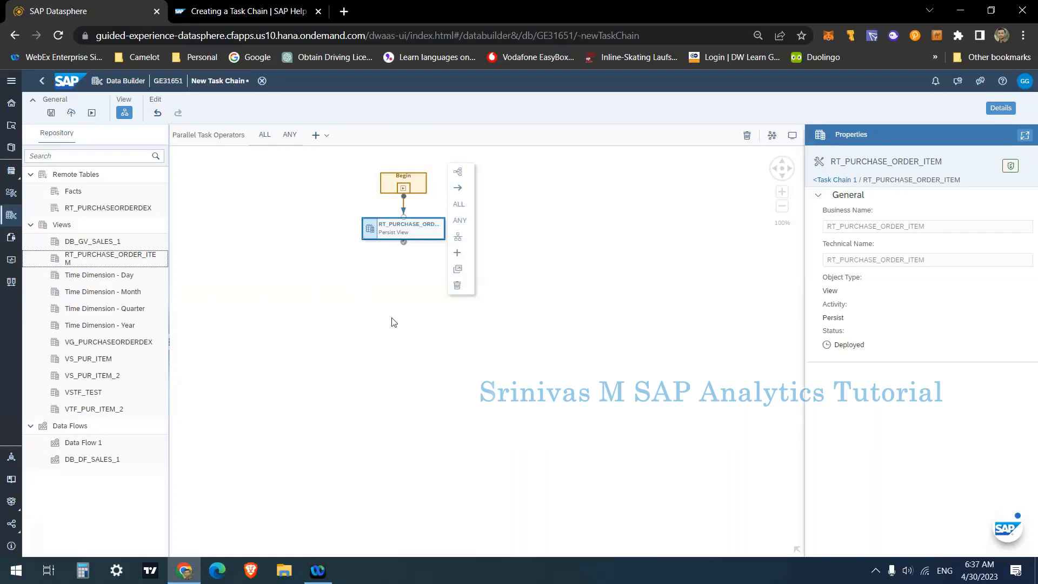
mouse_move(638, 287)
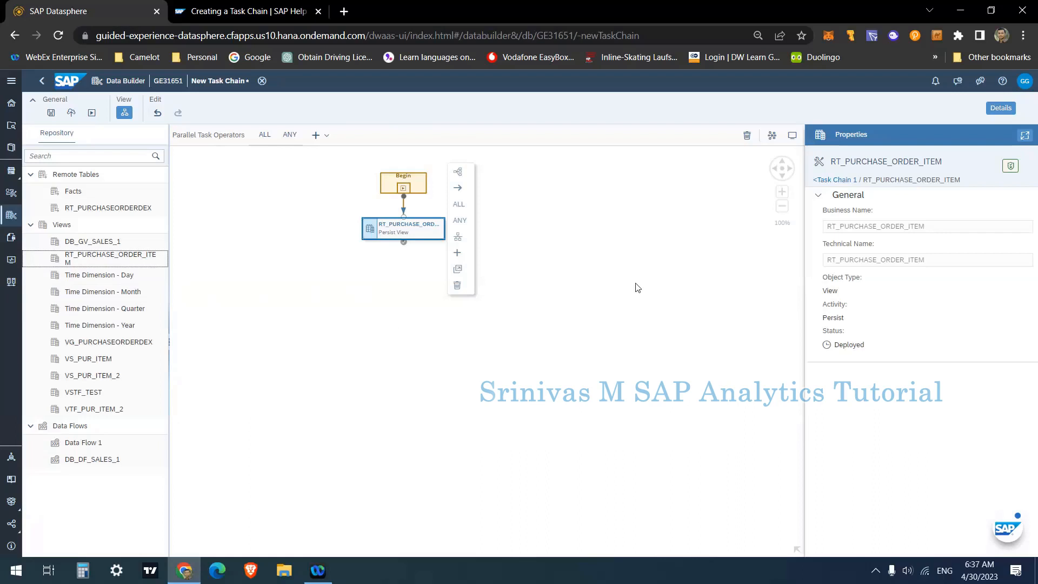
mouse_move(78, 267)
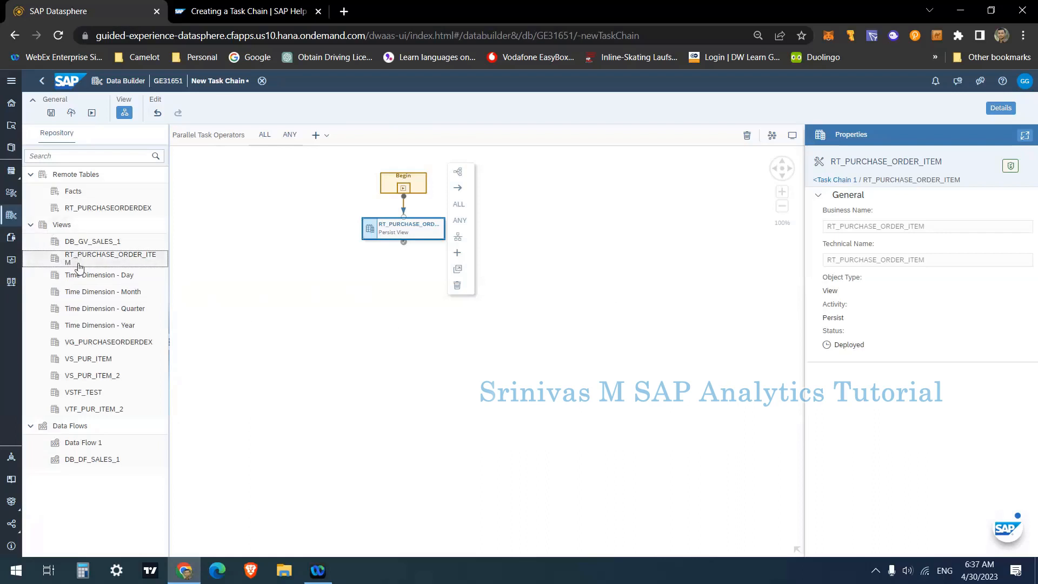
mouse_move(417, 198)
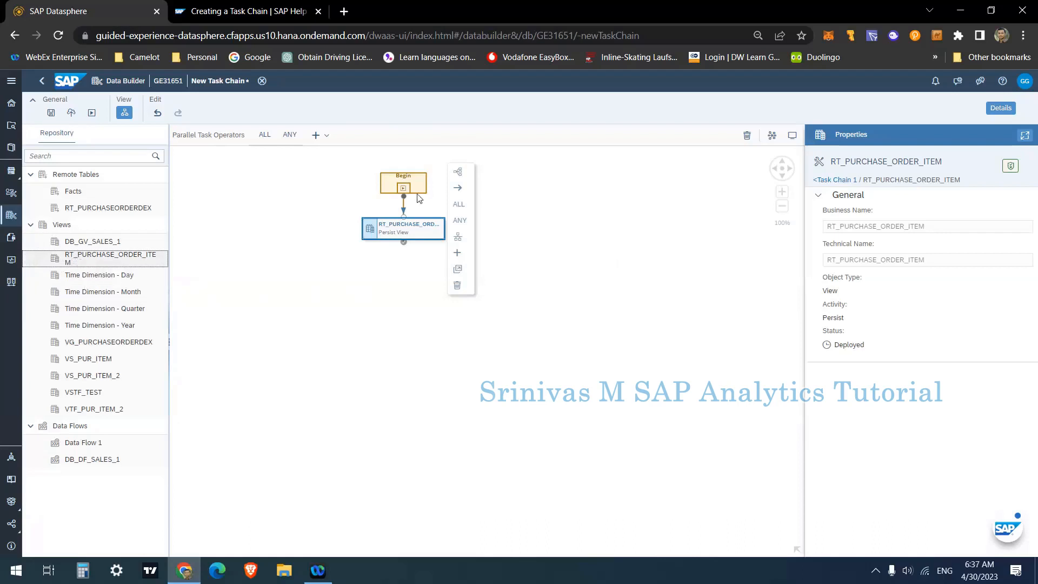
mouse_move(99, 265)
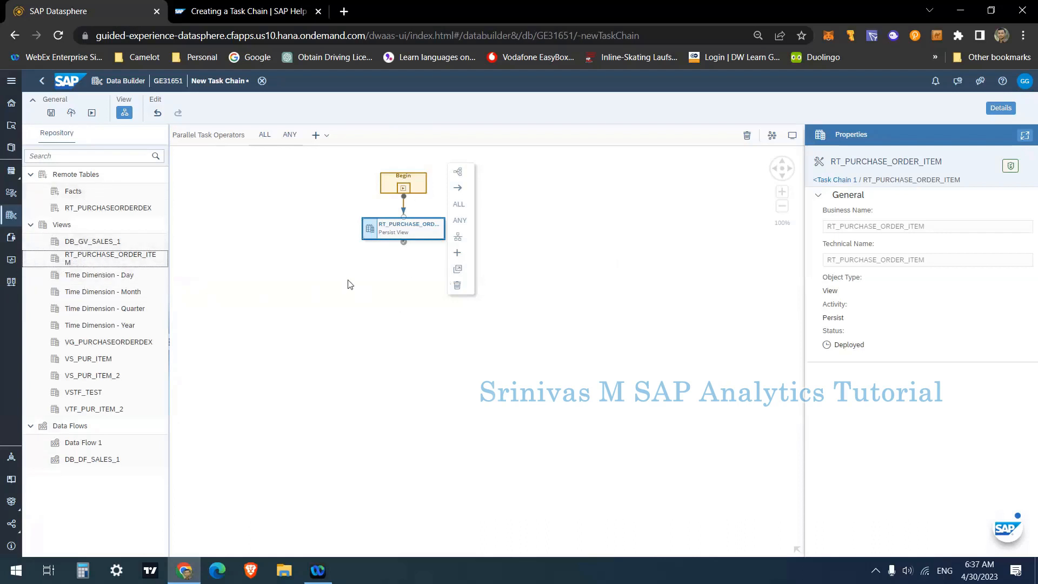
mouse_move(416, 230)
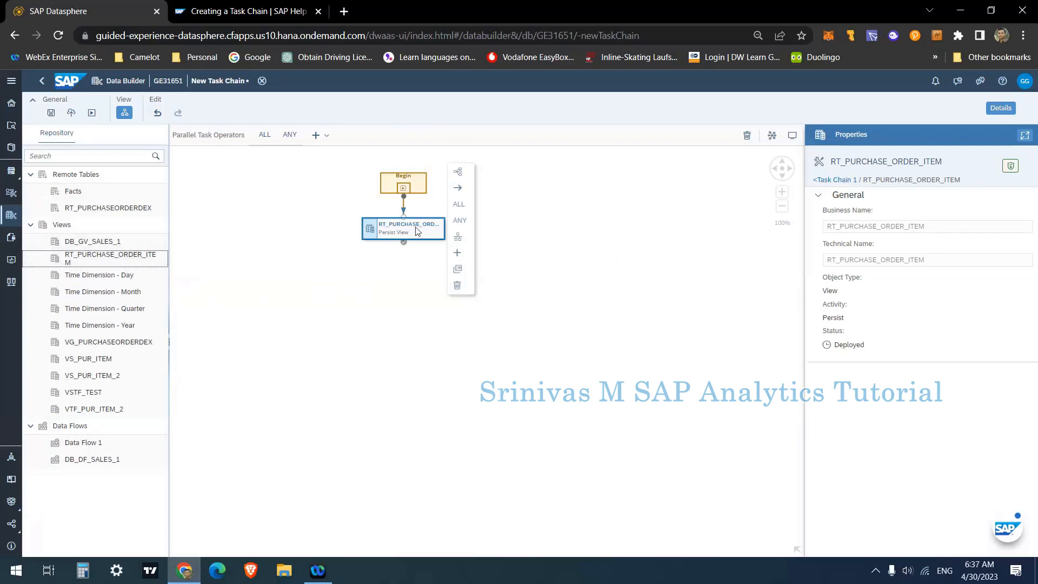
mouse_move(338, 229)
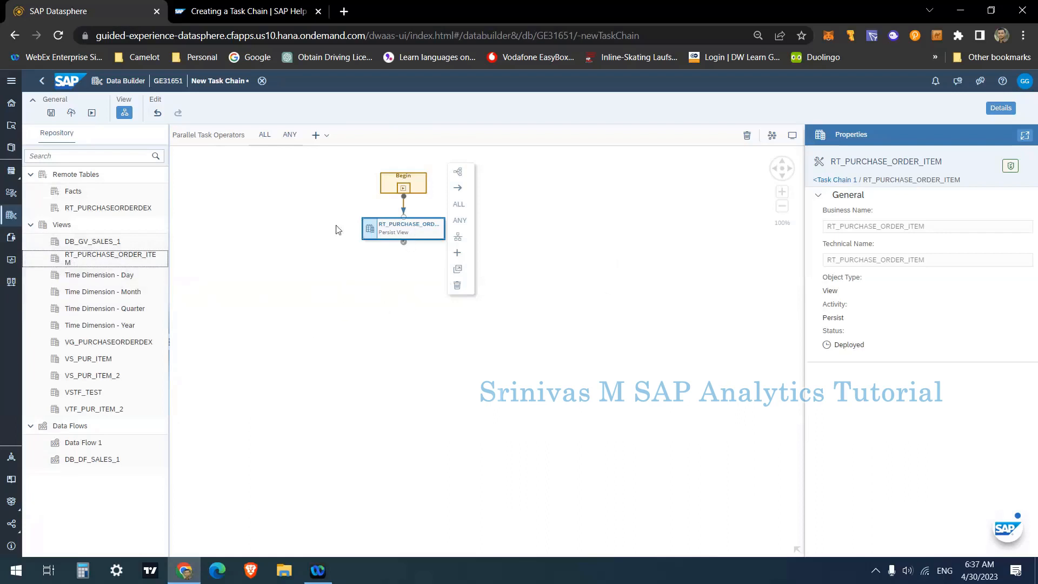
mouse_move(559, 307)
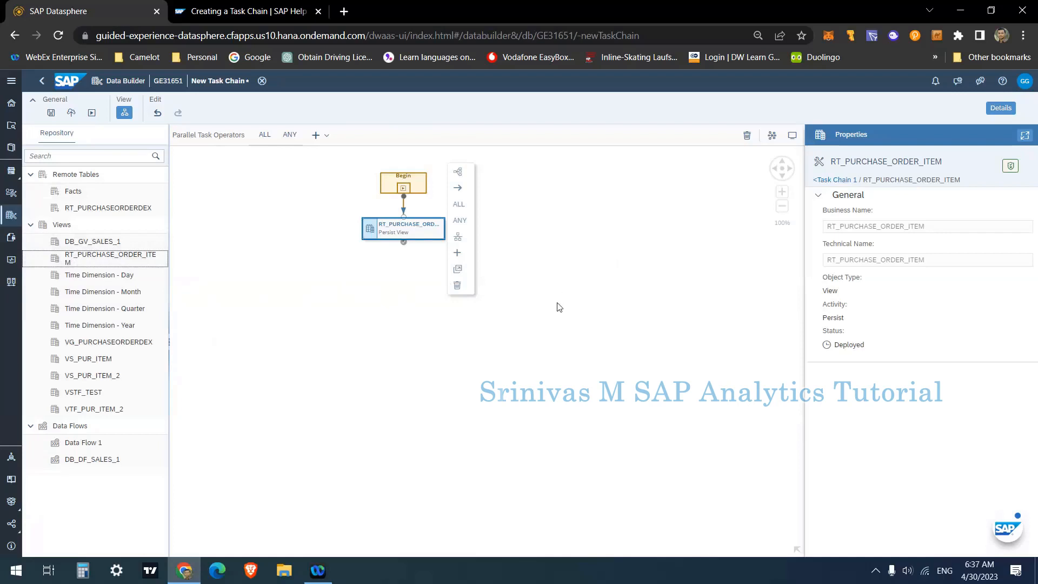
mouse_move(313, 256)
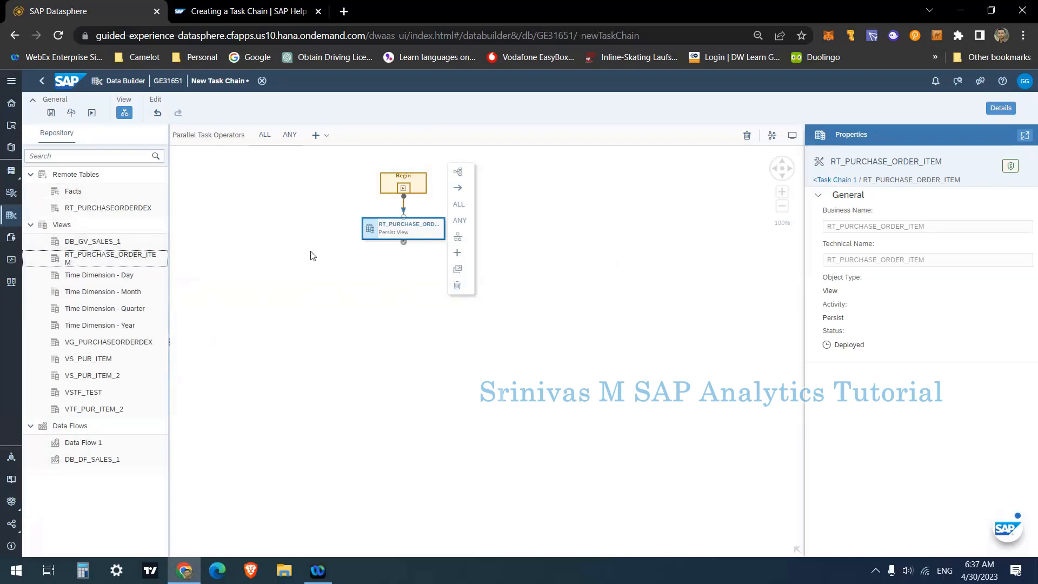
mouse_move(117, 402)
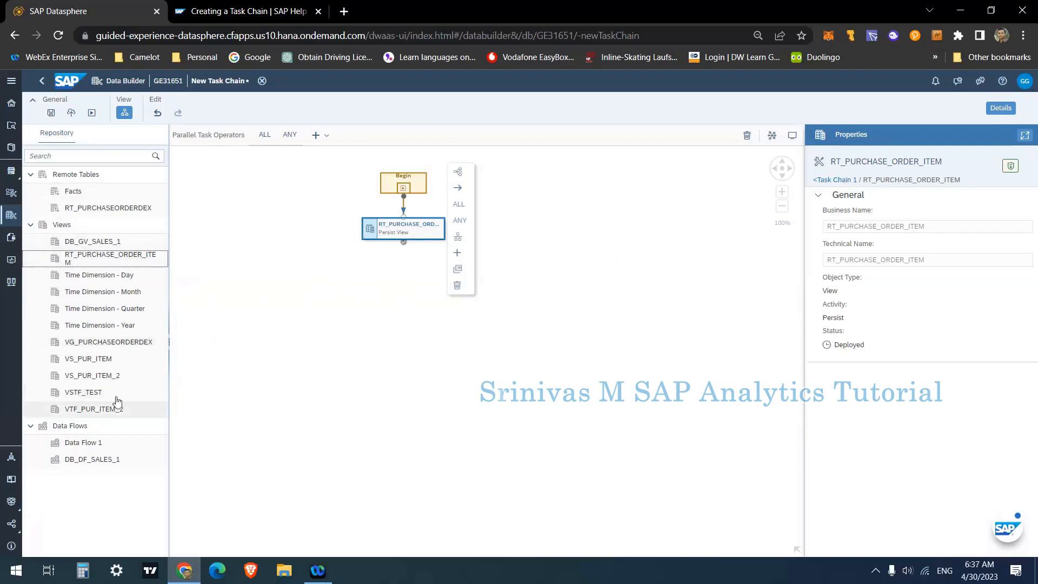
mouse_move(78, 452)
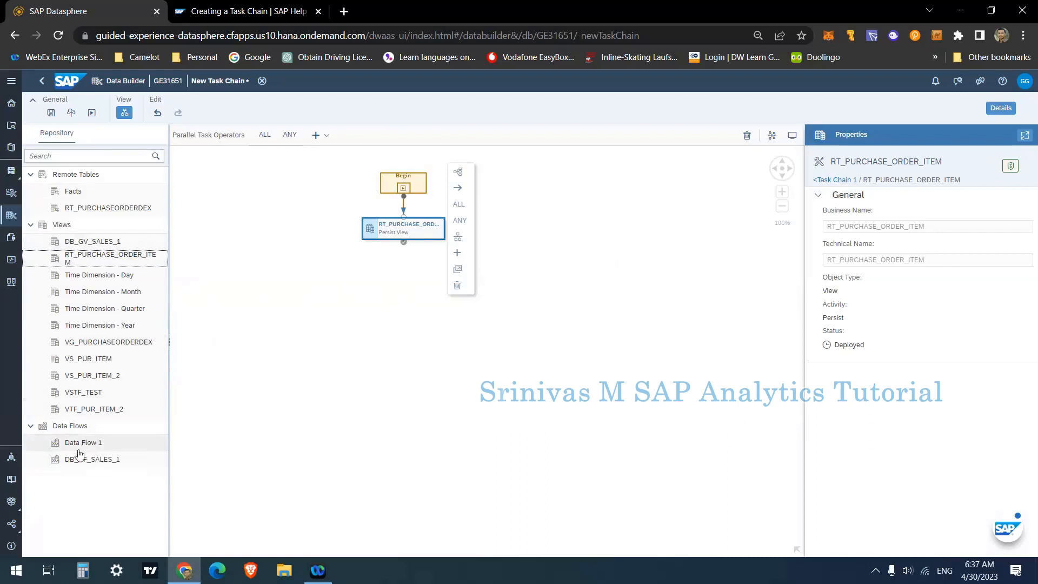
mouse_move(86, 450)
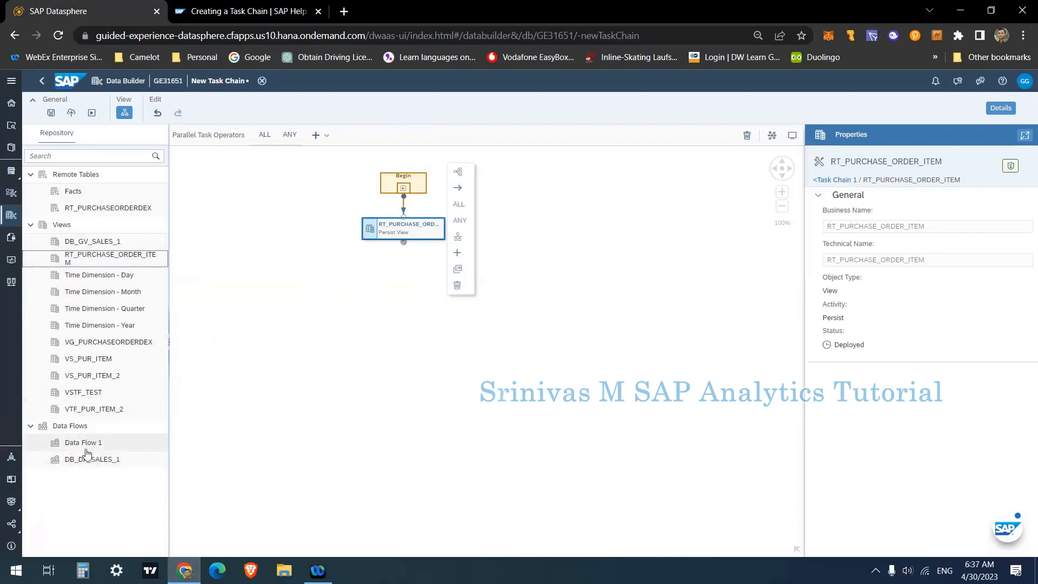
mouse_move(114, 463)
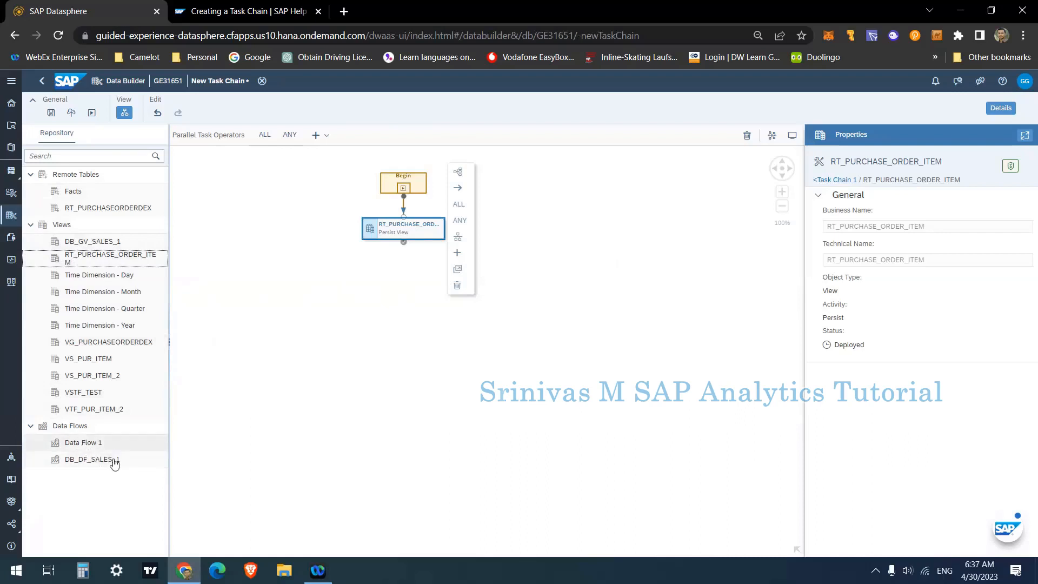
mouse_move(112, 450)
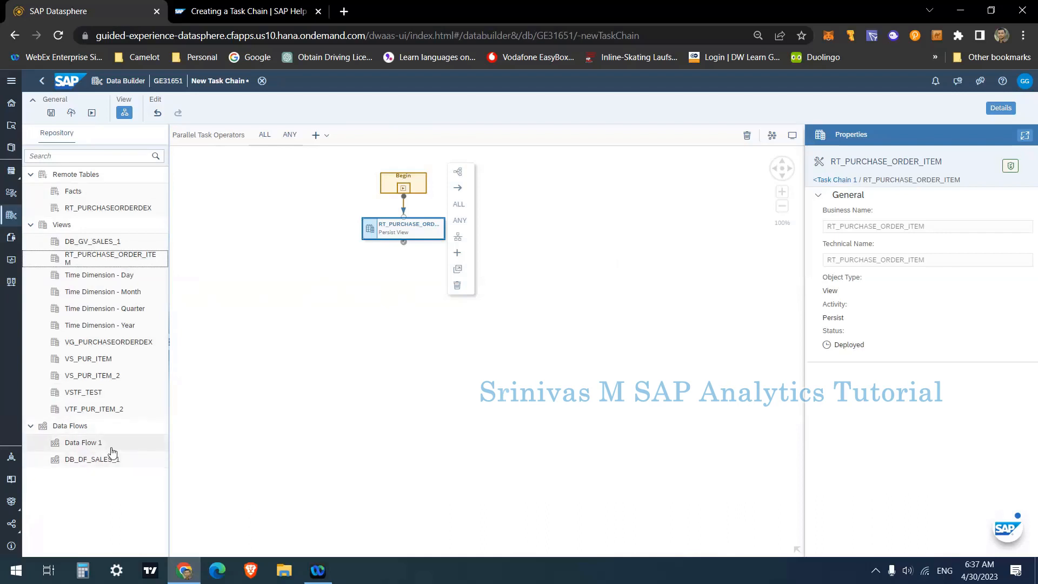
mouse_move(77, 455)
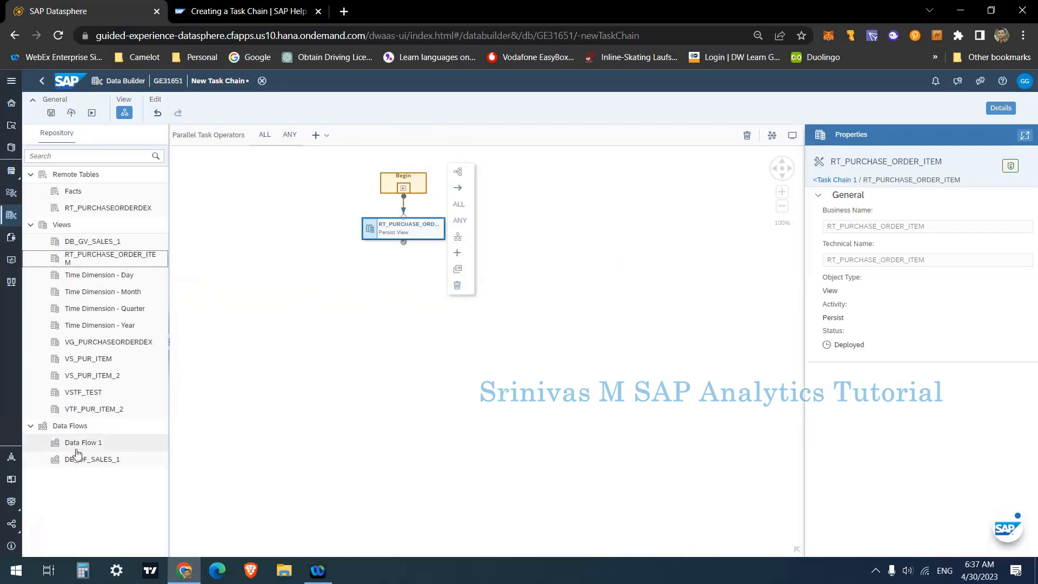
mouse_move(93, 446)
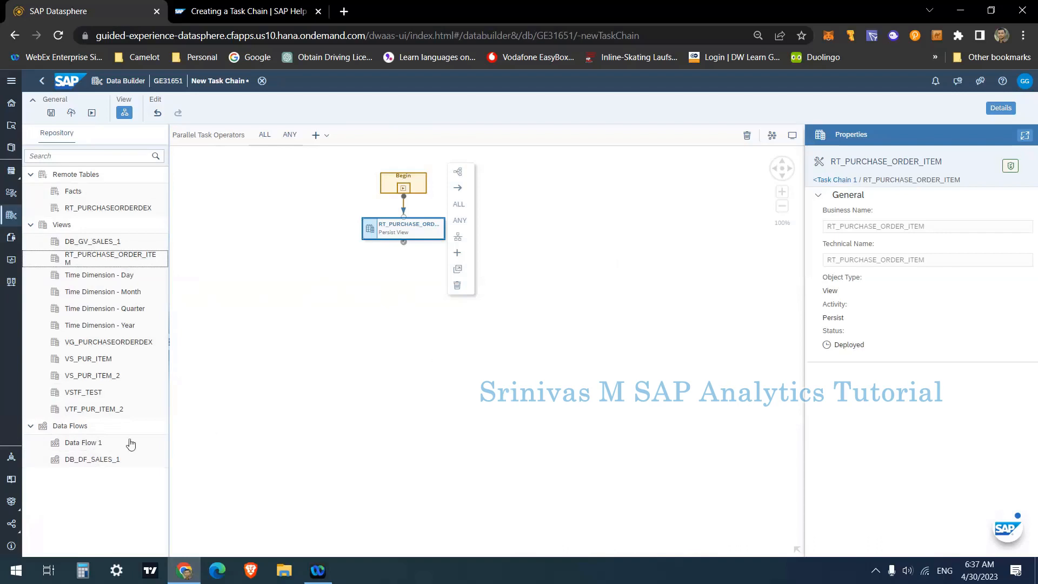
mouse_move(80, 452)
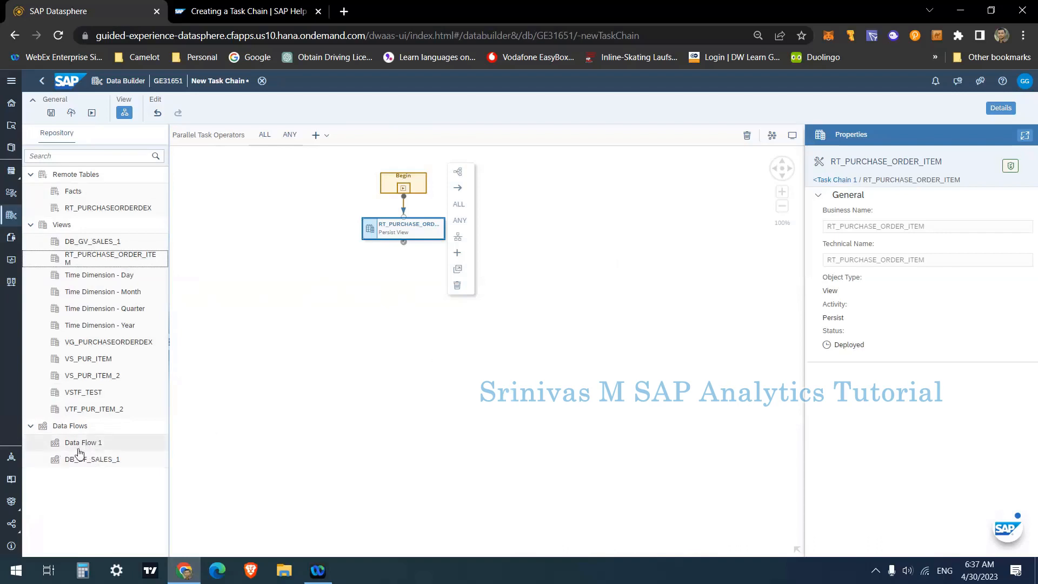
mouse_move(508, 269)
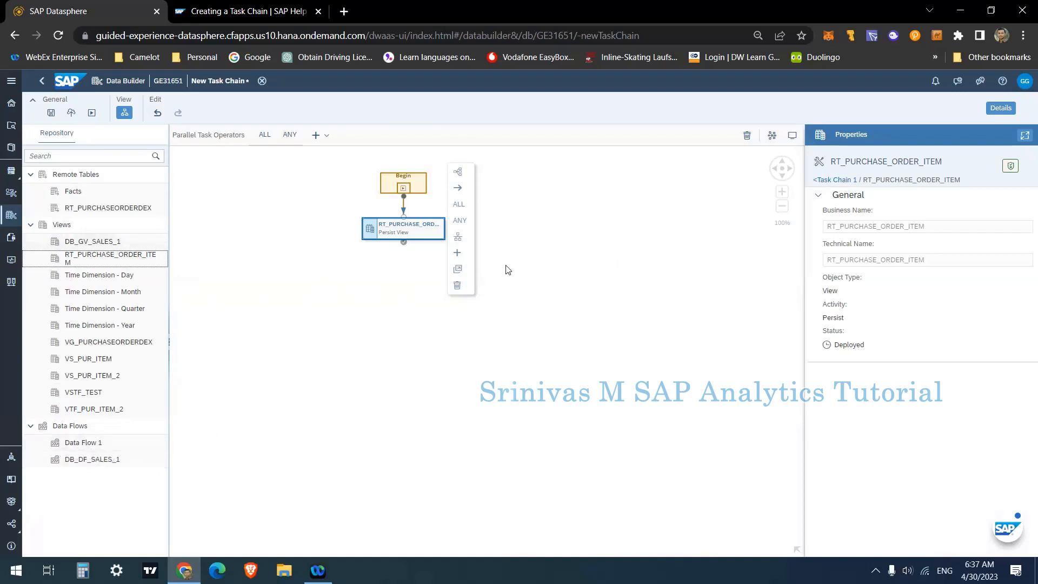
mouse_move(461, 337)
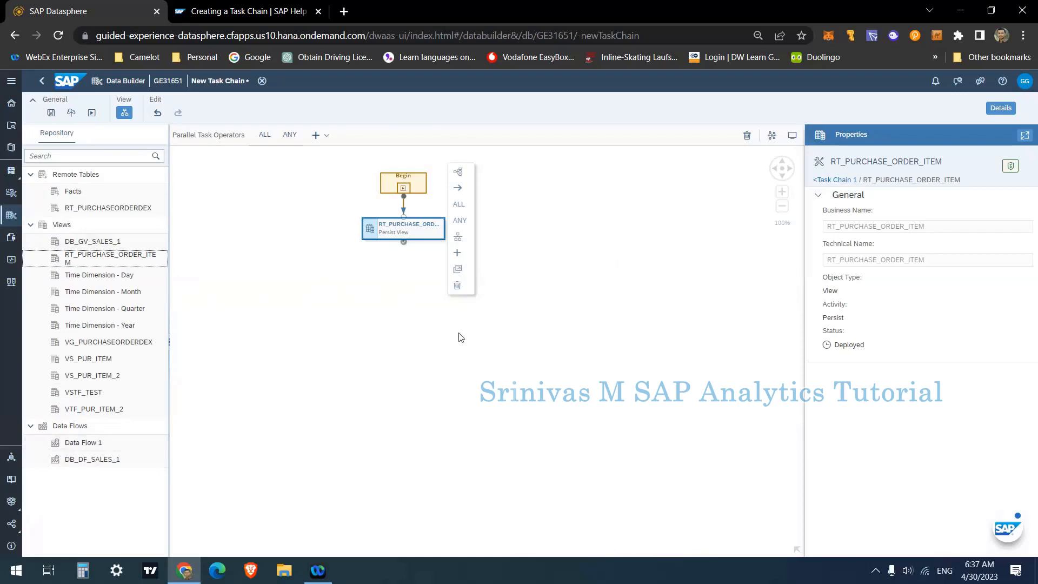
mouse_move(395, 218)
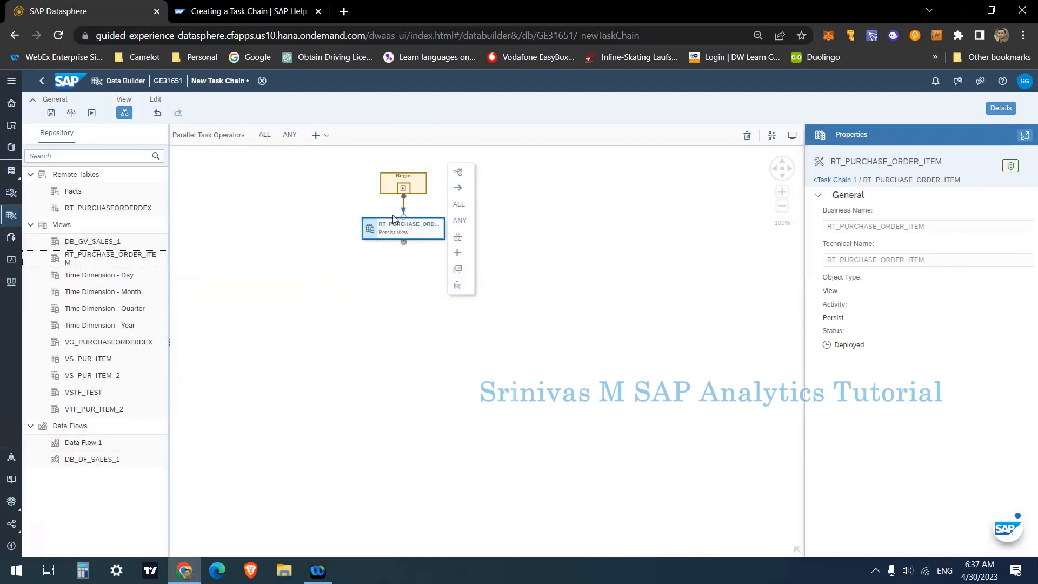
mouse_move(338, 211)
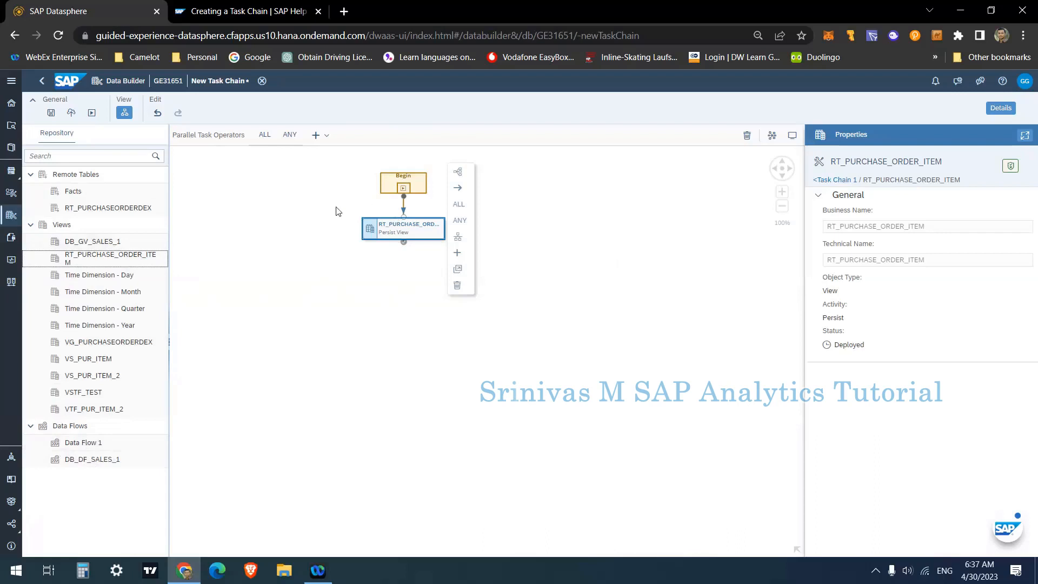
mouse_move(423, 232)
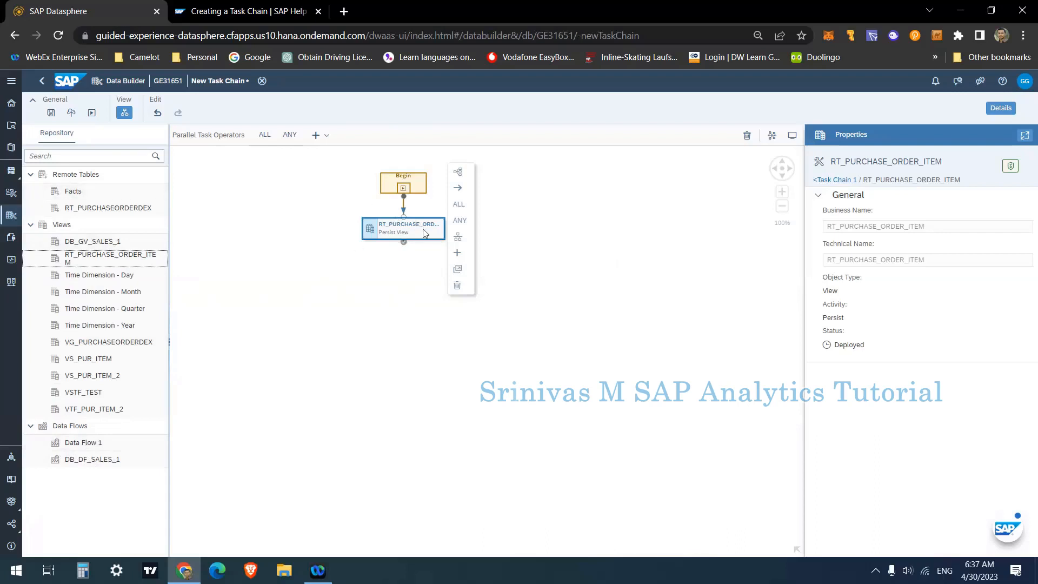
mouse_move(410, 239)
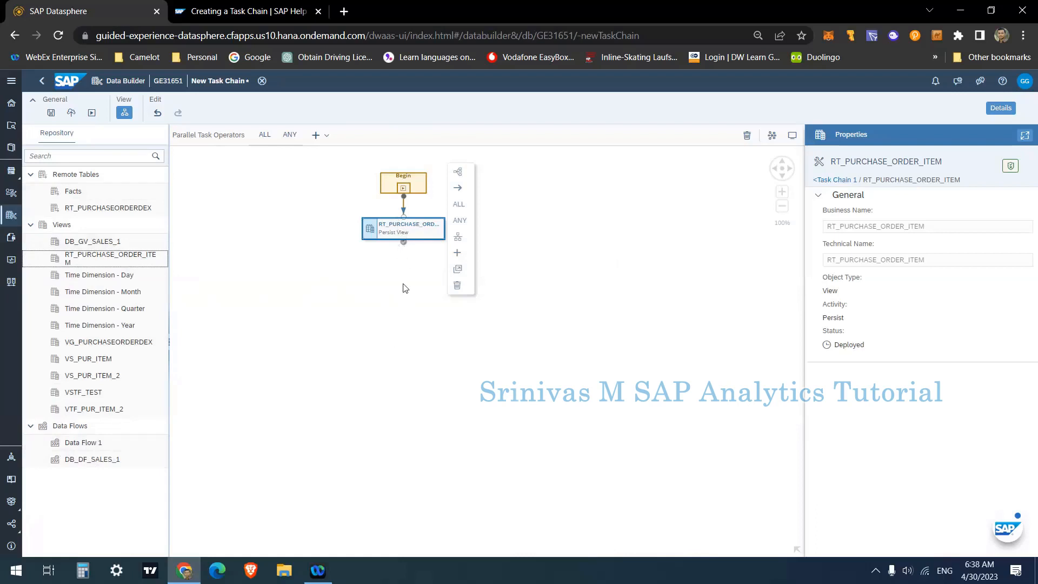
mouse_move(84, 302)
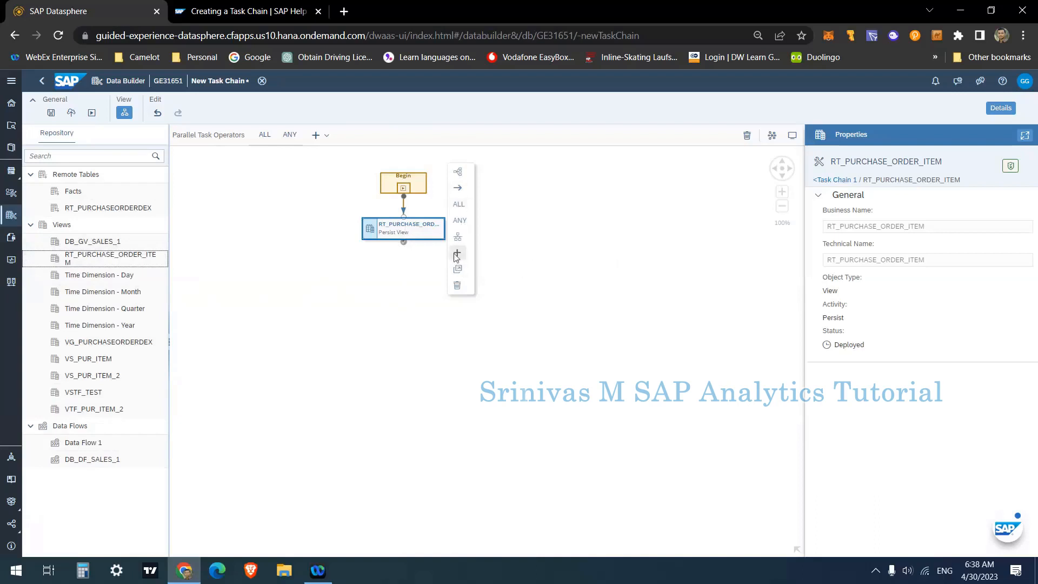
- Add DB_GV_SALES_1 as the next task after RT_PURCHASE_ORDER_ITEM and view its properties
click(457, 254)
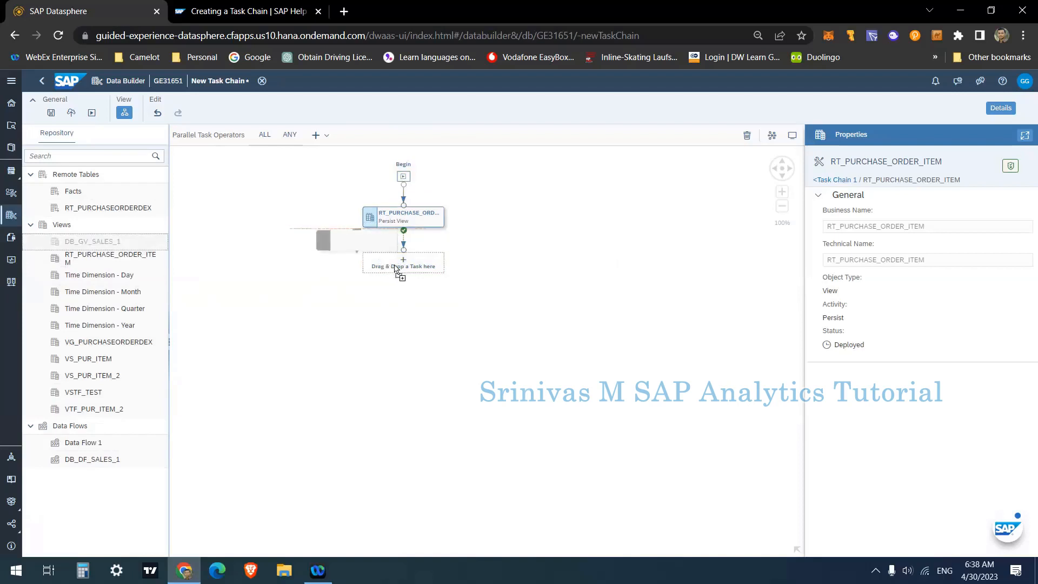
drag(93, 241, 402, 262)
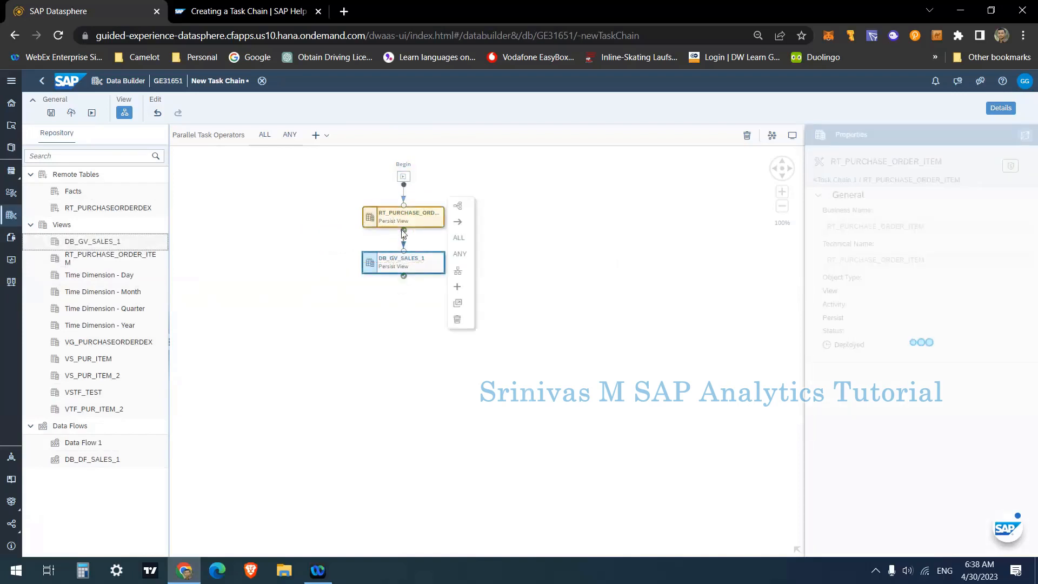
click(403, 262)
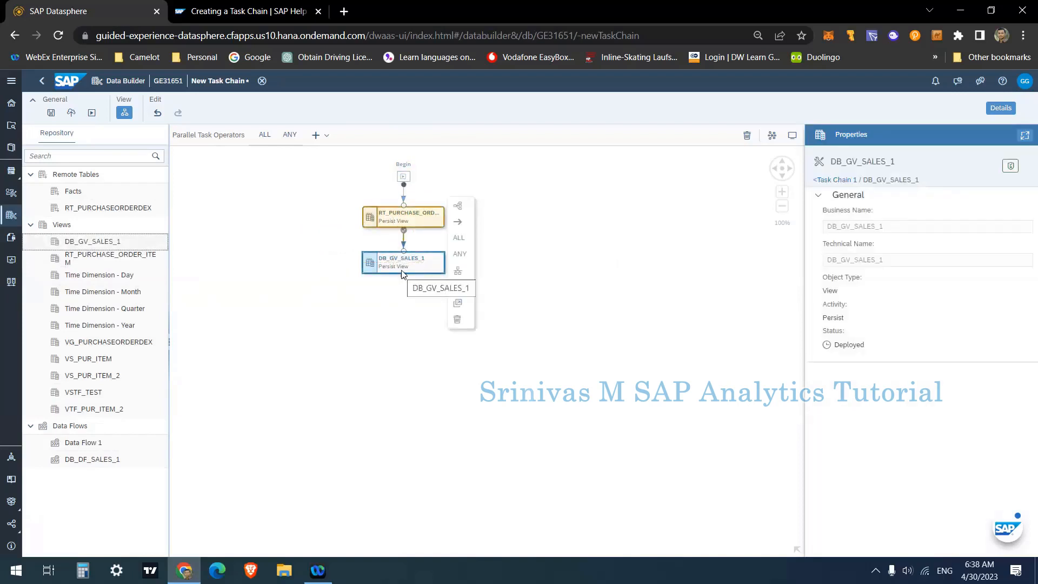
click(403, 216)
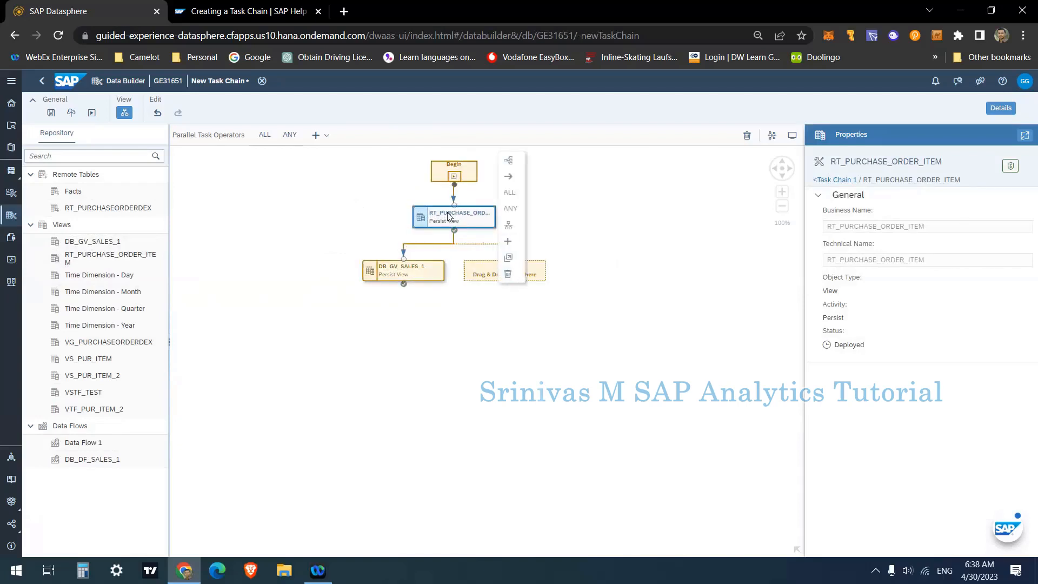
mouse_move(494, 279)
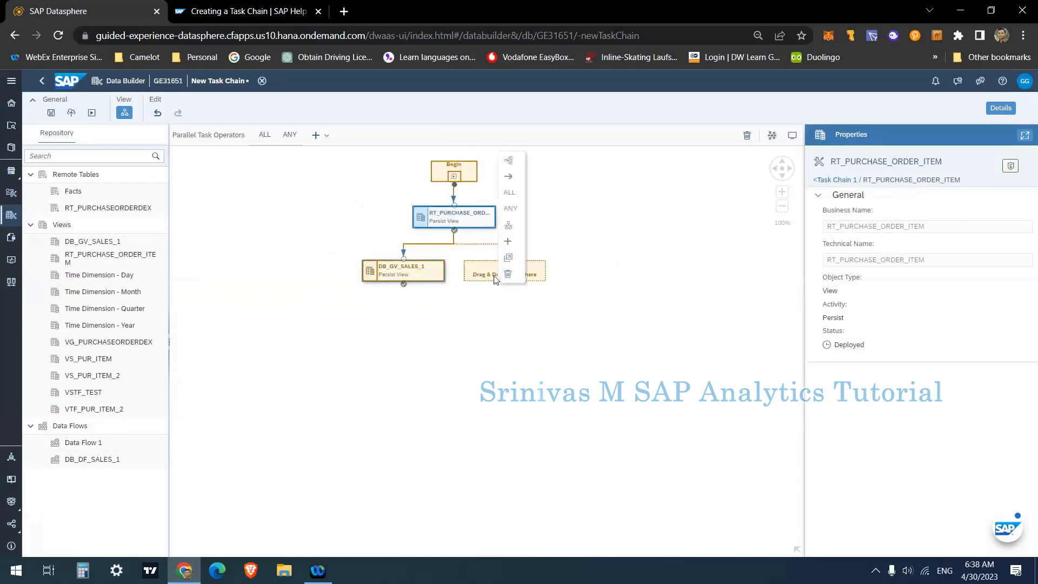
mouse_move(489, 279)
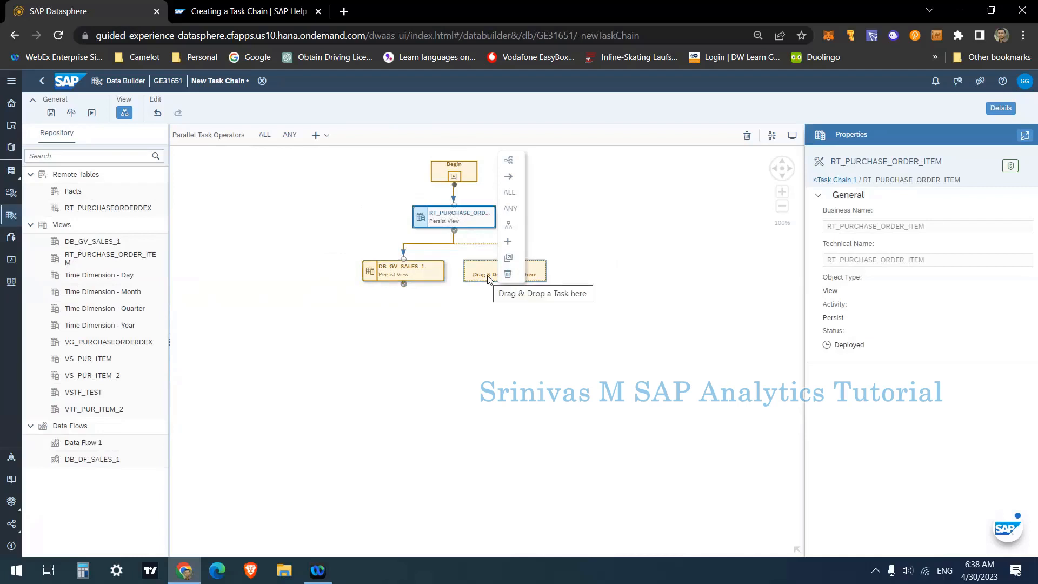
mouse_move(332, 250)
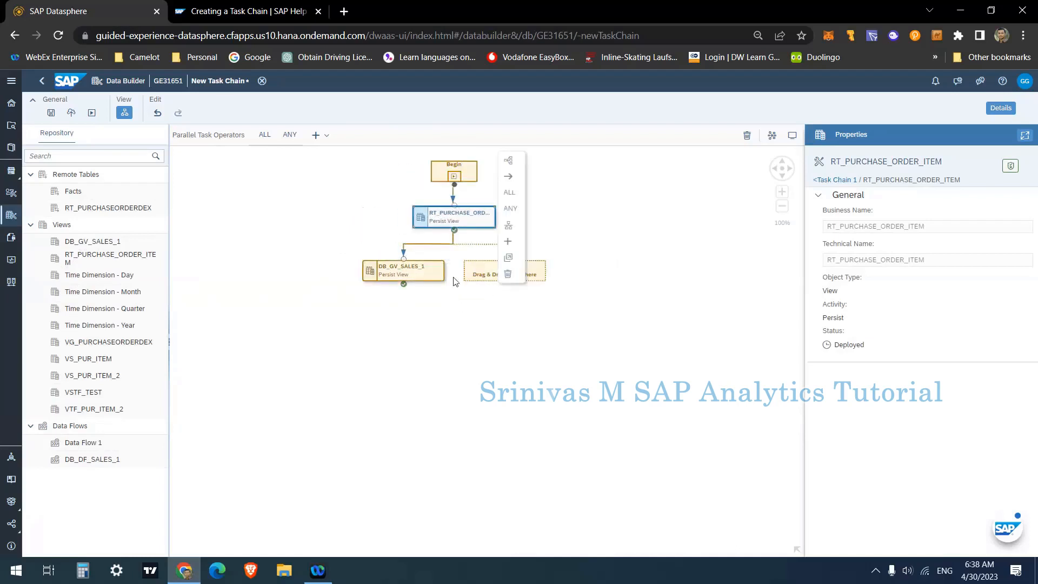
mouse_move(470, 176)
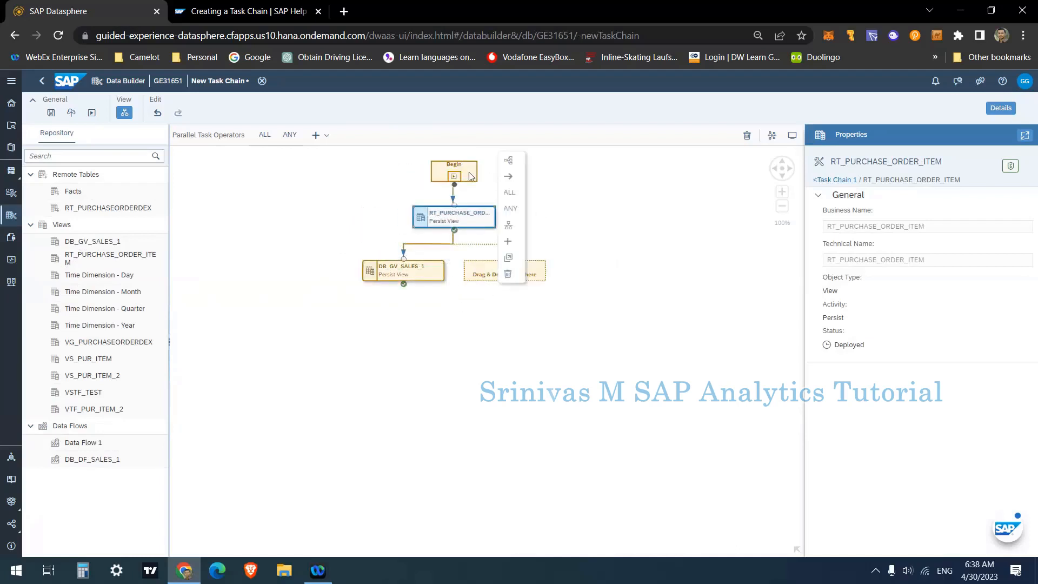
mouse_move(524, 230)
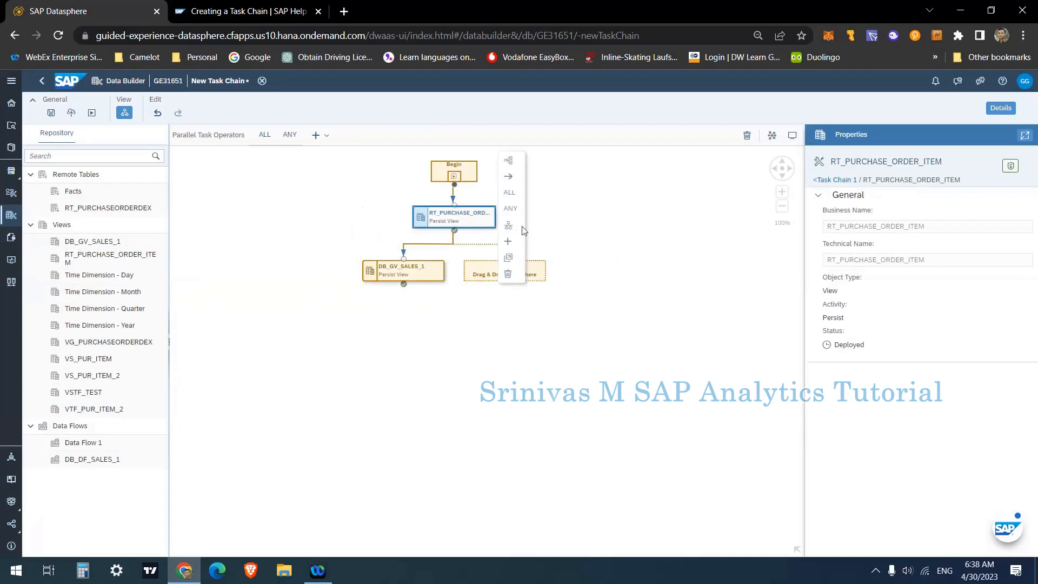
mouse_move(508, 225)
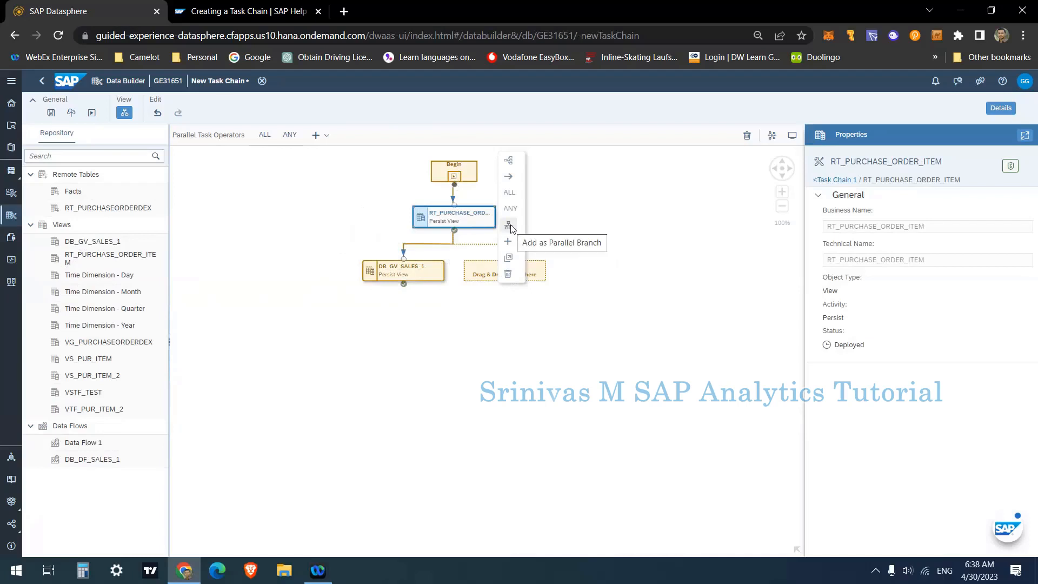
- Add VS_PUR_ITEM_2 as a parallel branch beside DB_GV_SALES_1 and check both tasks' properties
click(509, 225)
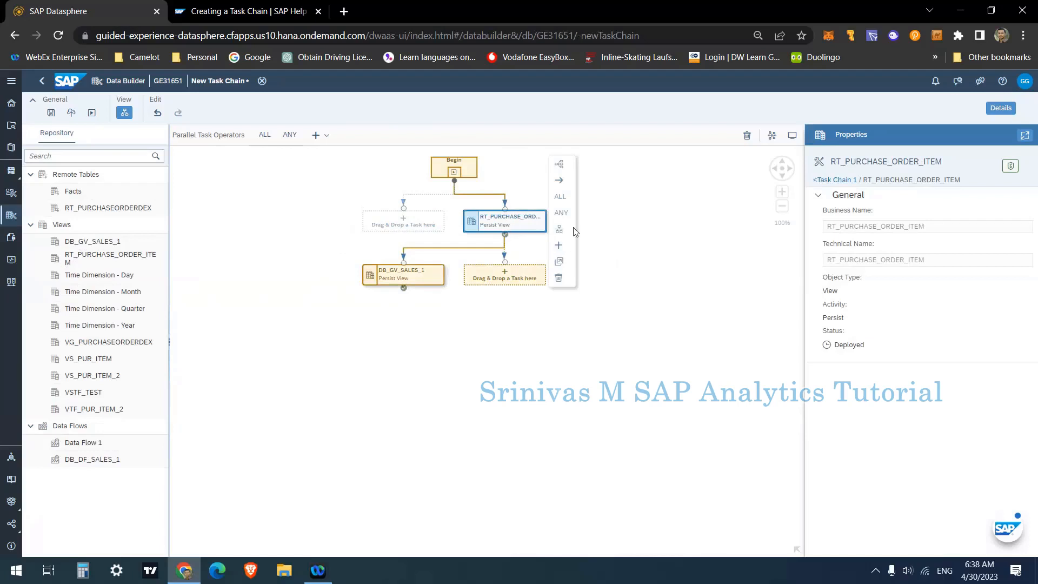
mouse_move(514, 227)
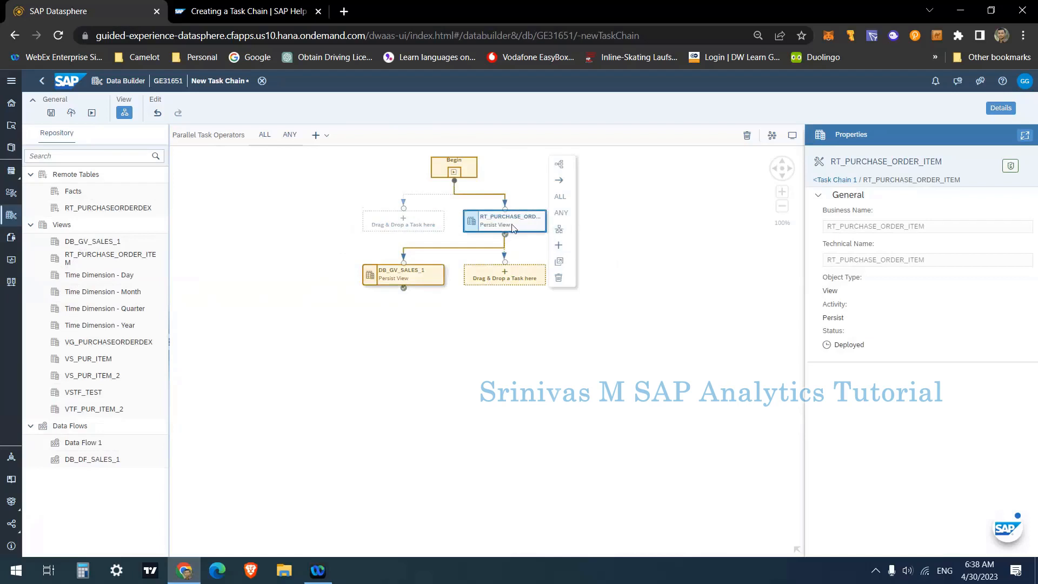
mouse_move(442, 227)
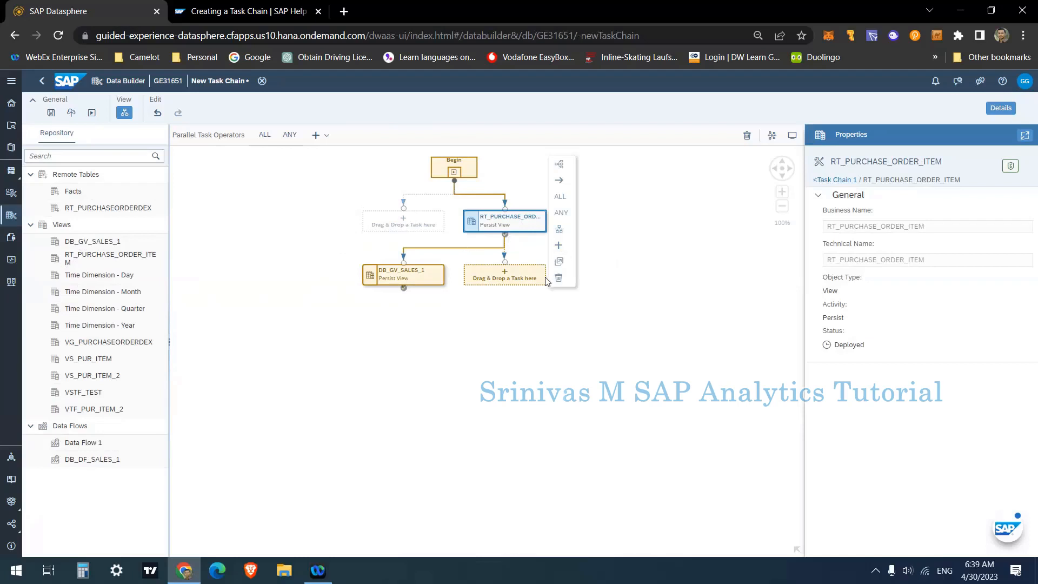
mouse_move(730, 191)
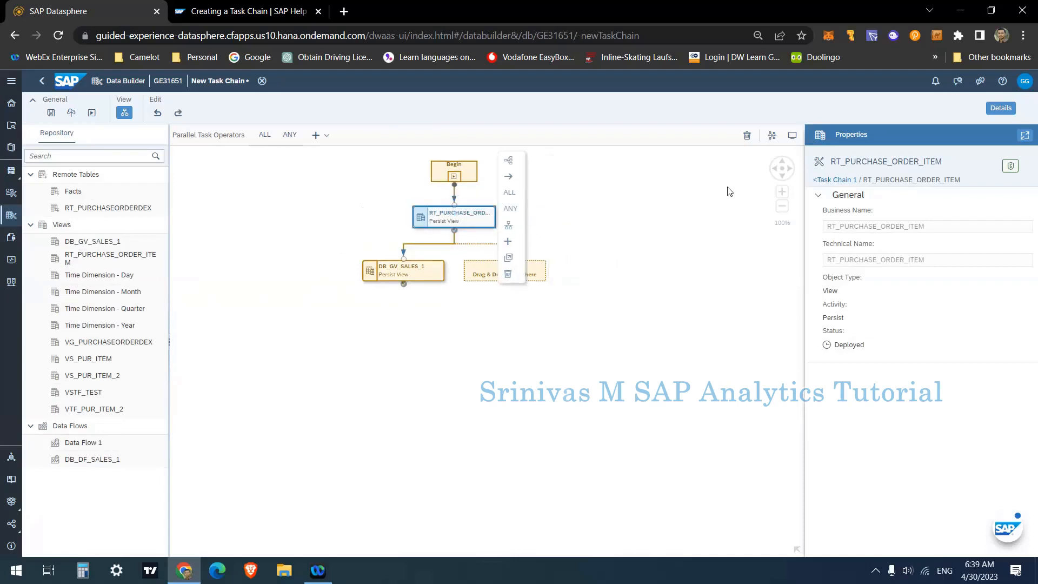
mouse_move(492, 250)
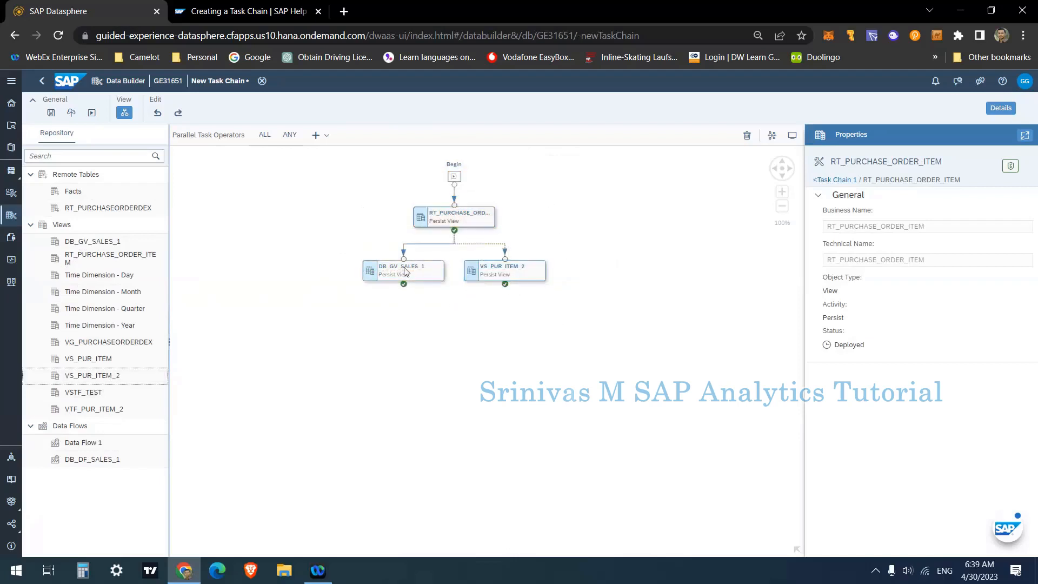
click(504, 270)
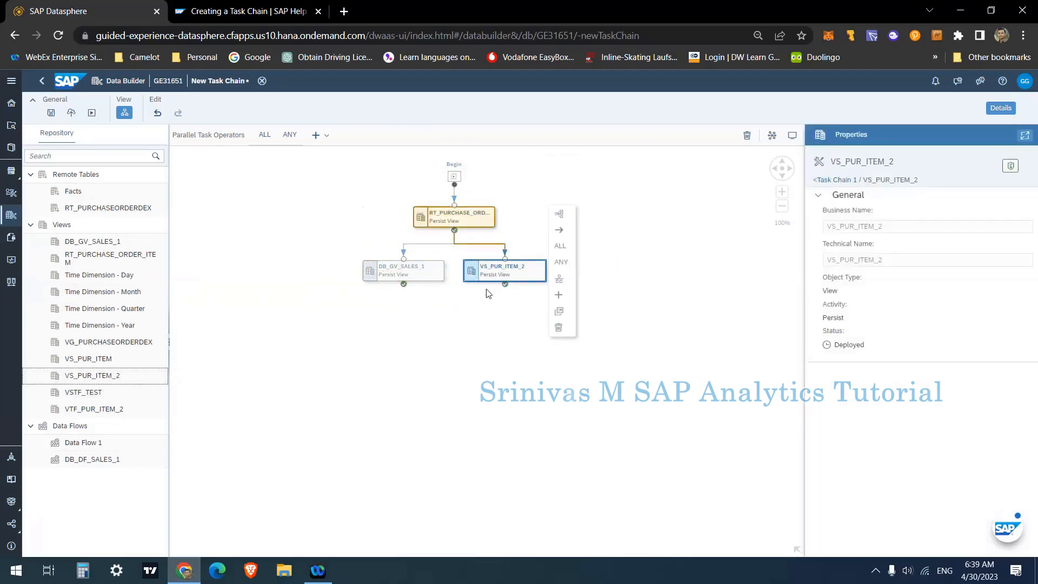
mouse_move(420, 323)
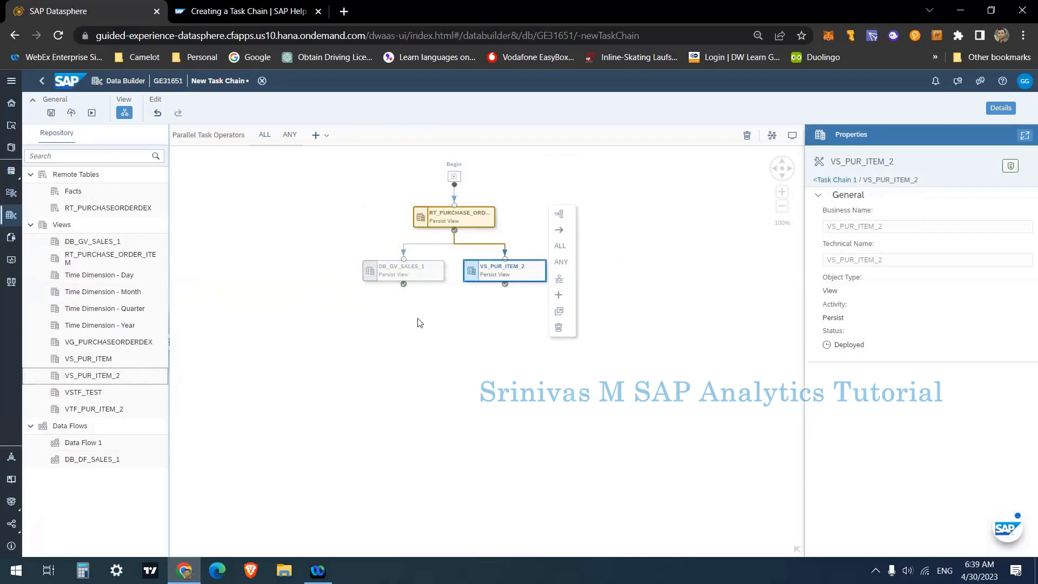
mouse_move(484, 362)
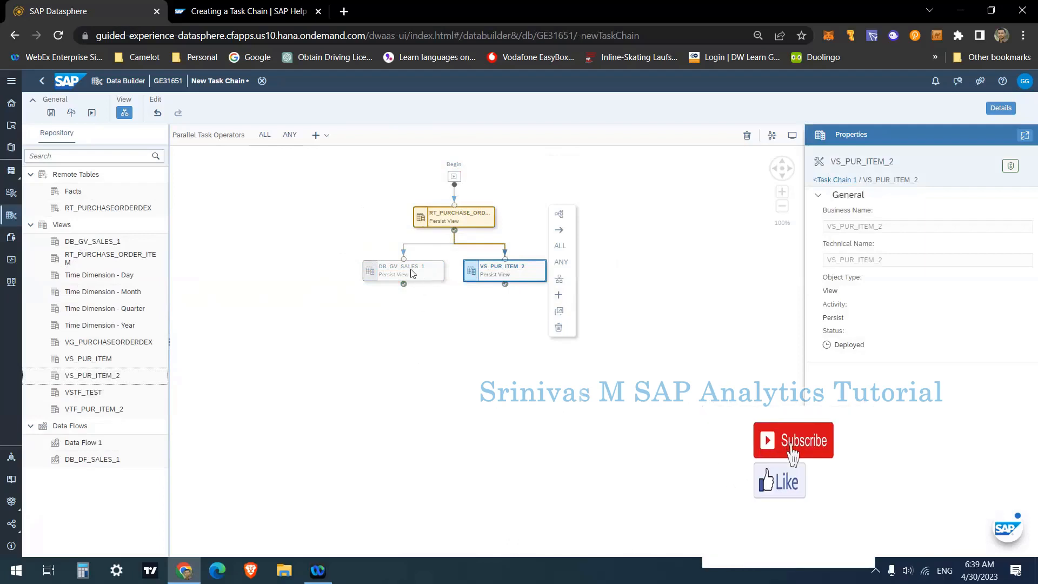
click(403, 271)
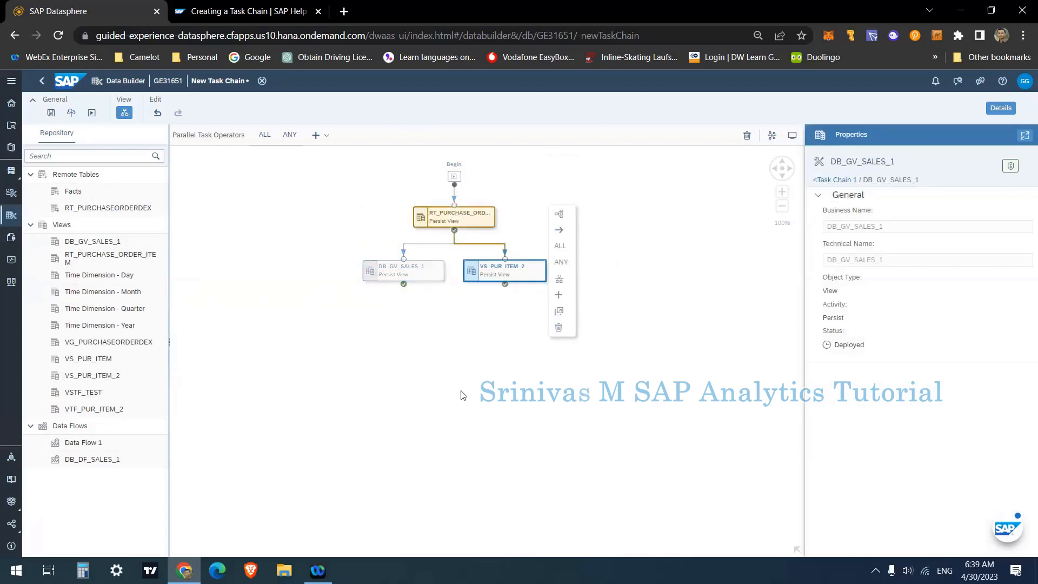
- Add an ALL operator after the VS_PUR_ITEM_2 task
click(504, 270)
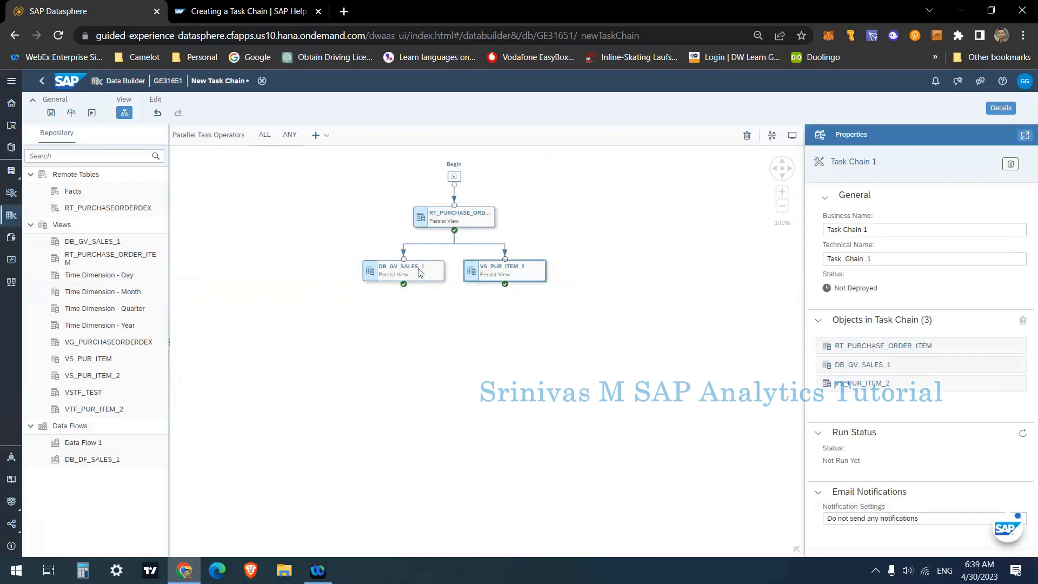
click(403, 270)
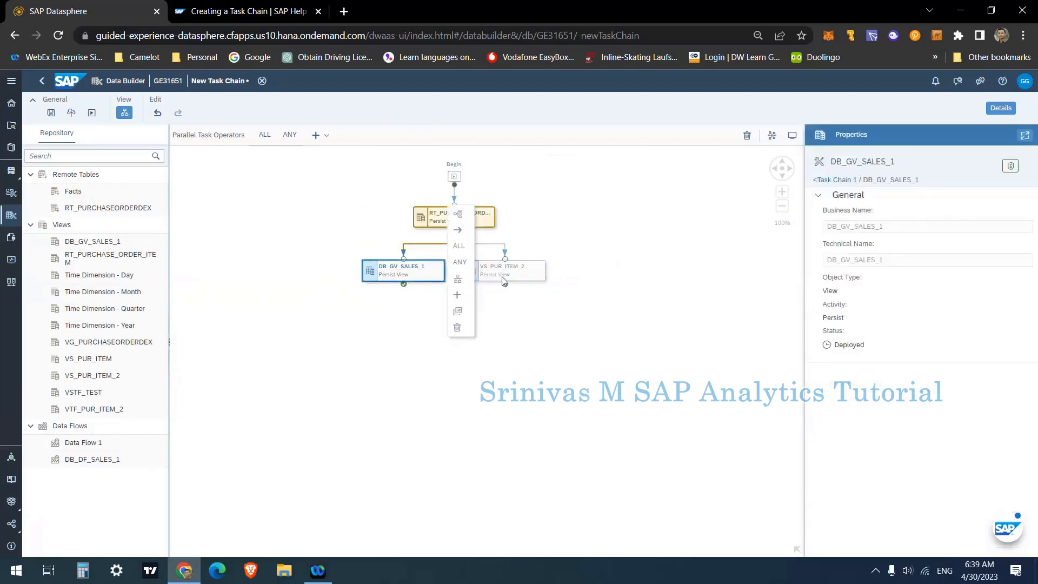
click(504, 270)
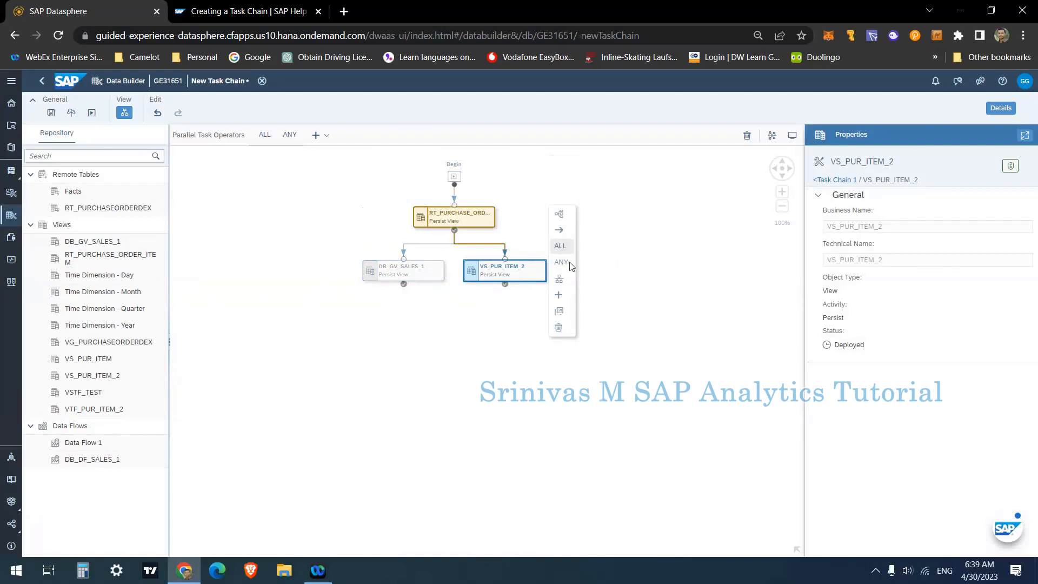
mouse_move(561, 261)
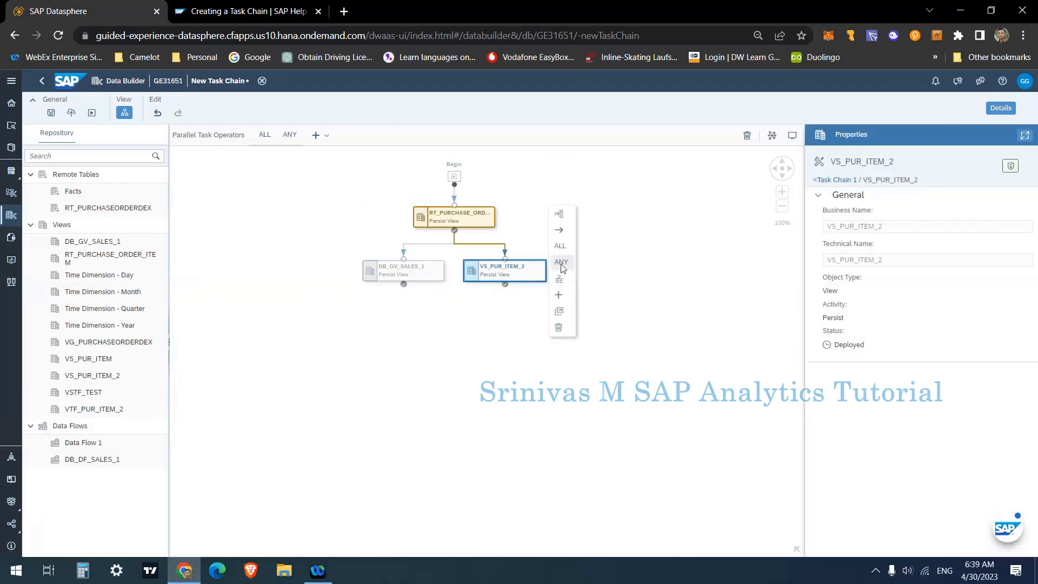
click(559, 245)
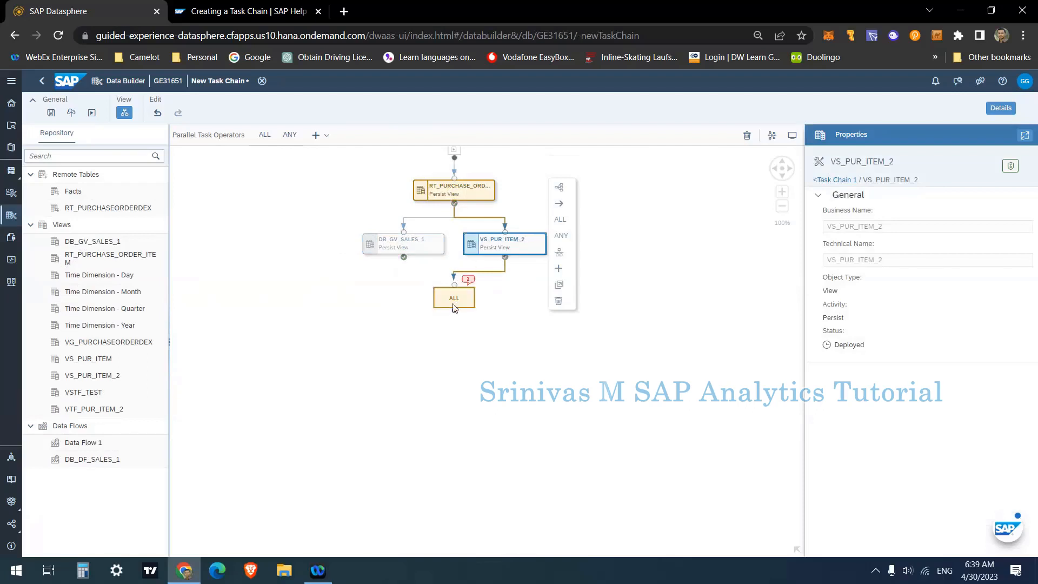
- Link DB_GV_SALES_1 into the new ALL operator
click(453, 298)
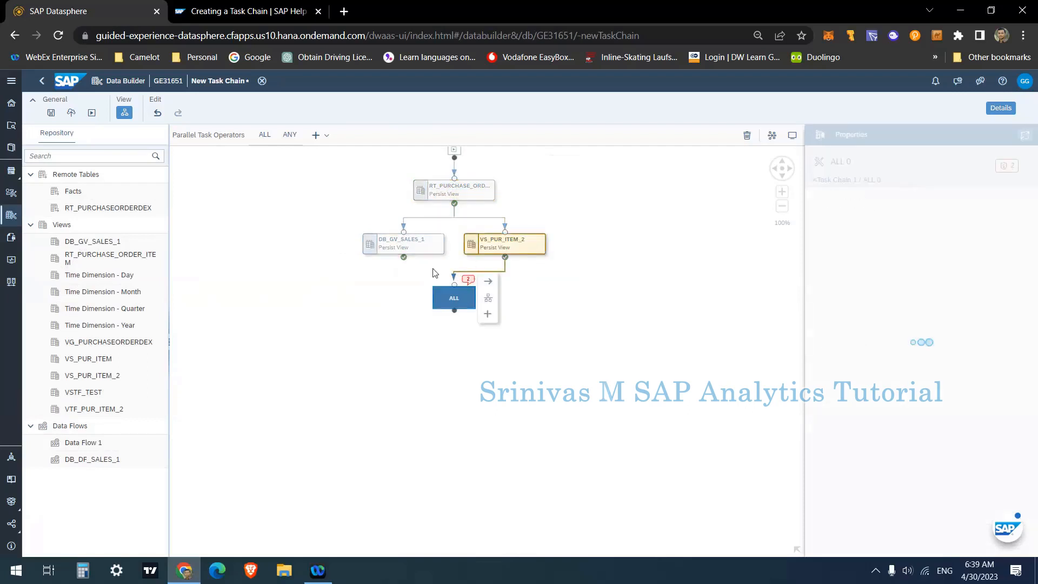
click(403, 244)
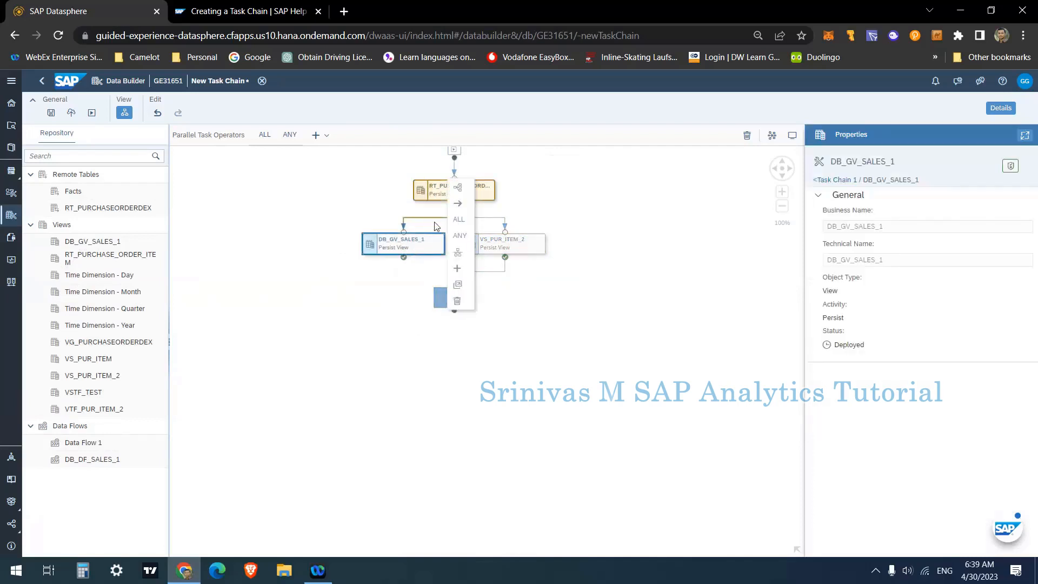
mouse_move(450, 217)
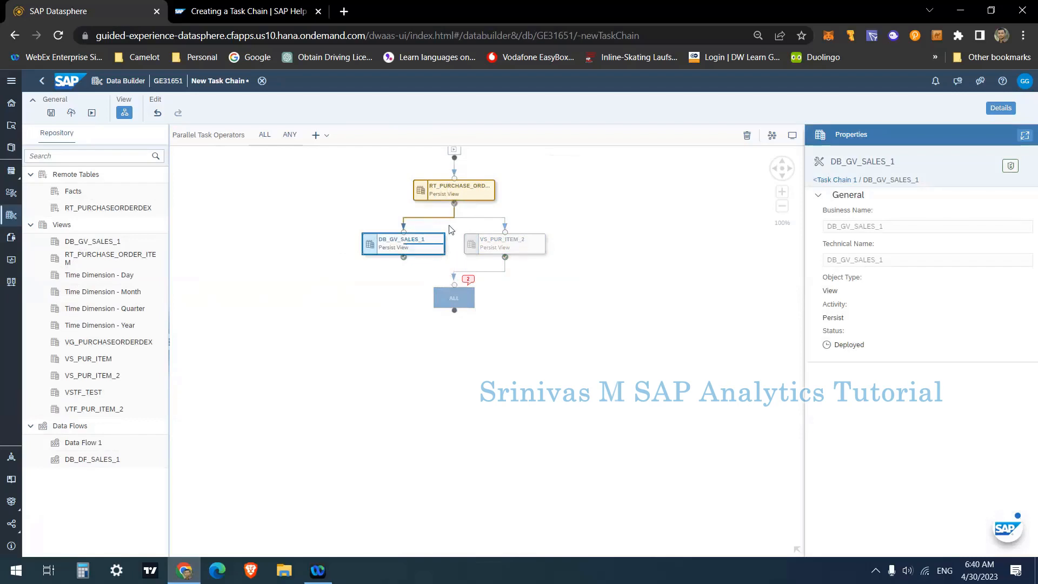
drag(403, 257, 454, 292)
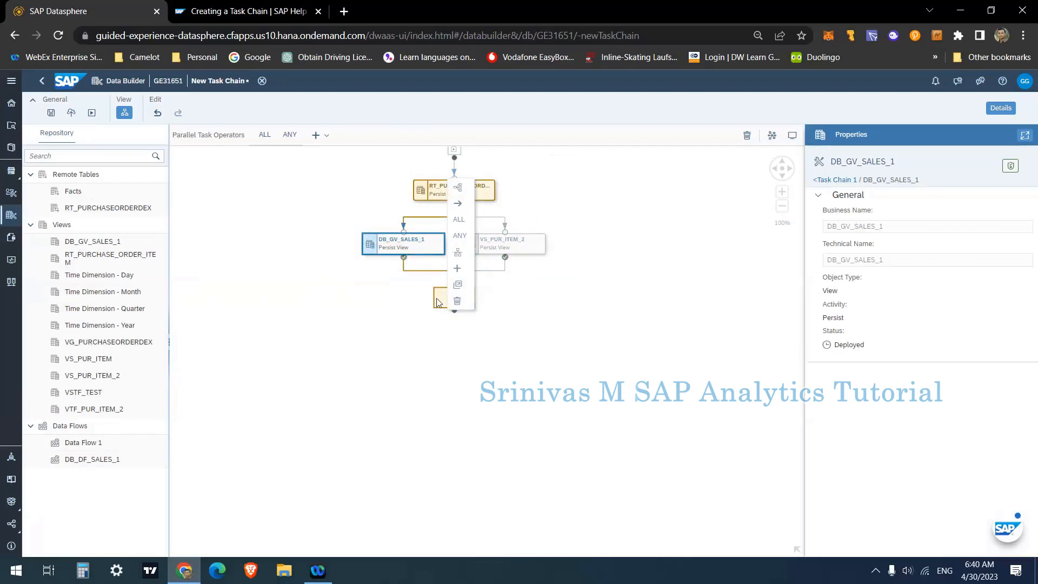
mouse_move(442, 306)
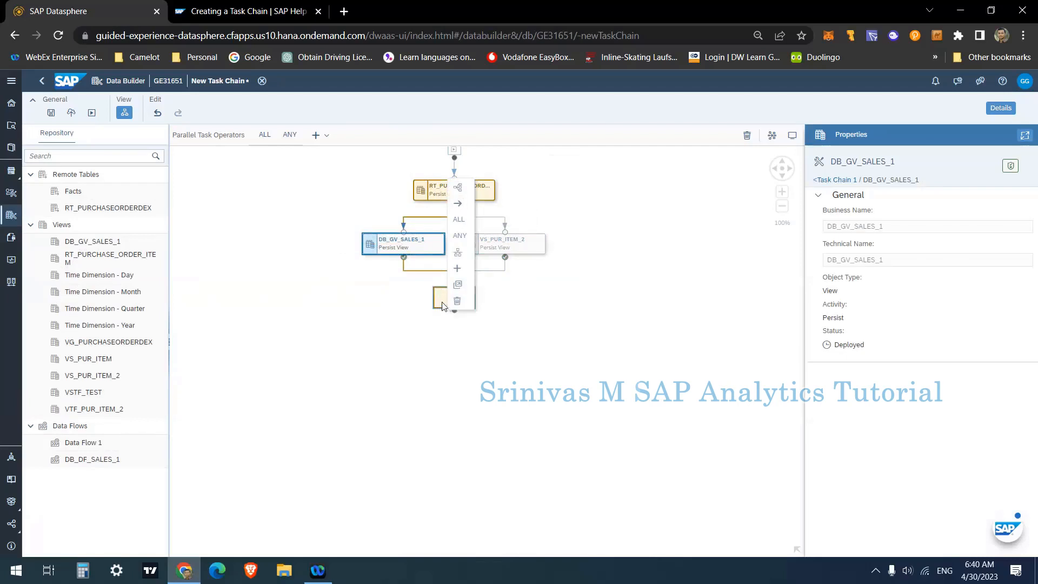
click(459, 219)
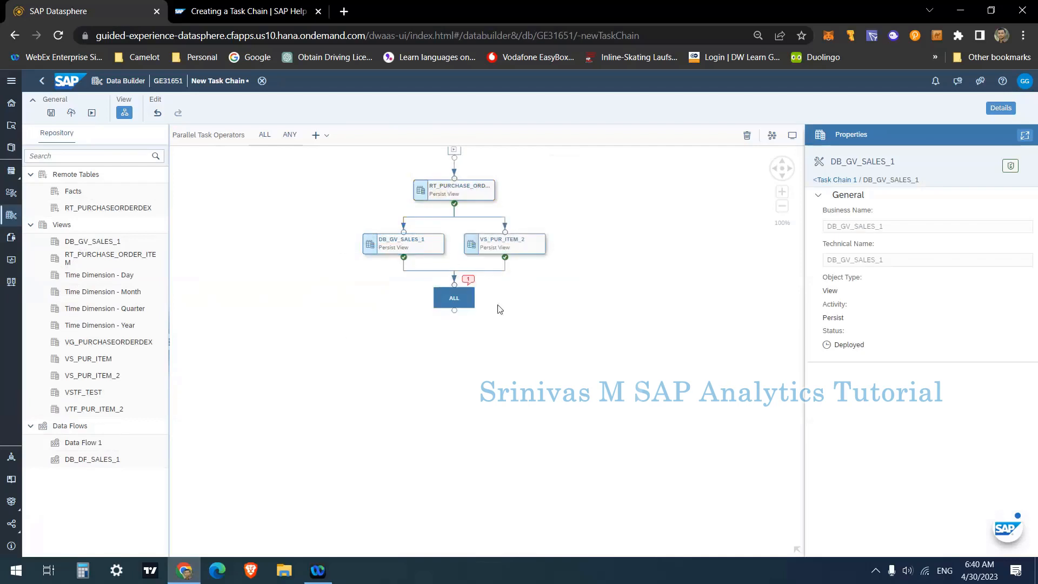
- Add a task slot after the ALL operator and fill it with VTF_PUR_ITEM_2
click(454, 298)
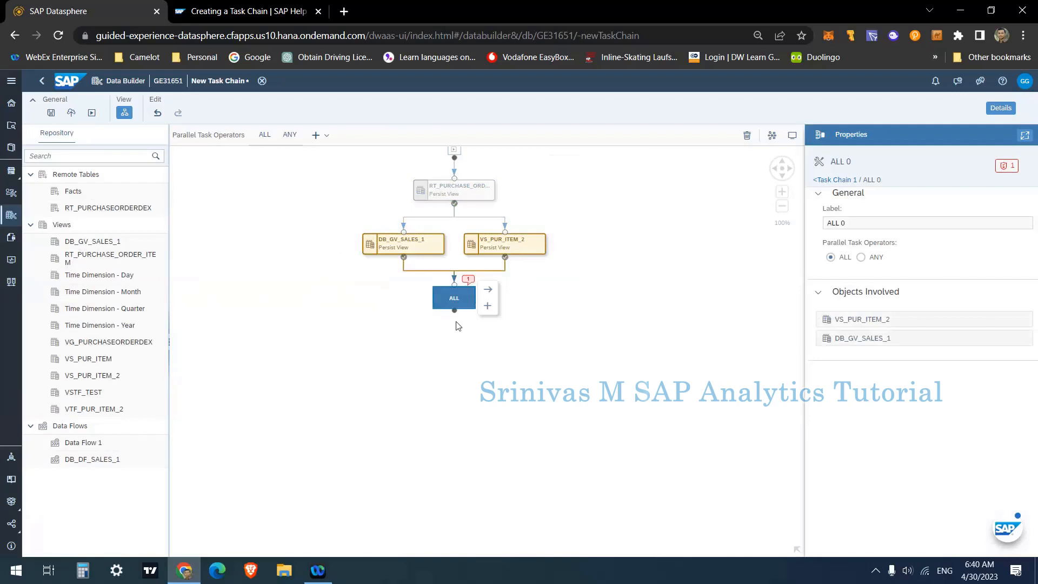
mouse_move(487, 307)
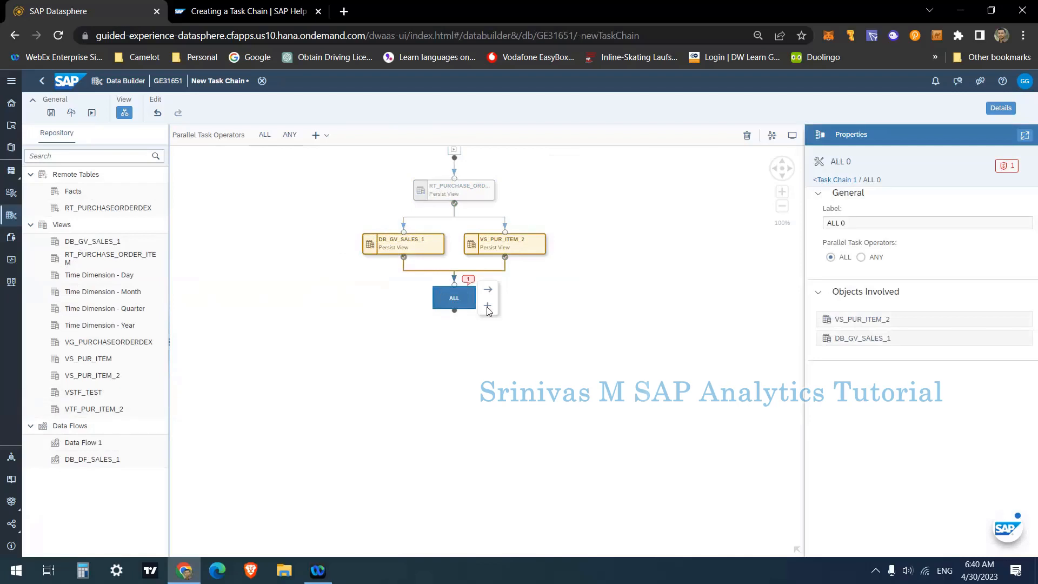
click(487, 306)
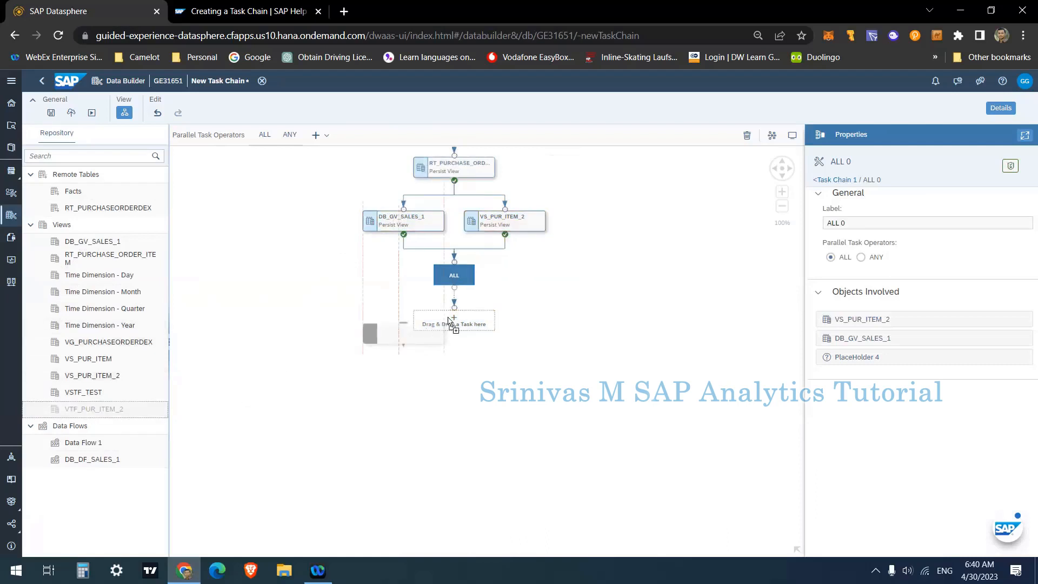
drag(94, 409, 453, 324)
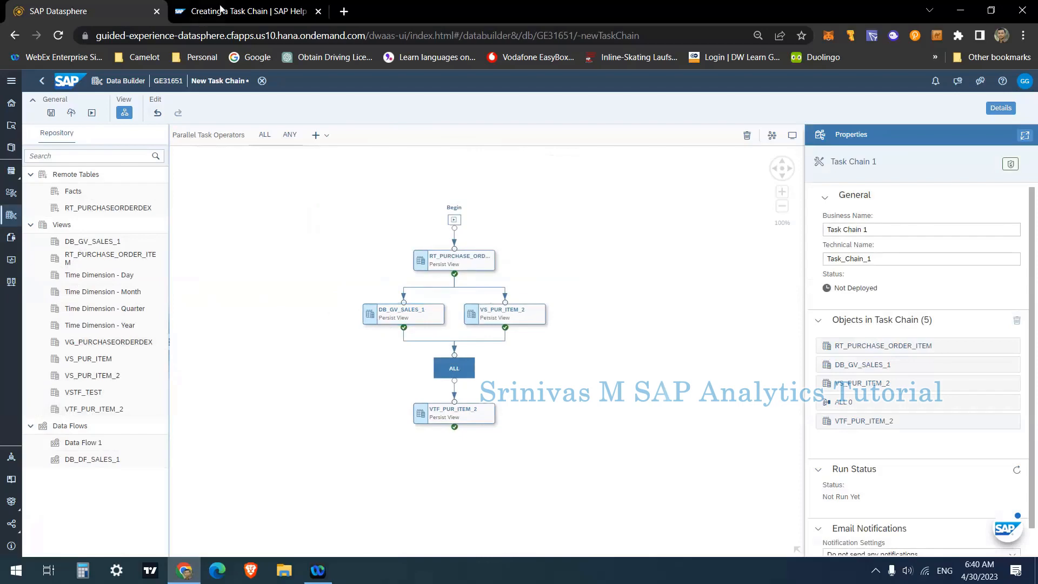
- In the Help Portal's Creating a Task Chain page, highlight the notes on staggering and delayed scheduled runs
click(243, 11)
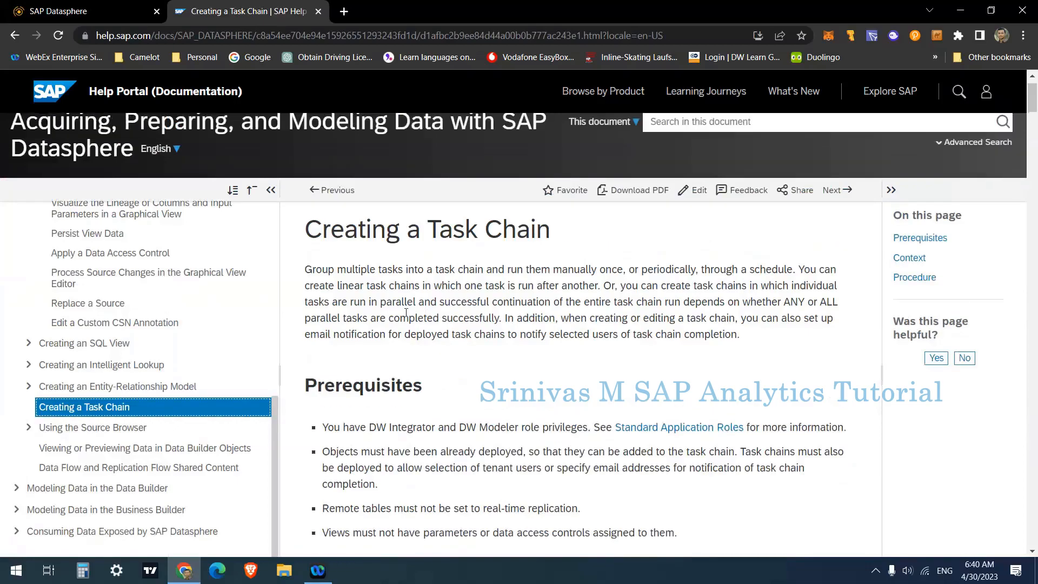
scroll(down, 3)
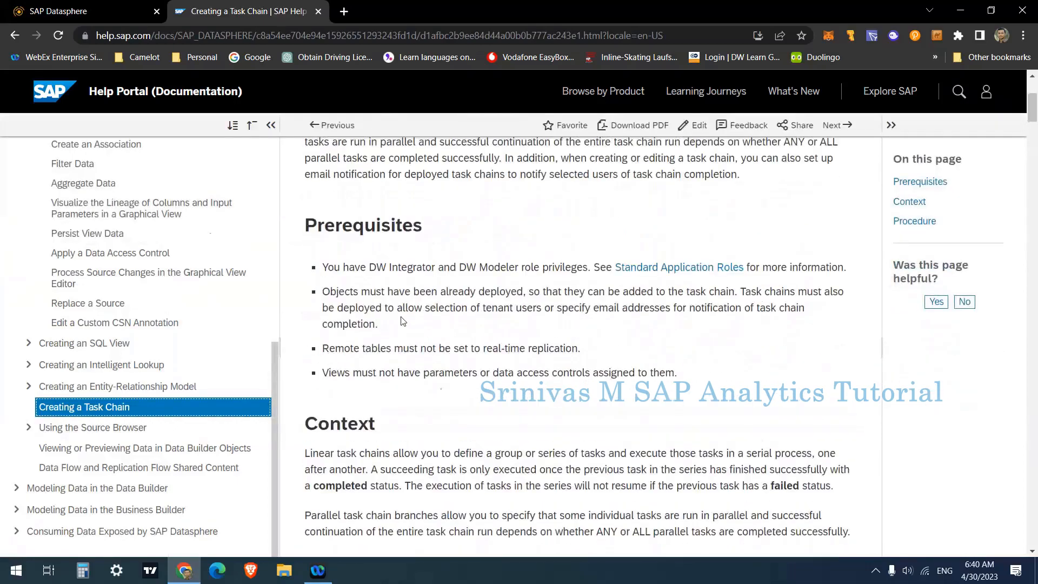
scroll(down, 3)
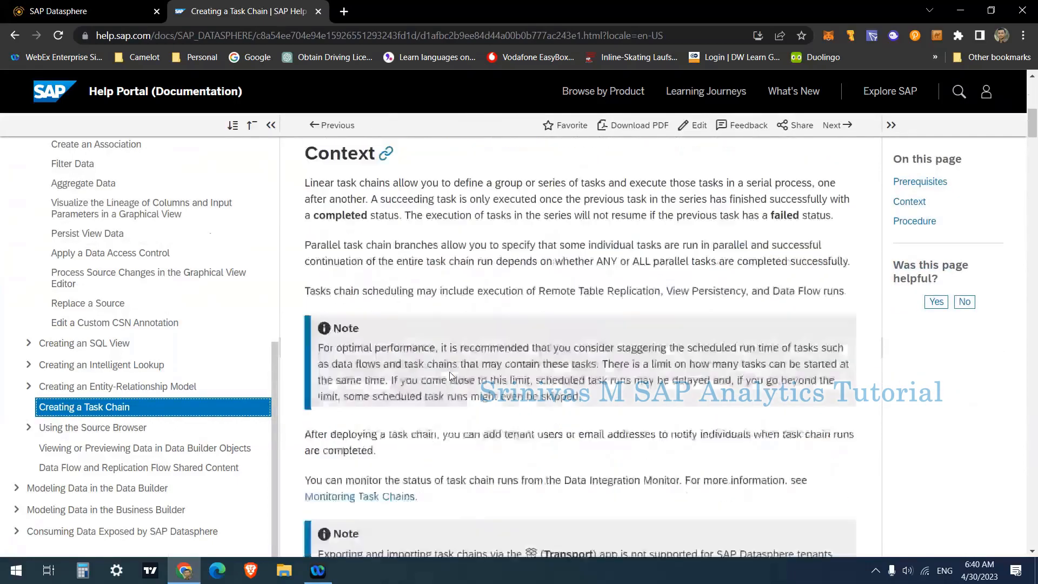
scroll(down, 3)
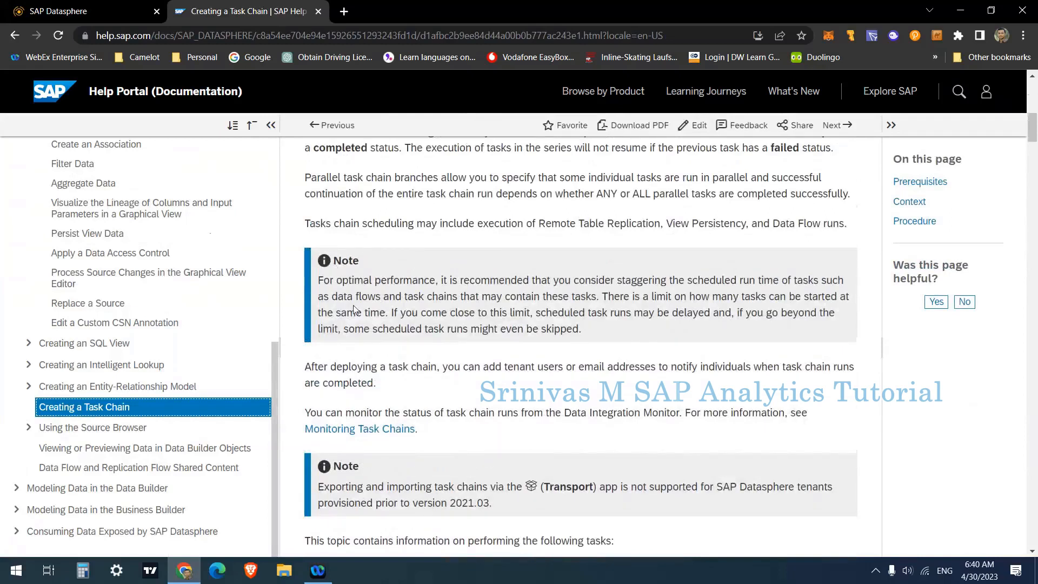
drag(335, 279, 464, 280)
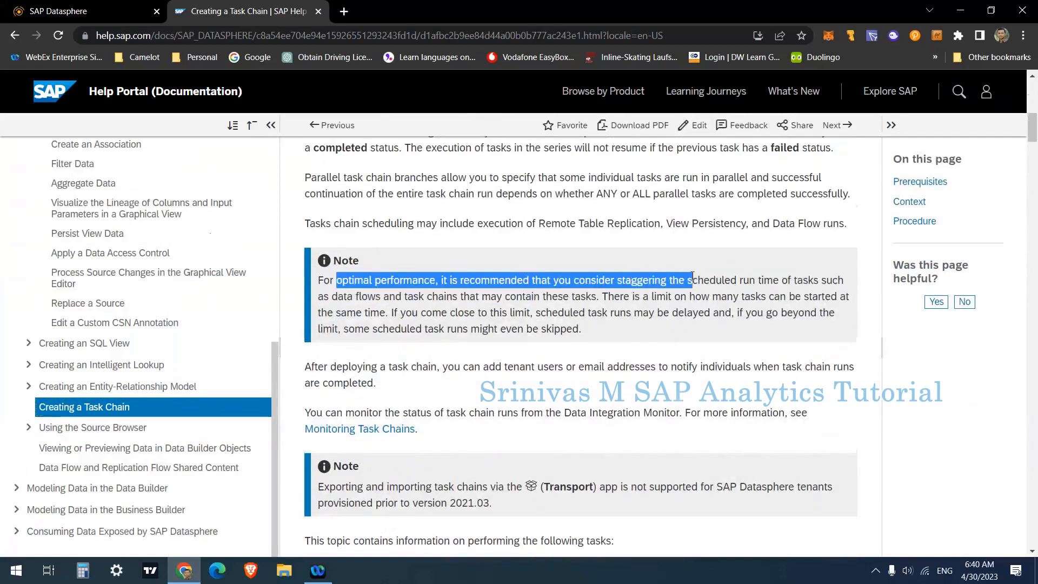
drag(690, 279, 793, 280)
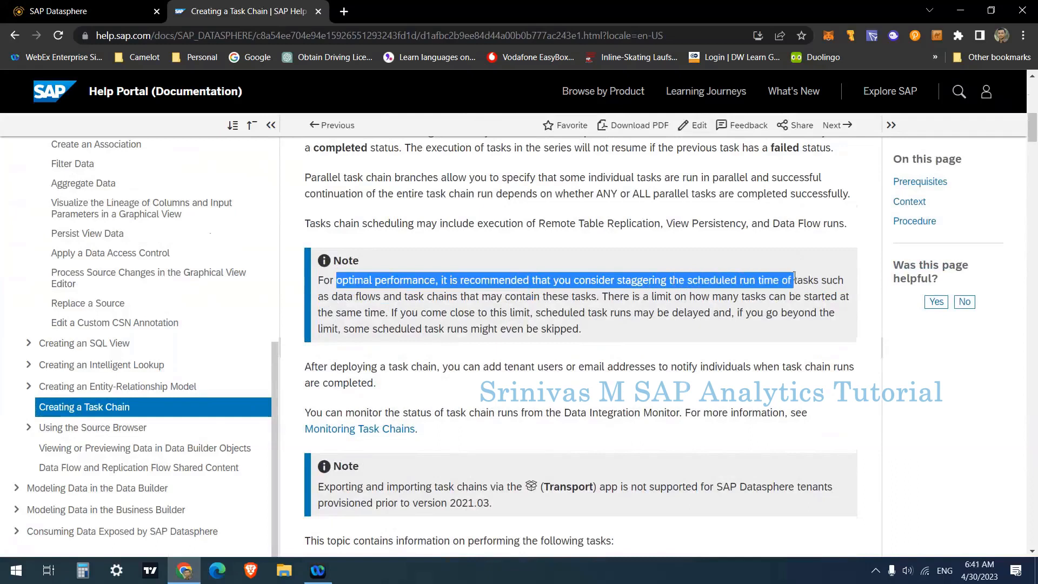
drag(793, 280, 399, 313)
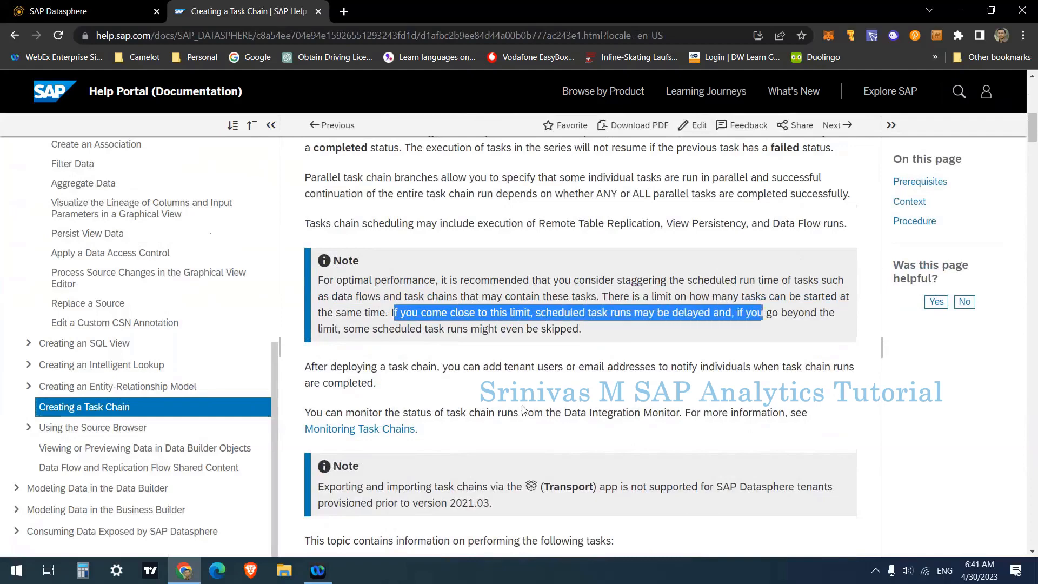
- Scroll further and highlight the note about objects in the repository
scroll(down, 3)
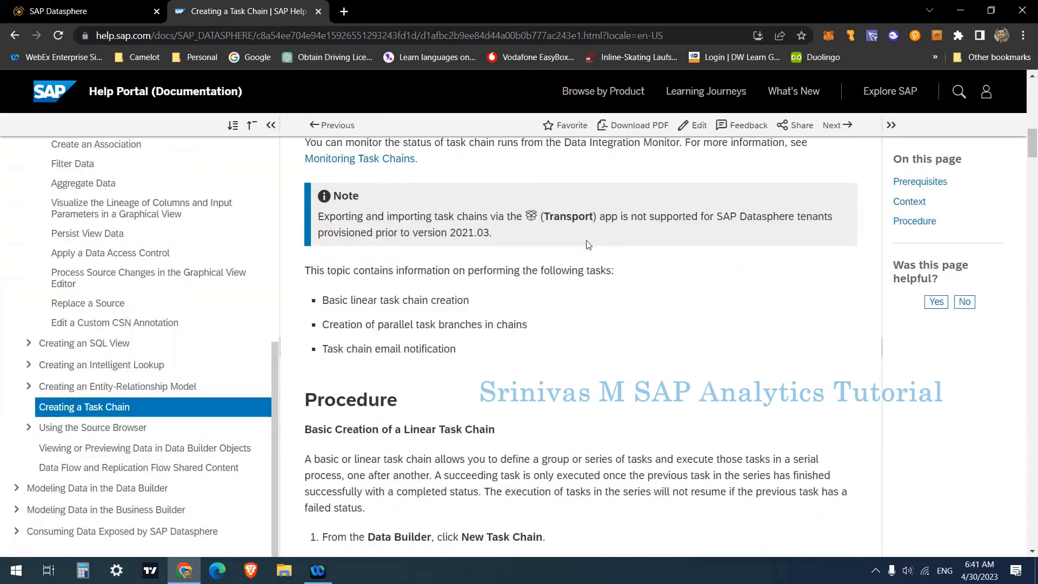
scroll(down, 3)
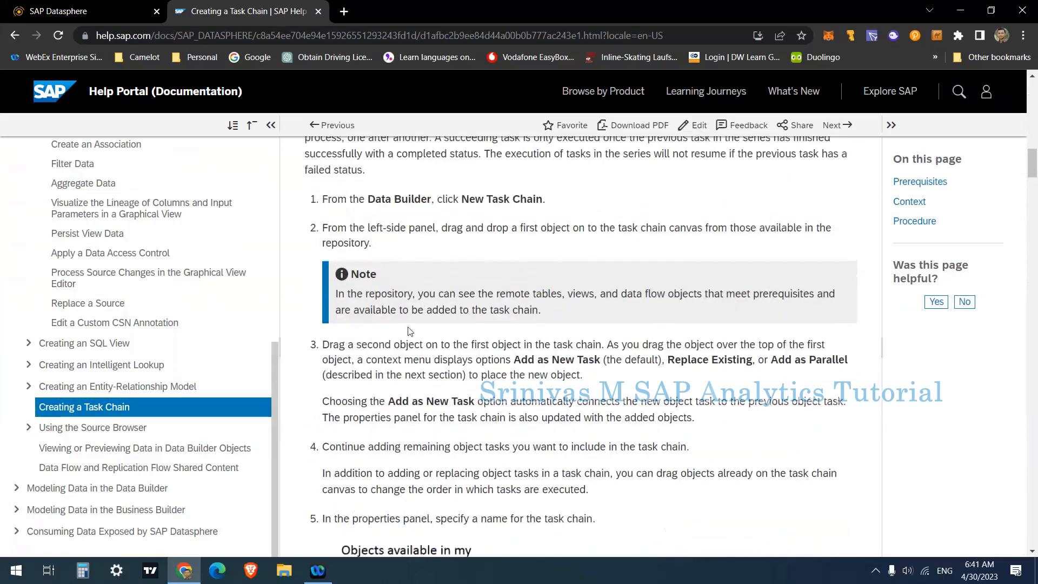
scroll(down, 3)
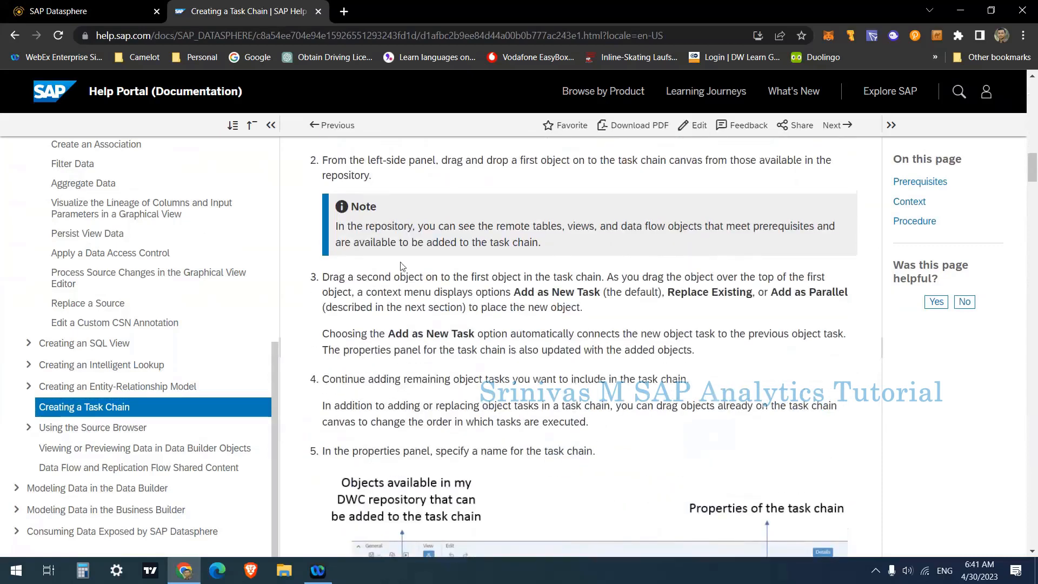
drag(375, 226, 504, 226)
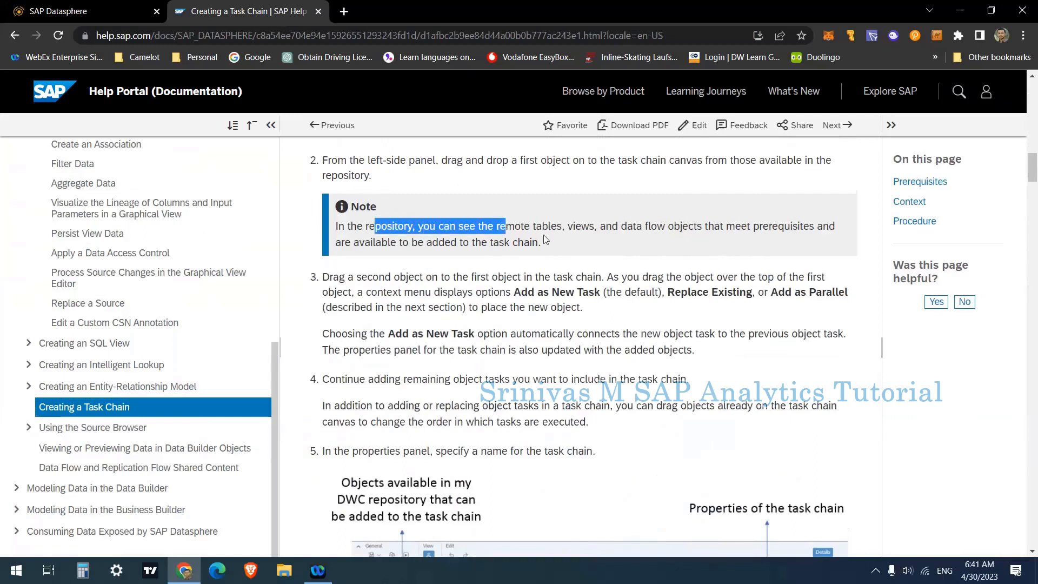
drag(503, 226, 783, 226)
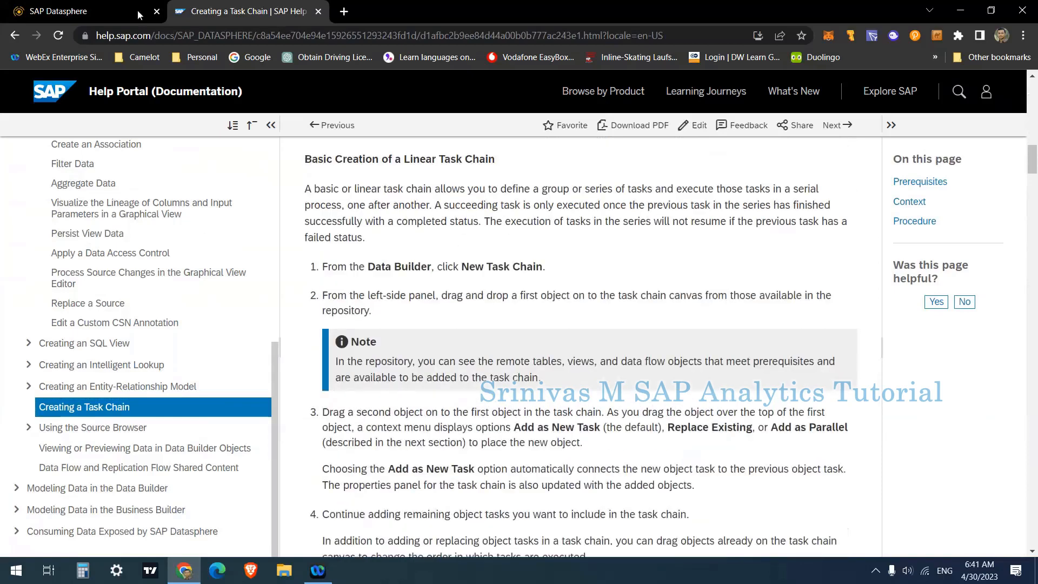
- Back in the task chain editor, set the business name to DB_TC_2
click(54, 10)
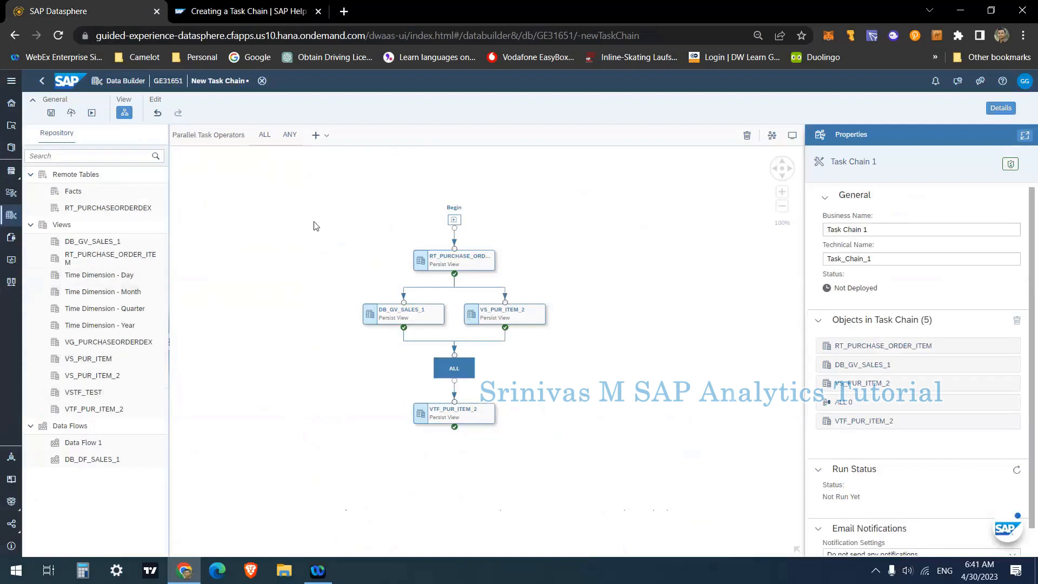
mouse_move(325, 205)
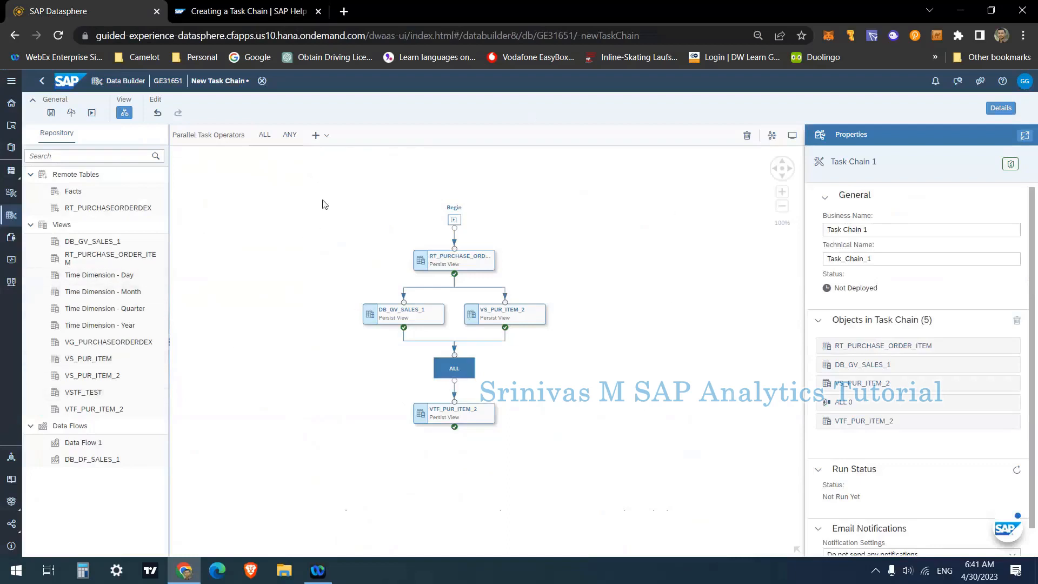
mouse_move(371, 226)
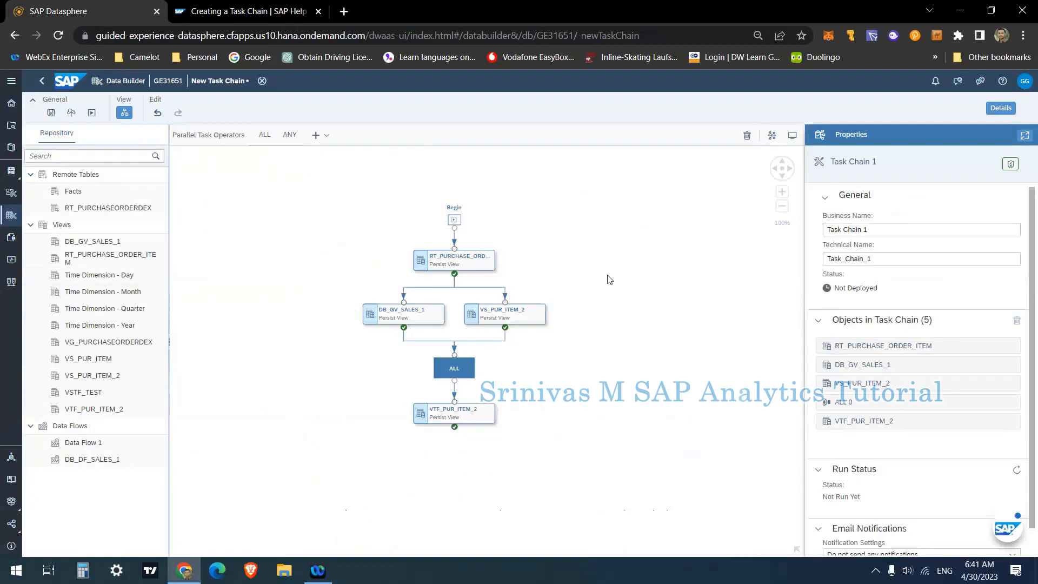
mouse_move(542, 323)
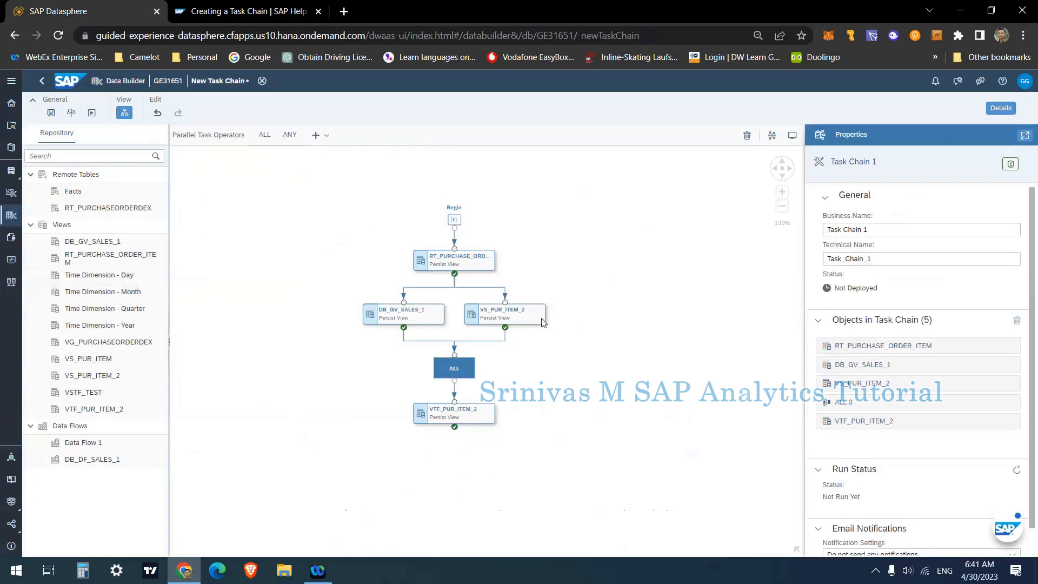
click(911, 230)
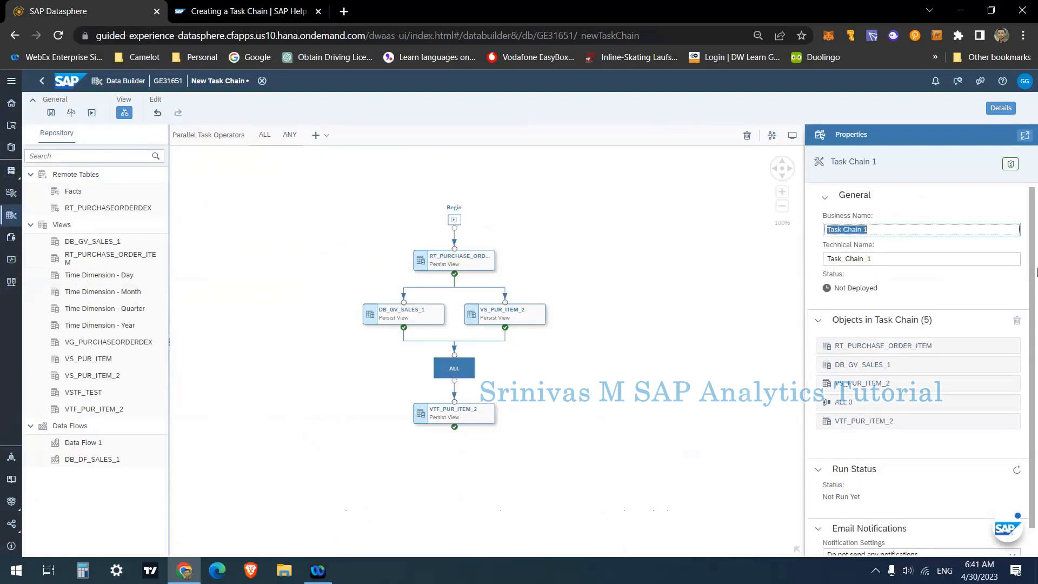
text(D)
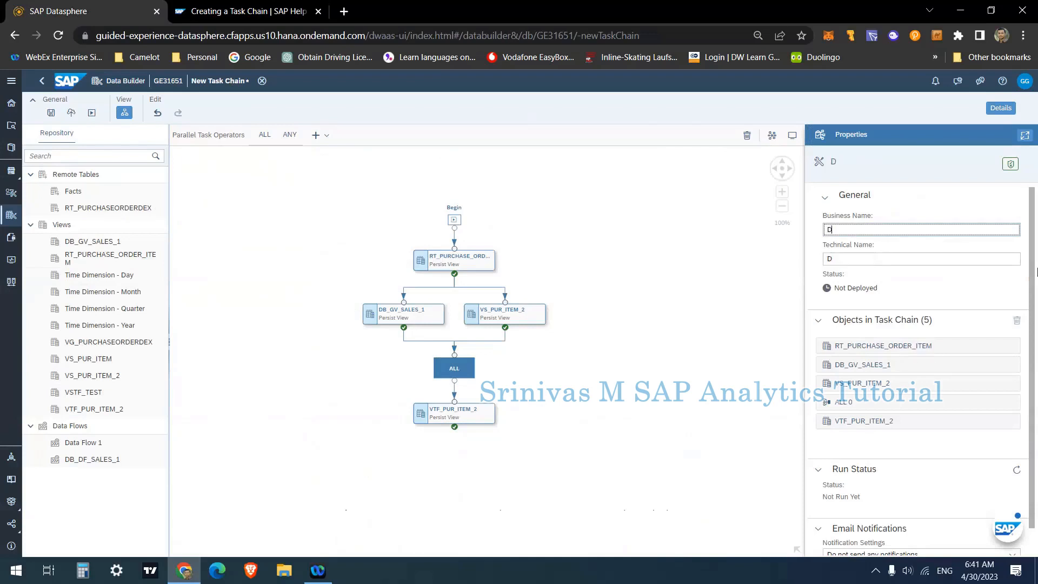
text(B_TC_2)
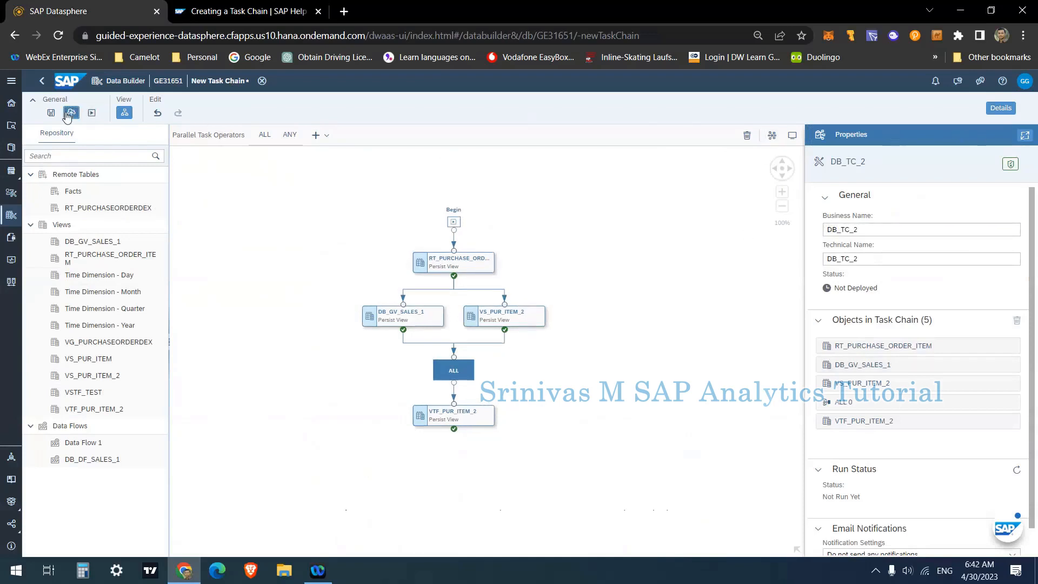
- Save and deploy DB_TC_2, confirming the save dialog, then check its Deployed status
click(51, 113)
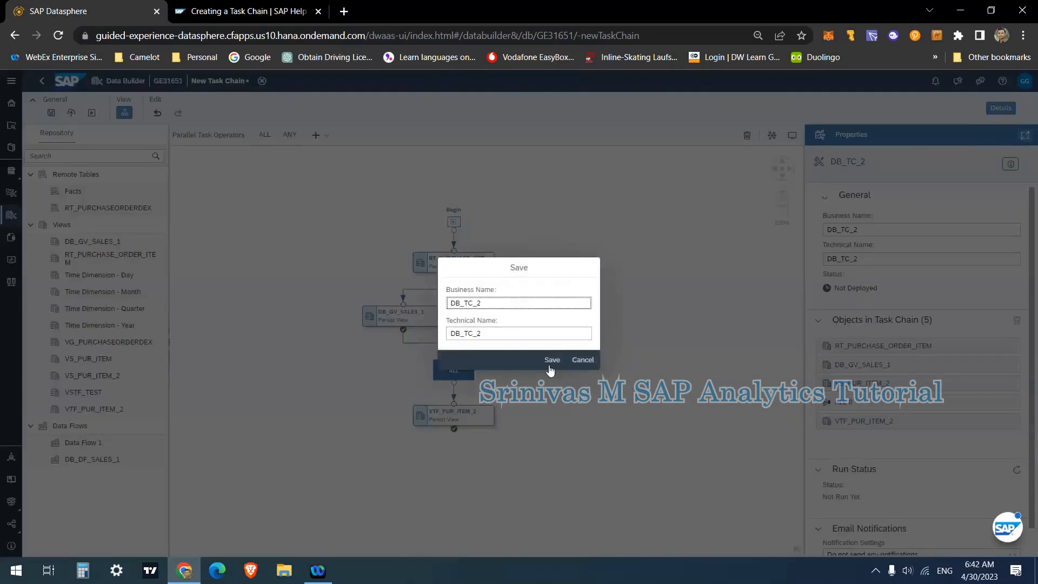
click(552, 360)
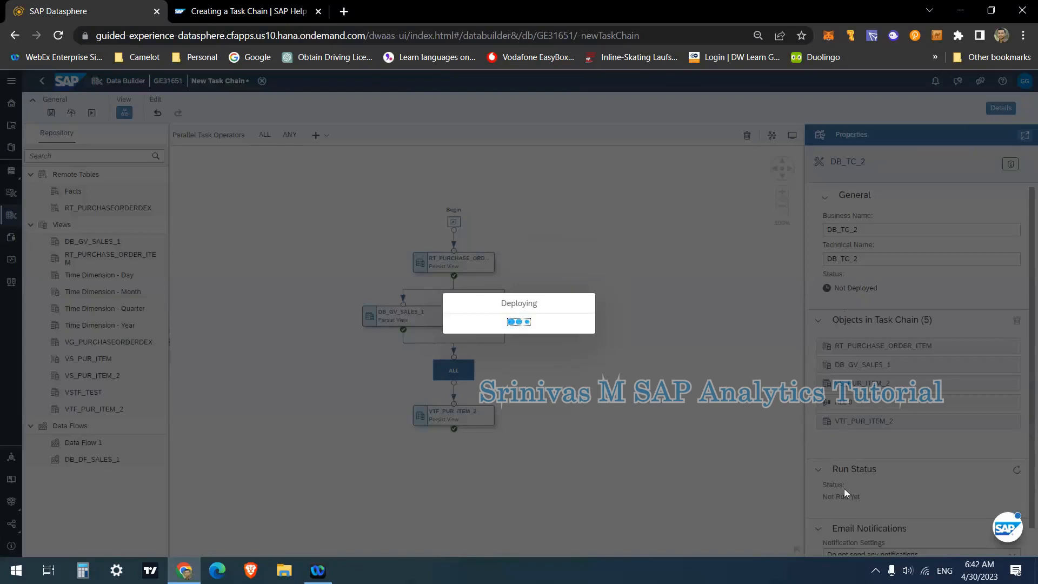
mouse_move(647, 406)
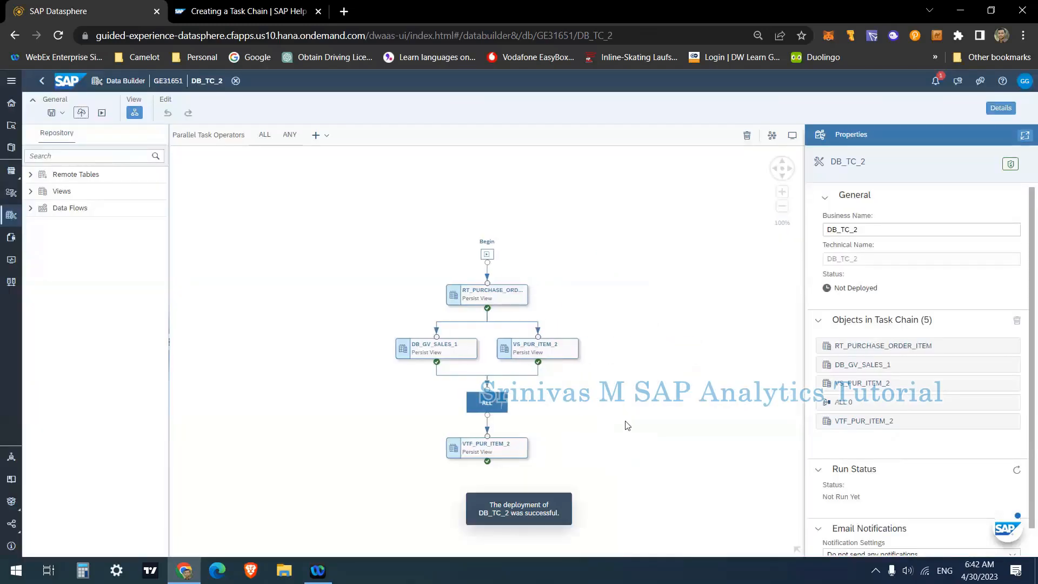
scroll(down, 3)
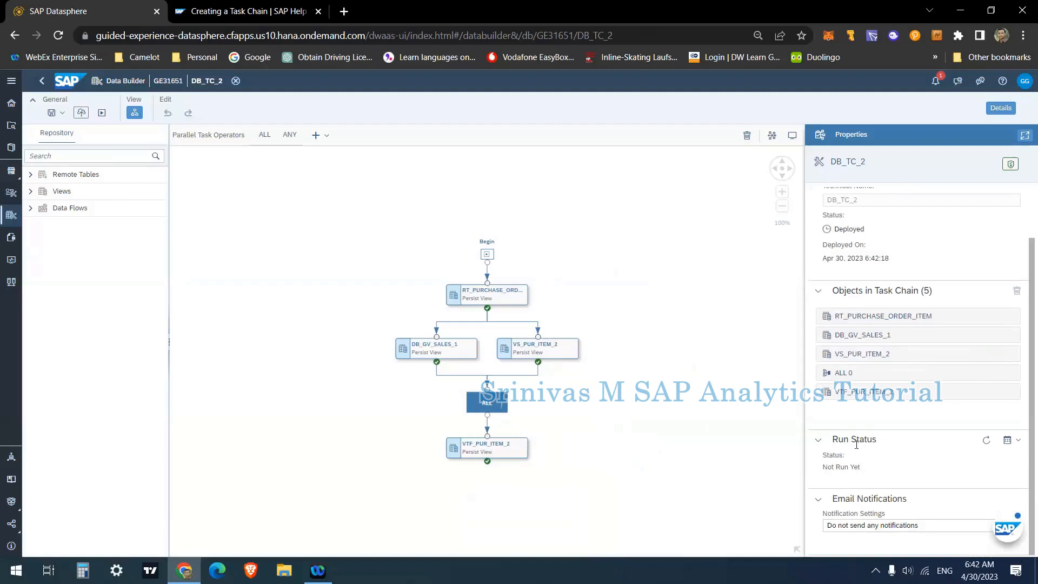
- Start a DB_TC_2 schedule, view Repeat options and Cron Expression entry, then discard it
click(1014, 440)
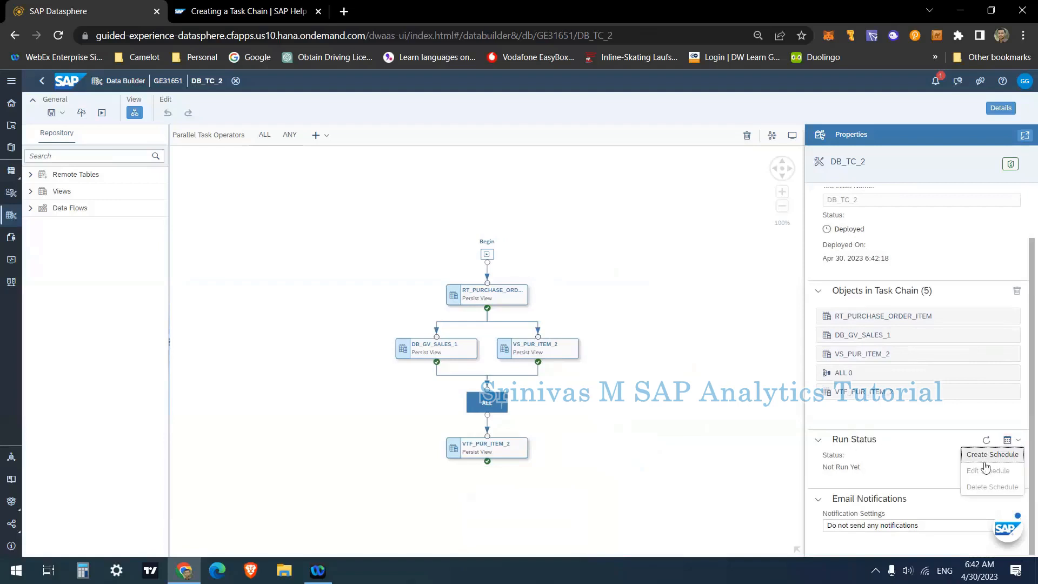
click(992, 454)
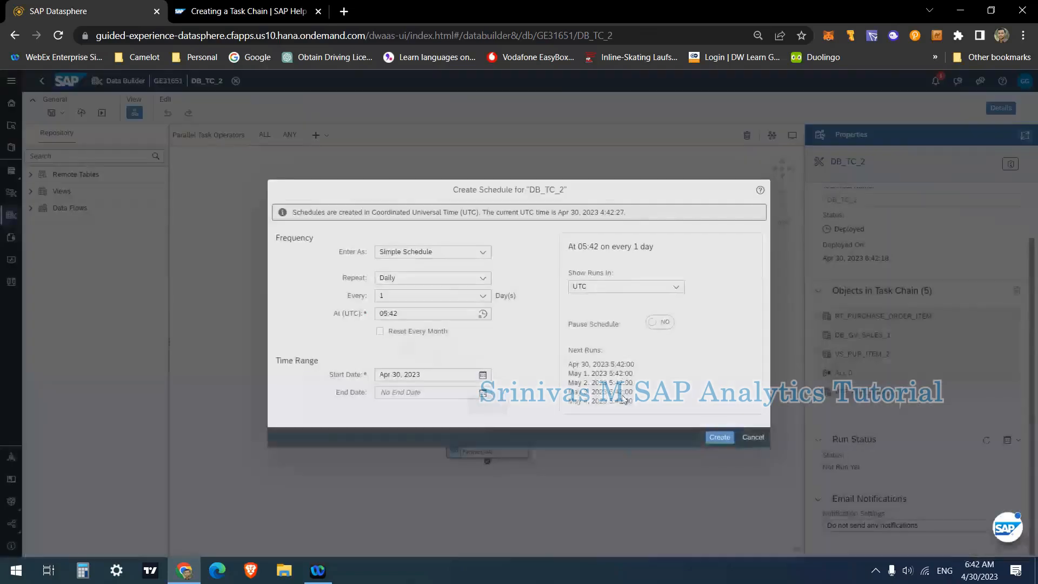
click(433, 278)
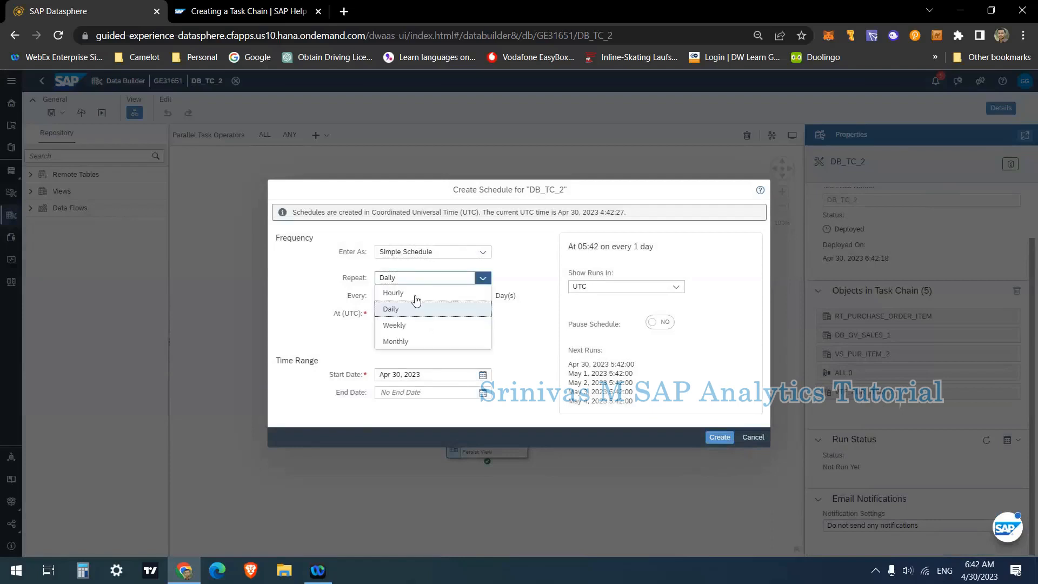
mouse_move(526, 377)
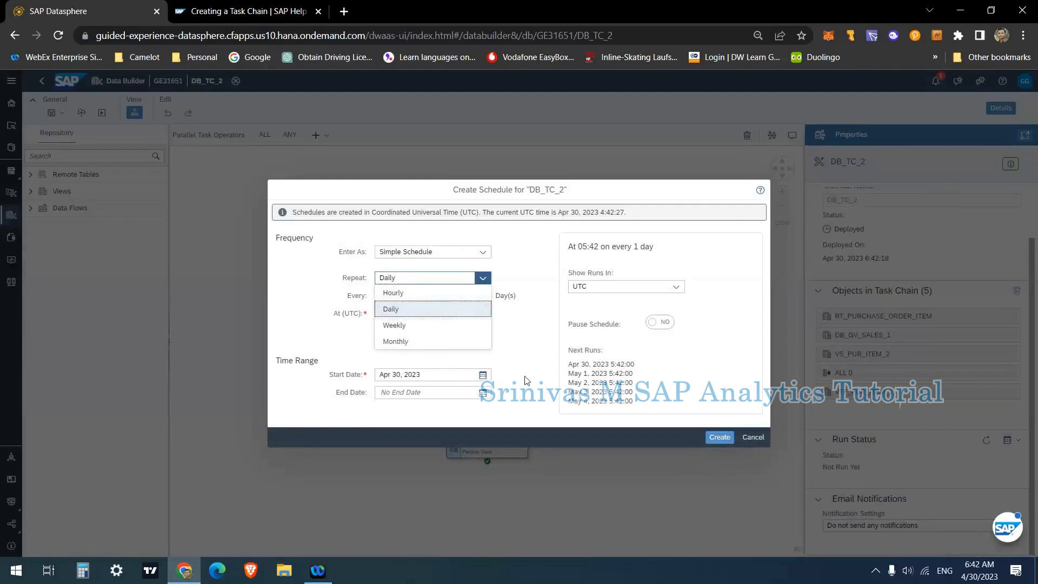
click(482, 252)
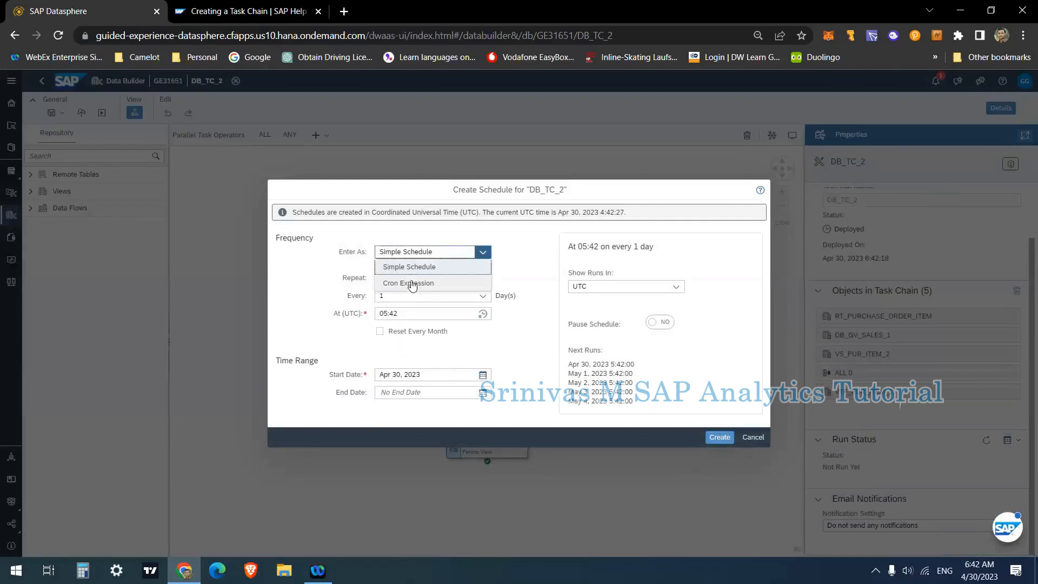
mouse_move(443, 290)
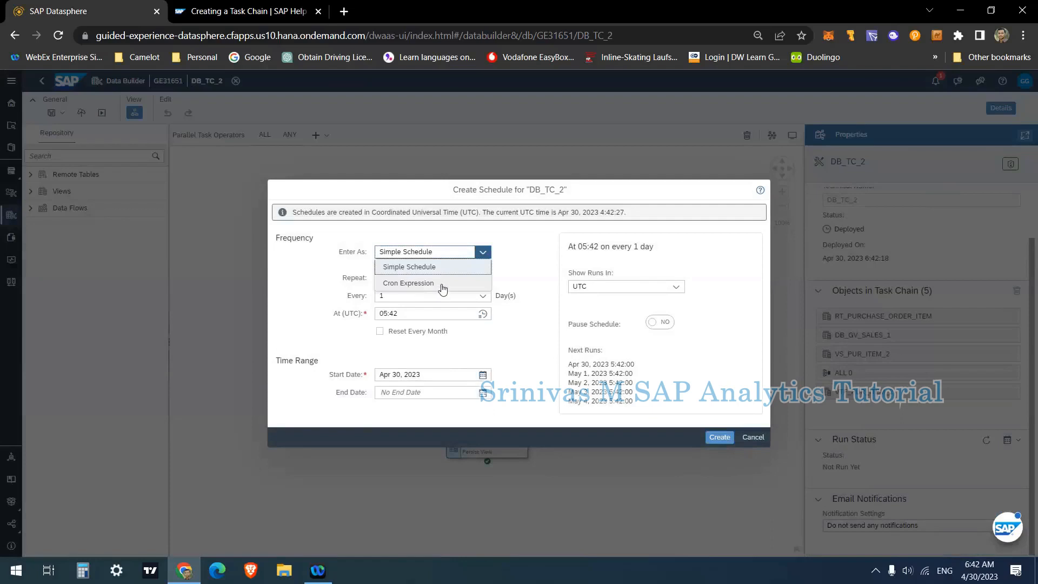
click(408, 283)
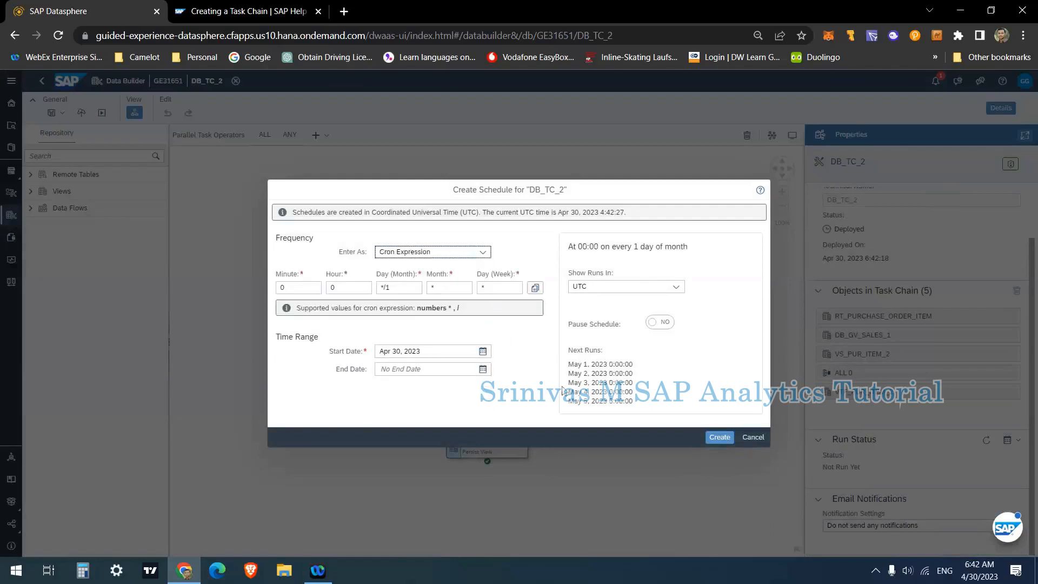
click(753, 437)
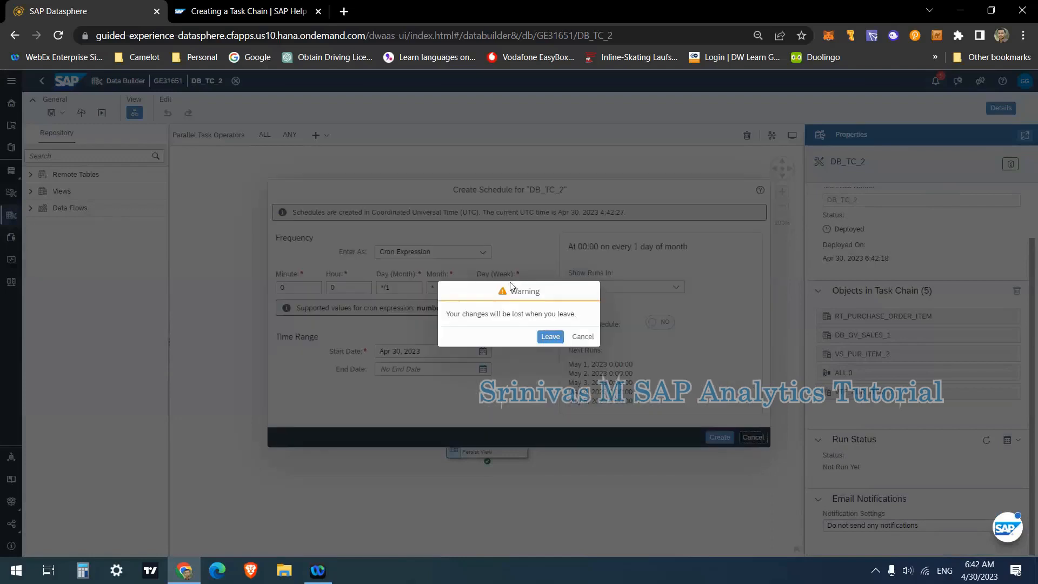
click(551, 336)
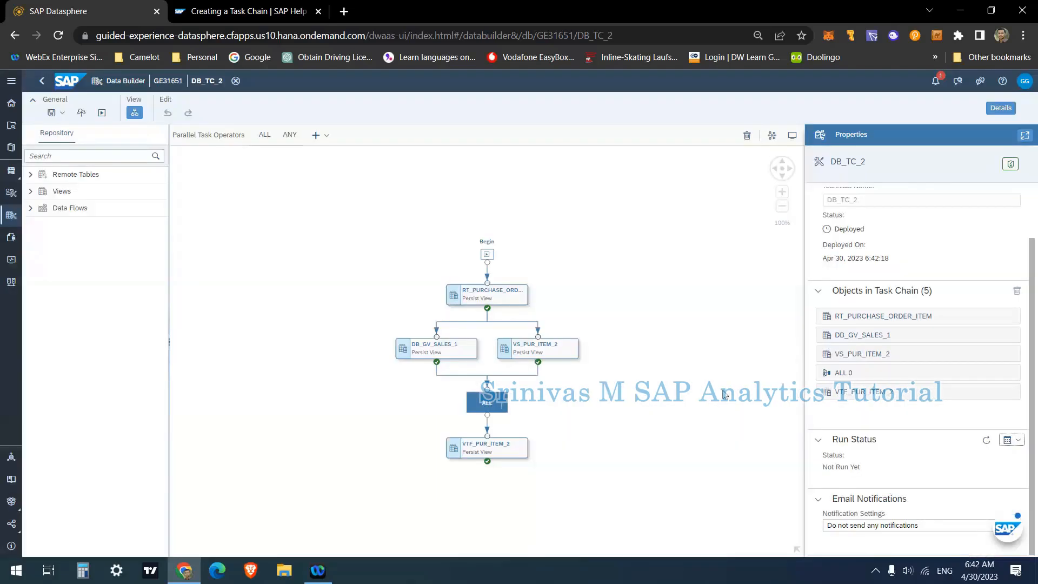
mouse_move(862, 522)
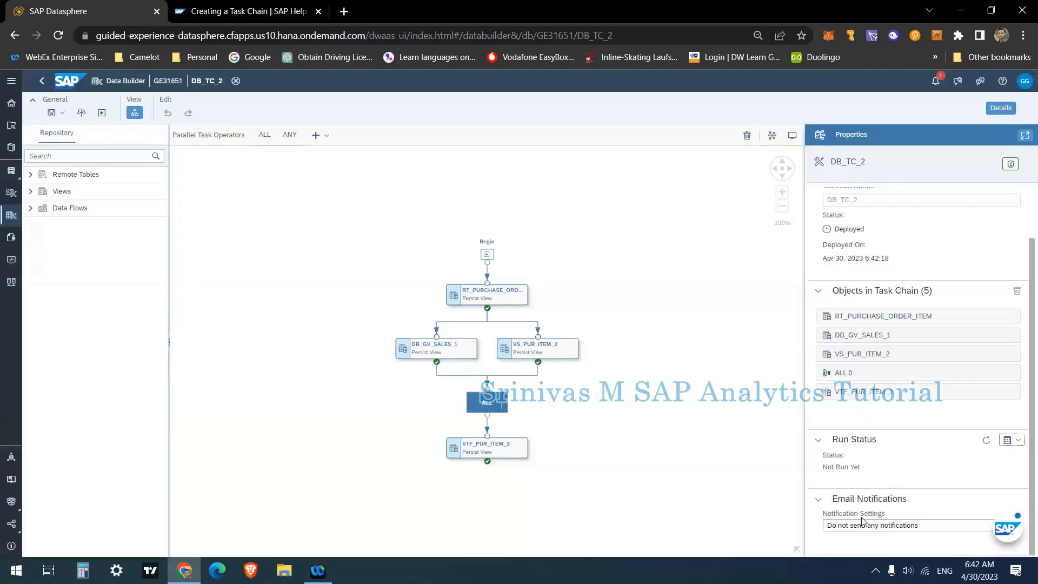
mouse_move(763, 518)
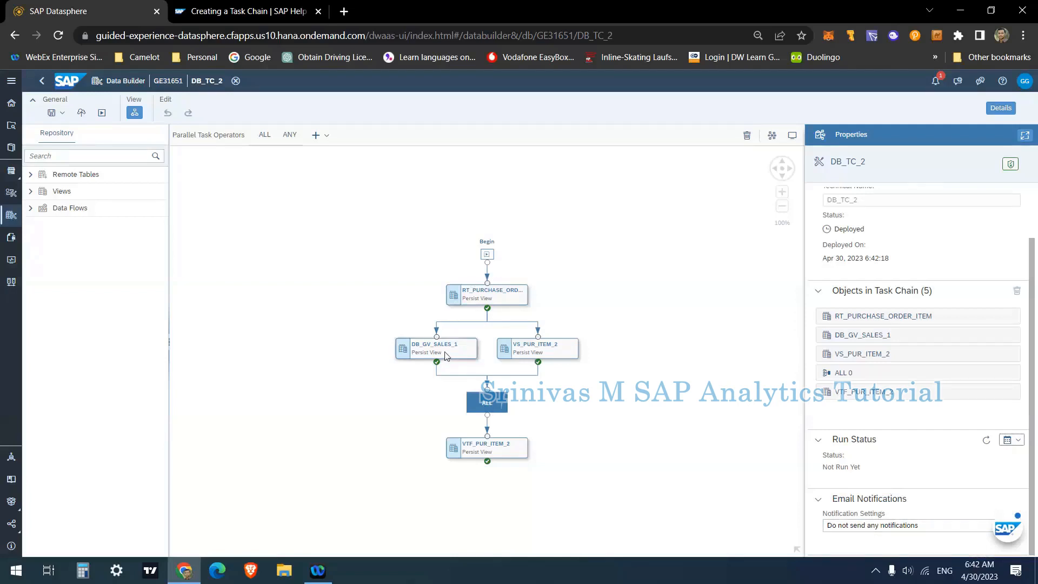
mouse_move(493, 505)
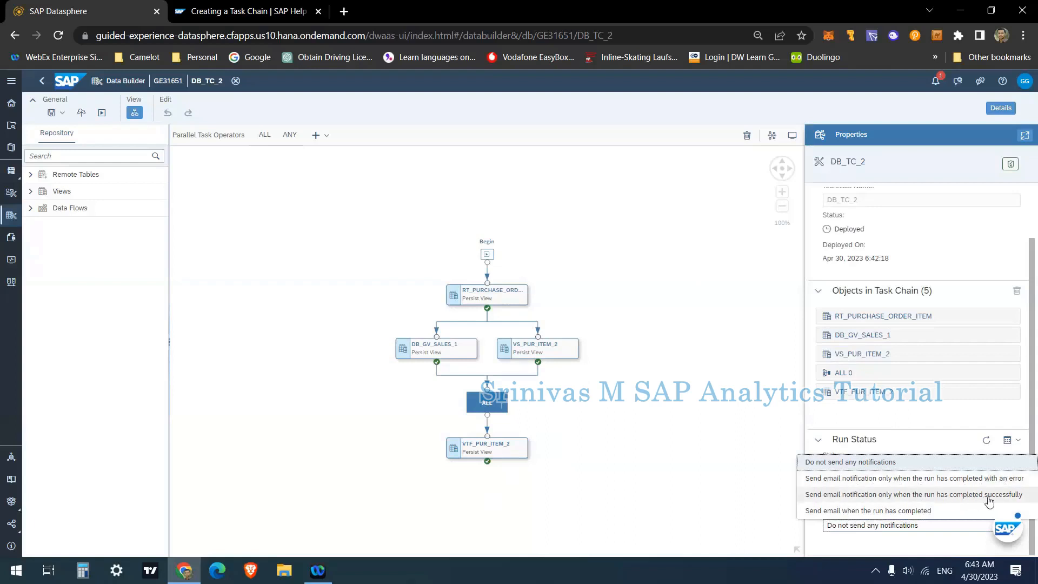
mouse_move(889, 514)
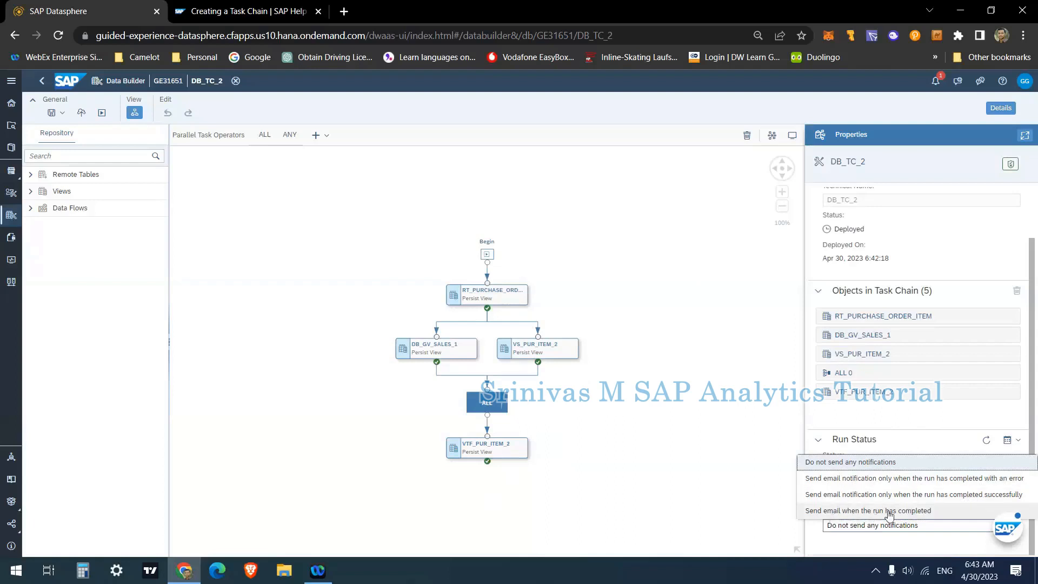
mouse_move(825, 514)
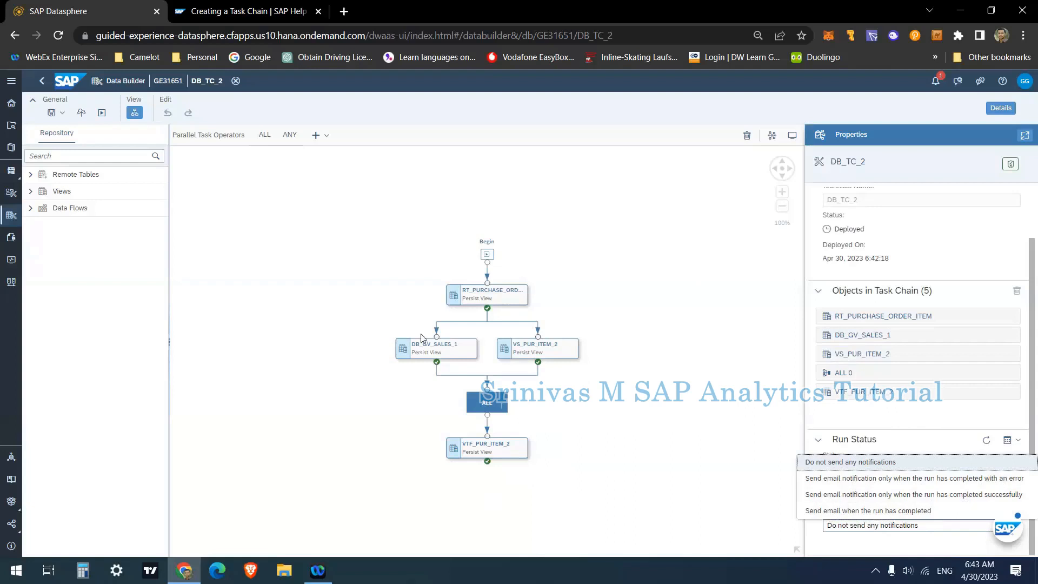
mouse_move(894, 515)
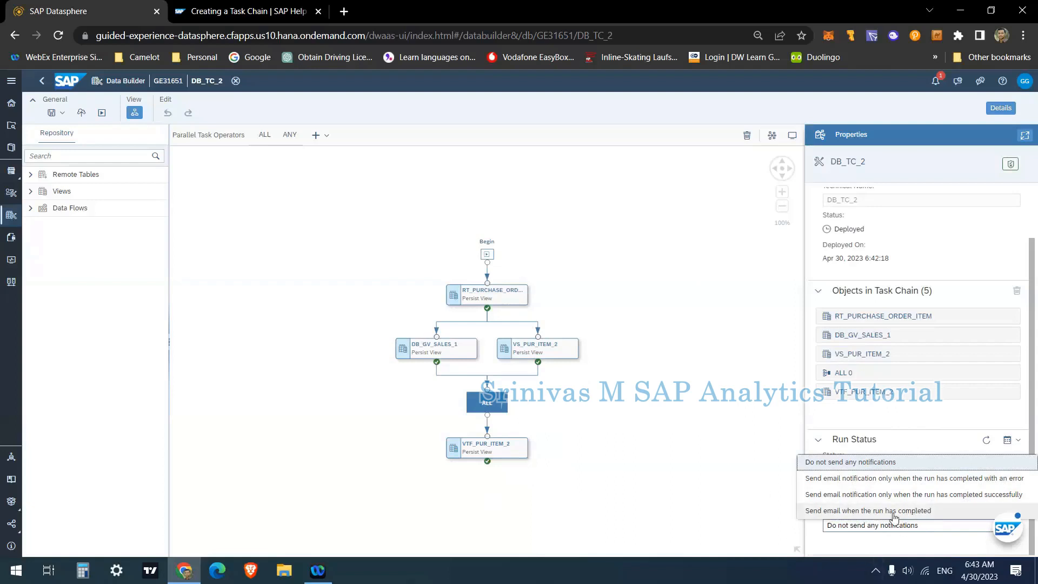
mouse_move(928, 515)
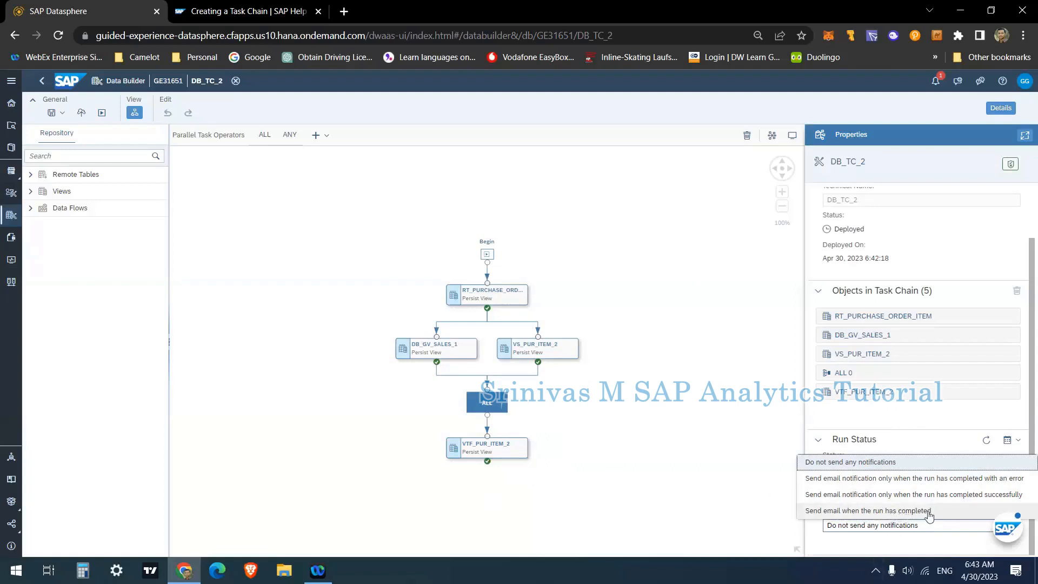
mouse_move(945, 497)
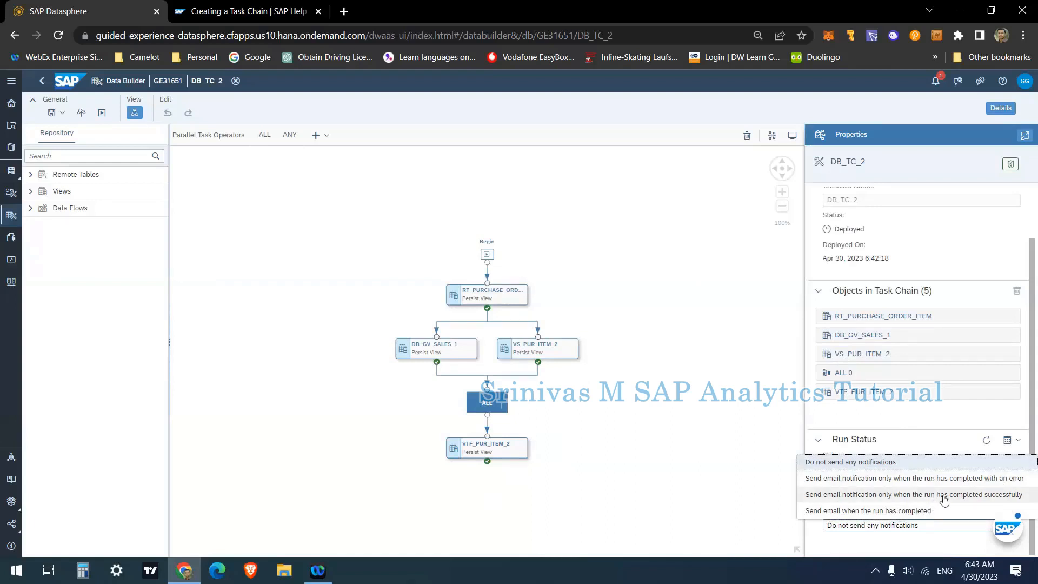
- Set email notifications to send only on successful completion and reveal recipient, subject and message
click(922, 494)
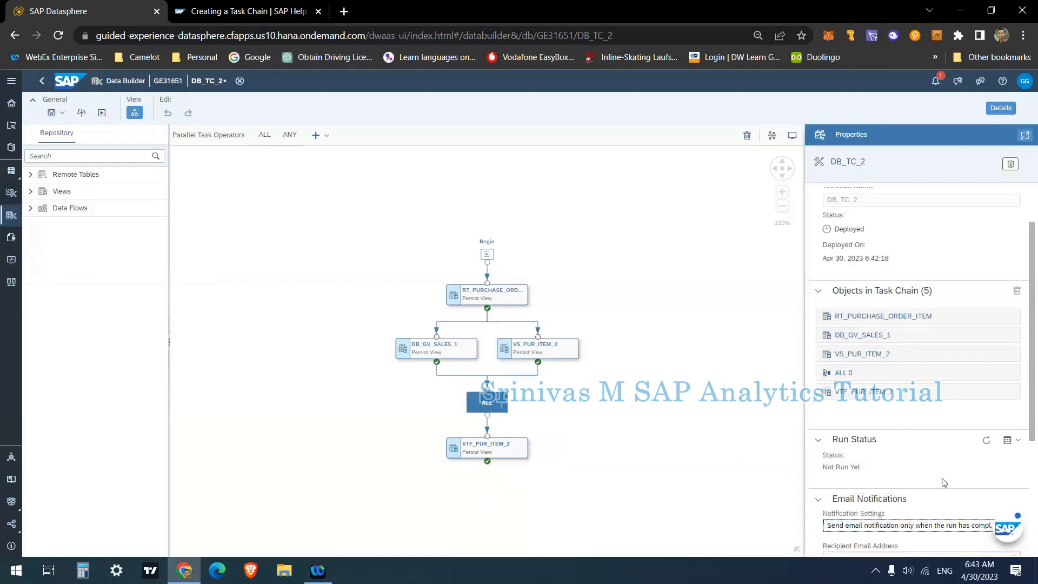
scroll(down, 3)
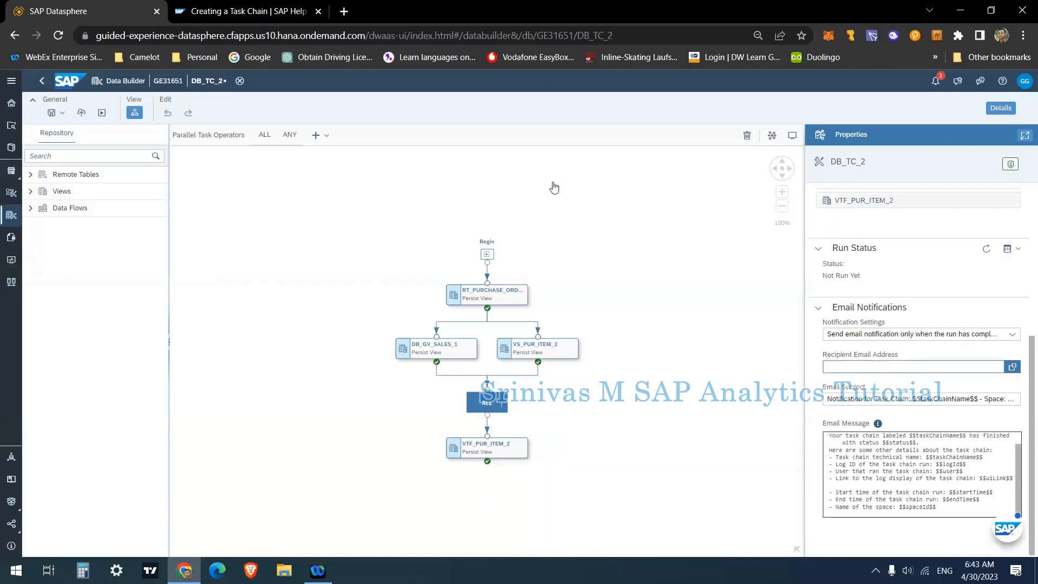
- Open Select Recipient Email Address and scroll through the tenant member list
click(1012, 366)
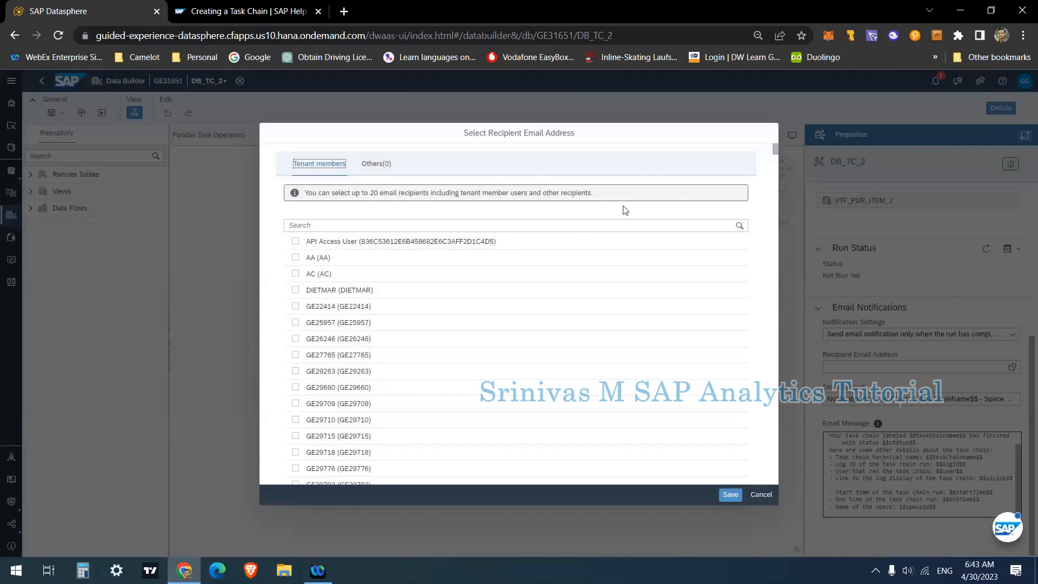
mouse_move(323, 218)
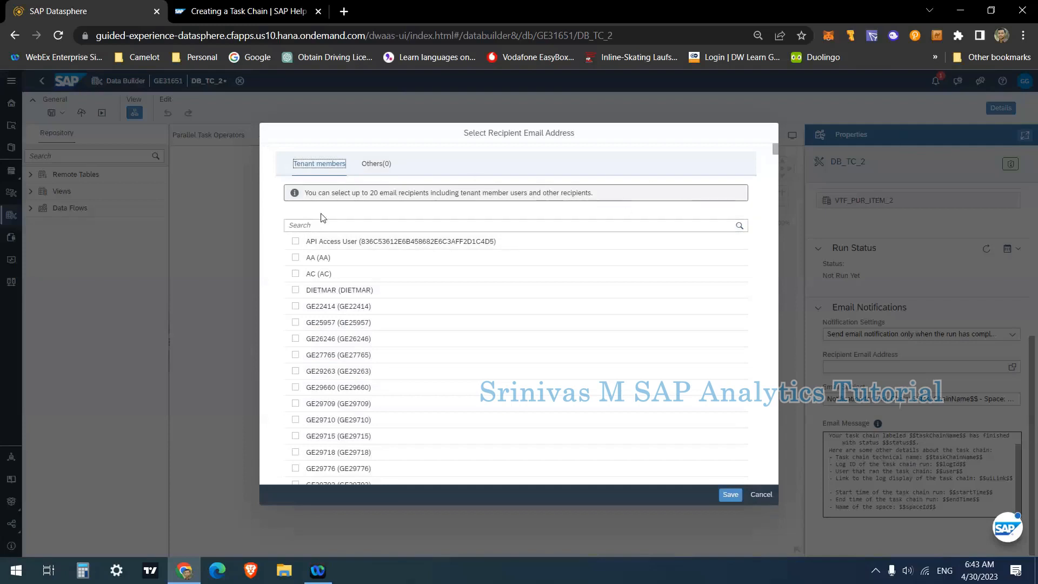
scroll(down, 3)
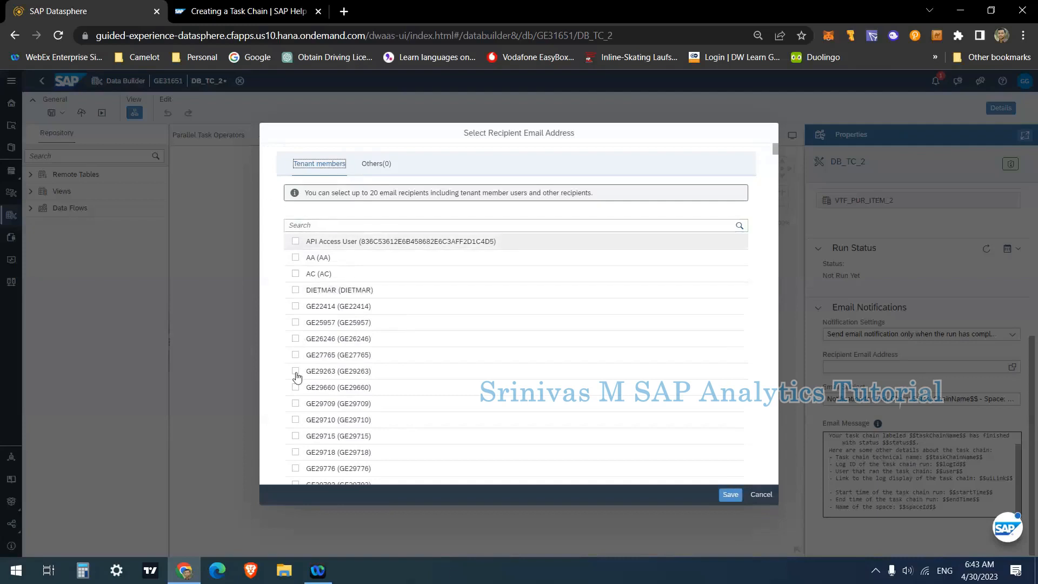
mouse_move(711, 471)
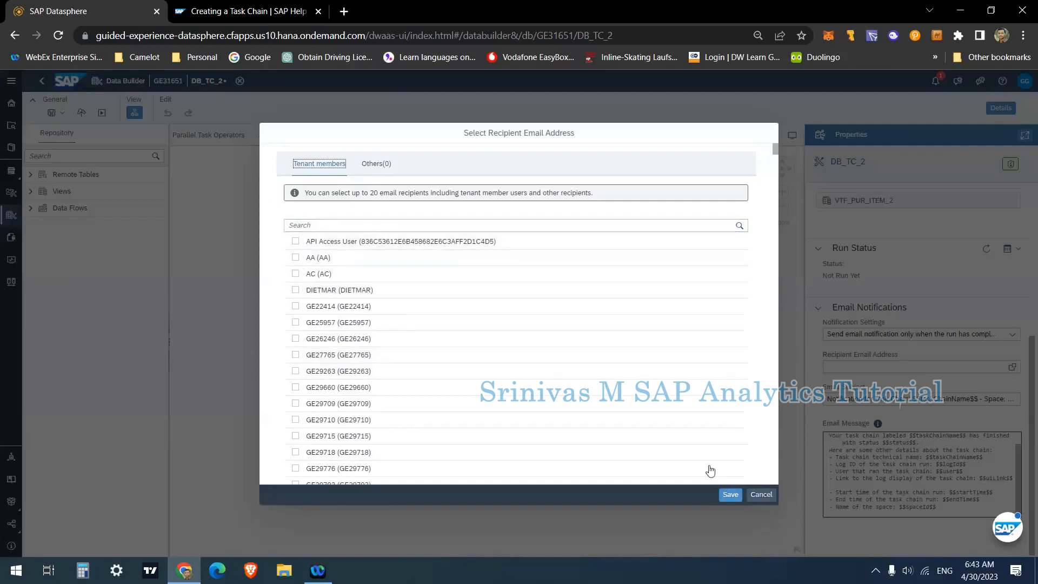
mouse_move(761, 495)
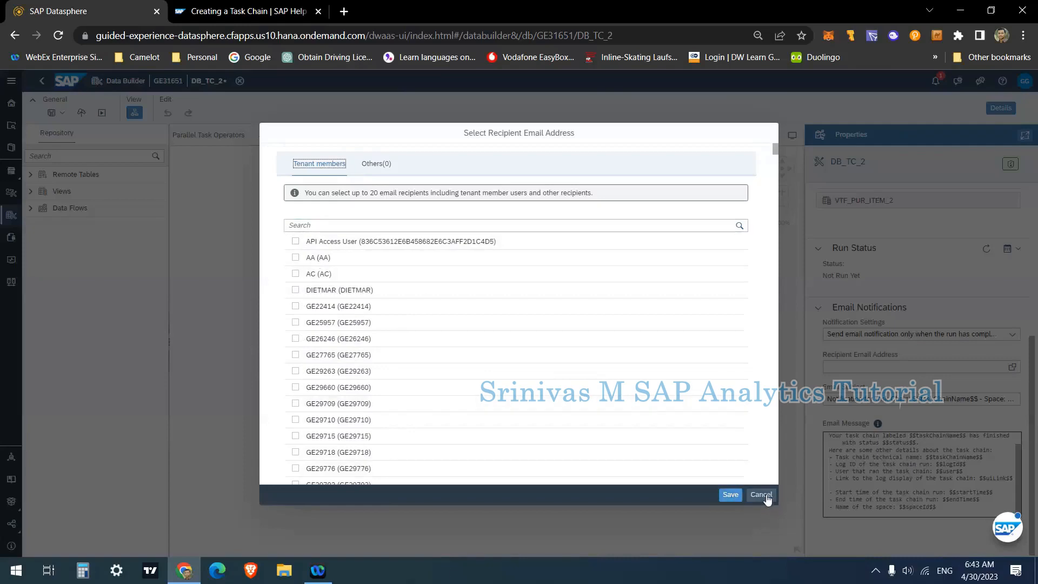
- Cancel the recipient picker, leaving the recipient email address empty
click(761, 495)
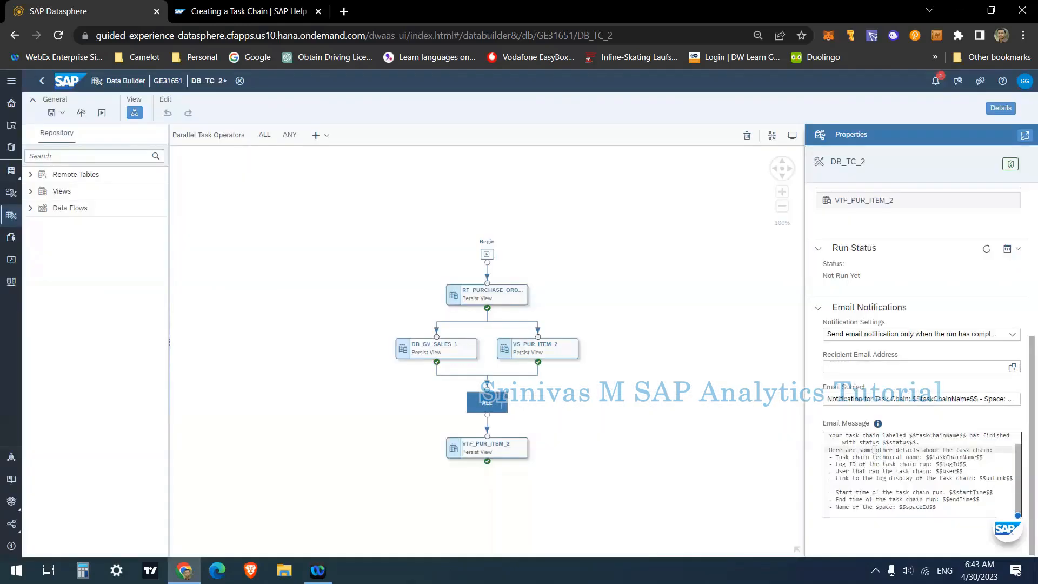
mouse_move(519, 331)
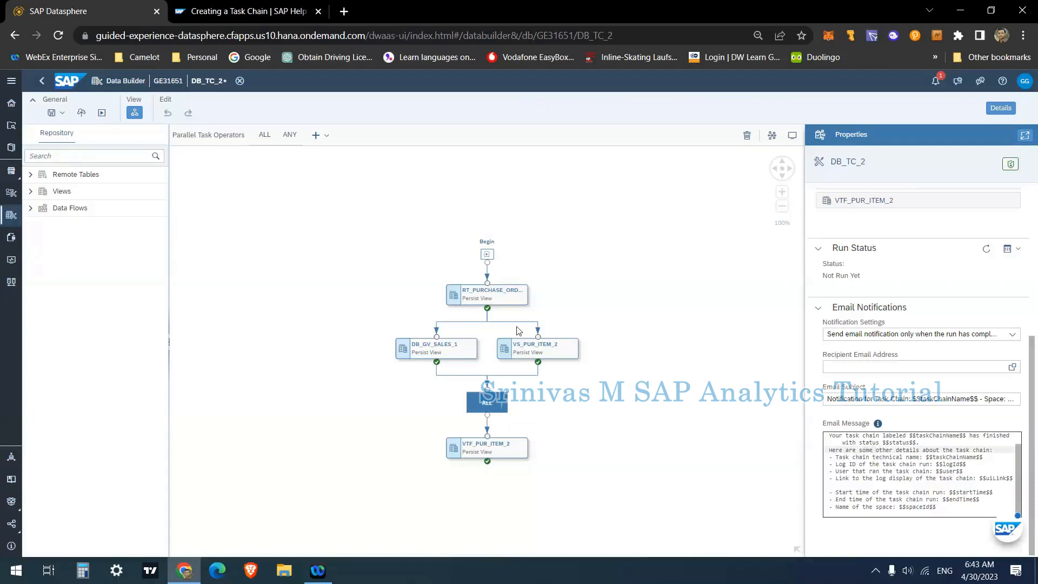
mouse_move(733, 410)
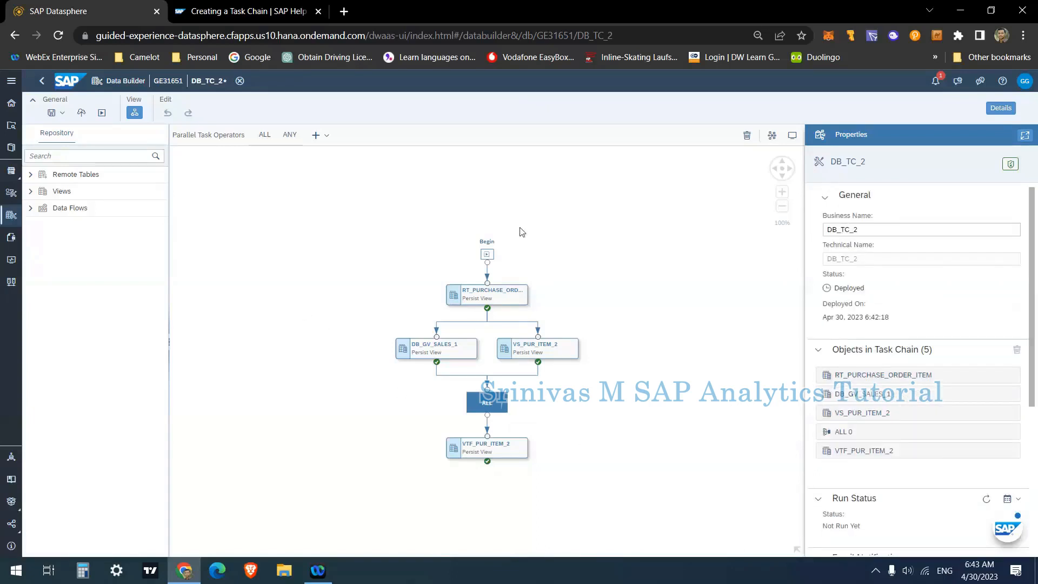
mouse_move(459, 235)
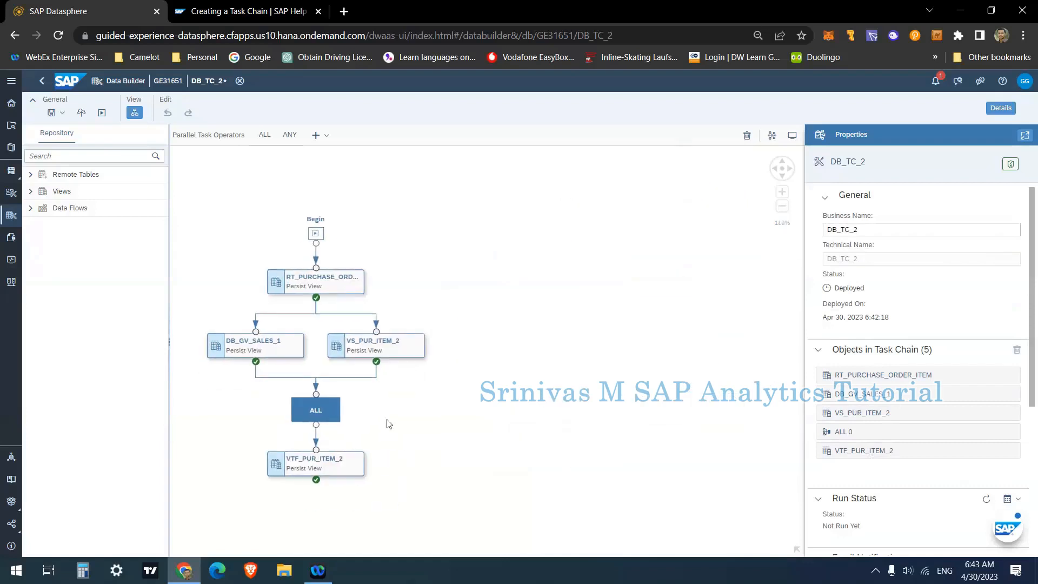
mouse_move(670, 114)
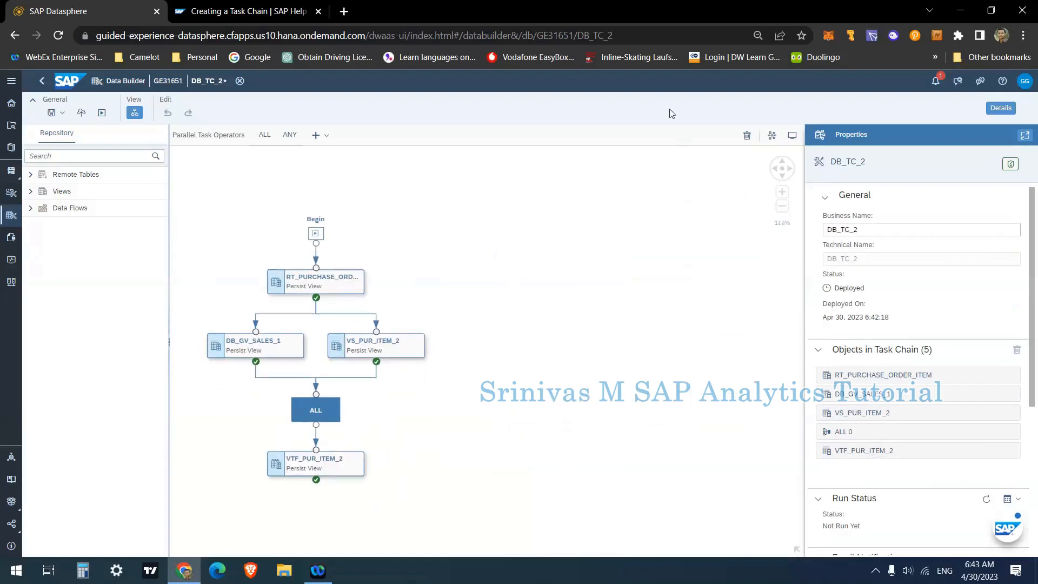